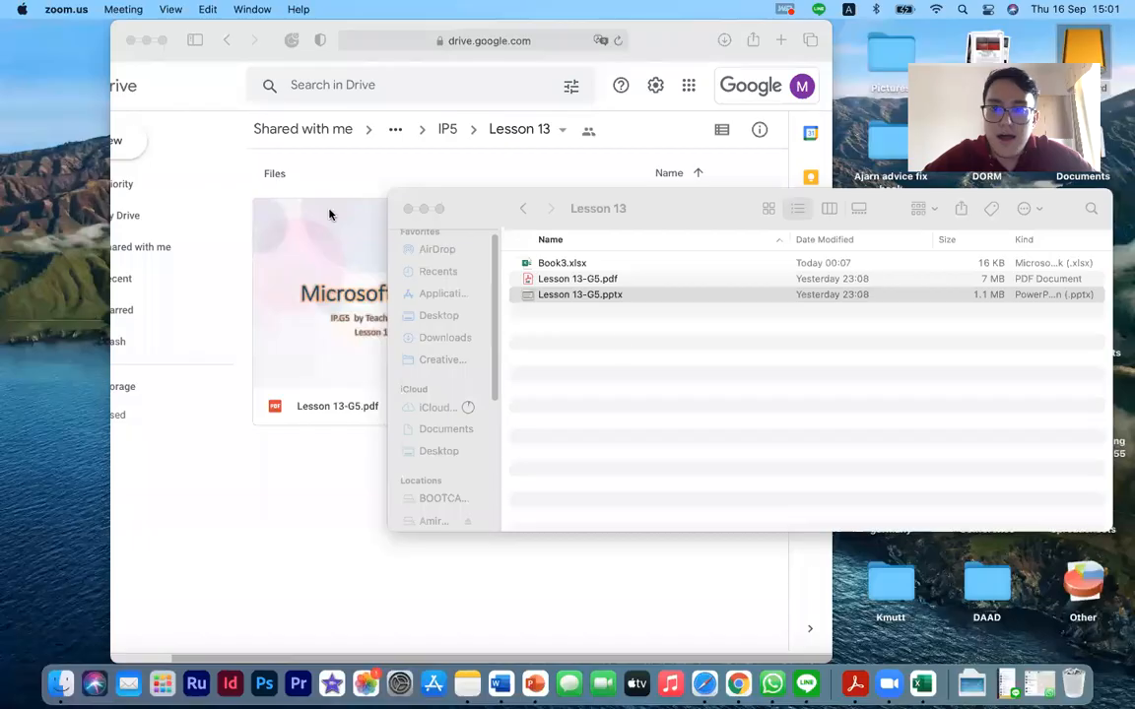
Open the Lesson 13-G5.pptx presentation from the Lesson 13 folder.
double_click(580, 296)
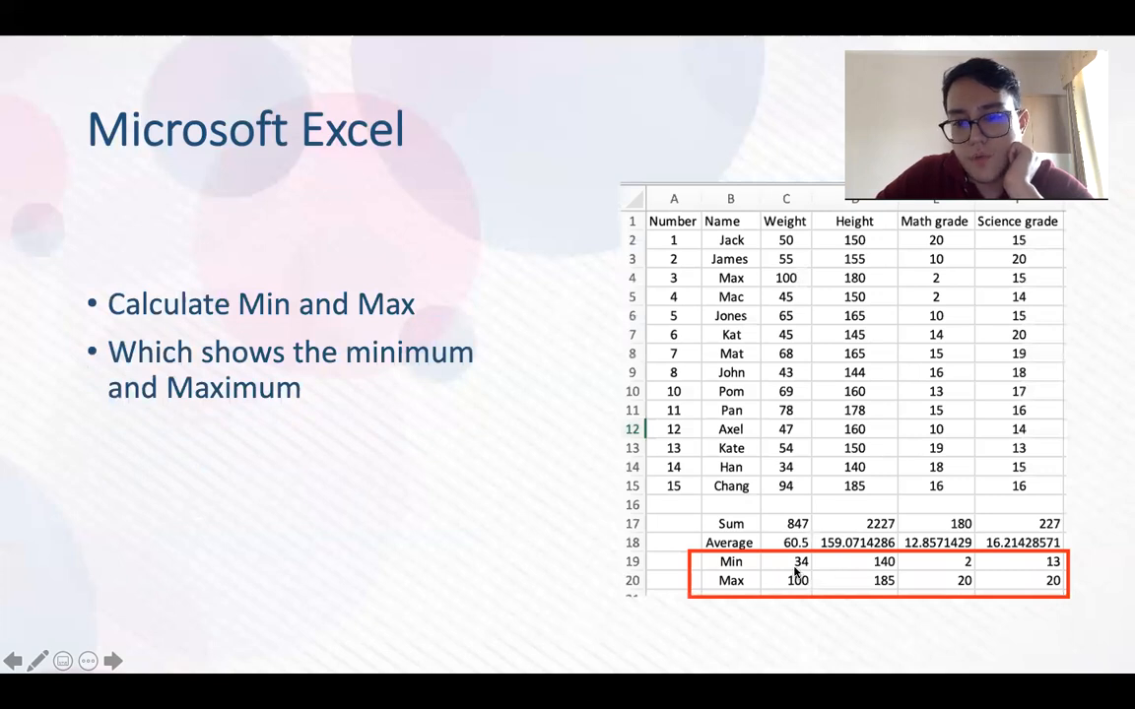
mouse_move(871, 563)
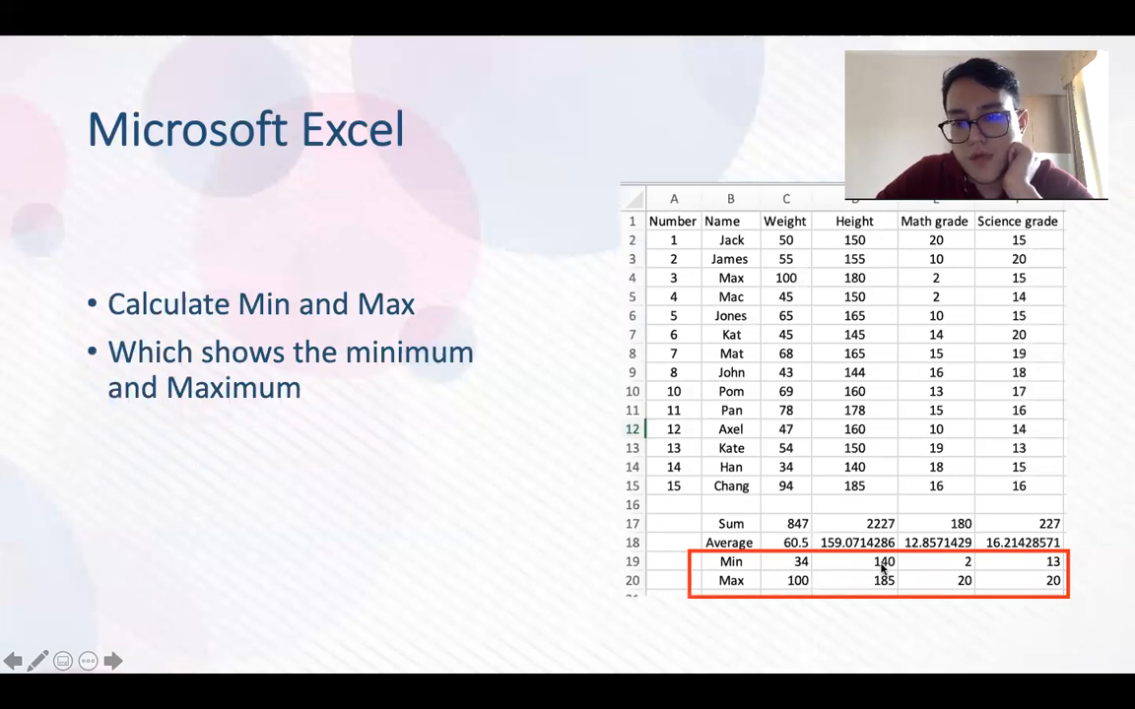
mouse_move(788, 615)
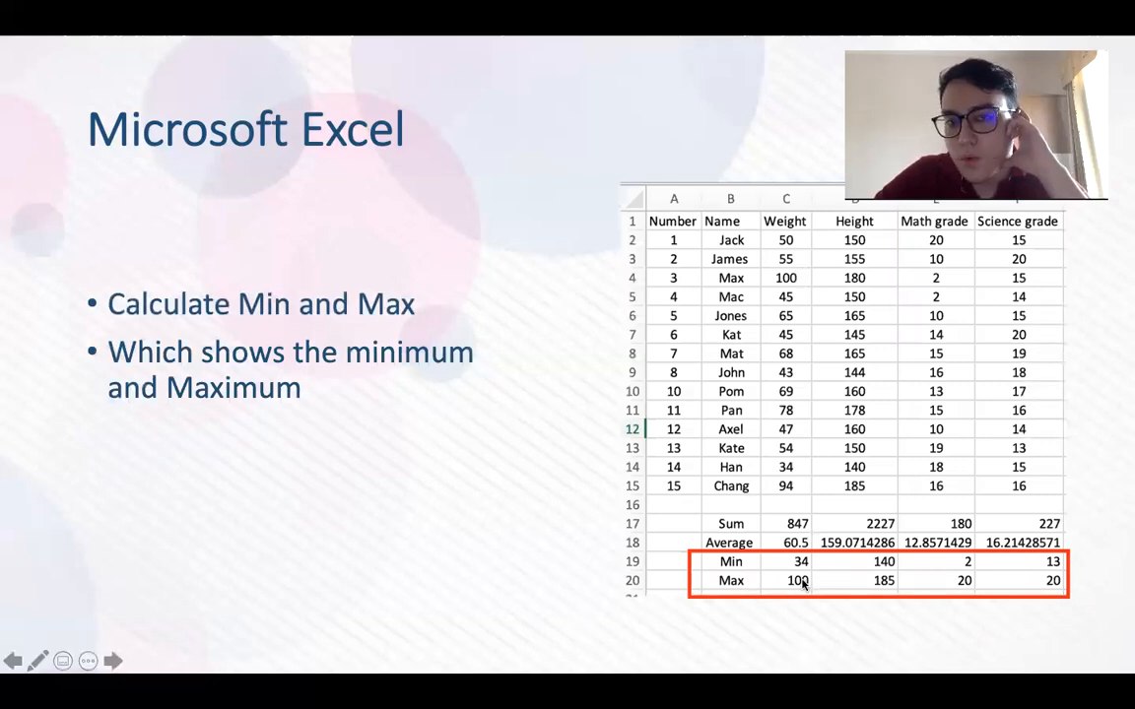
mouse_move(848, 587)
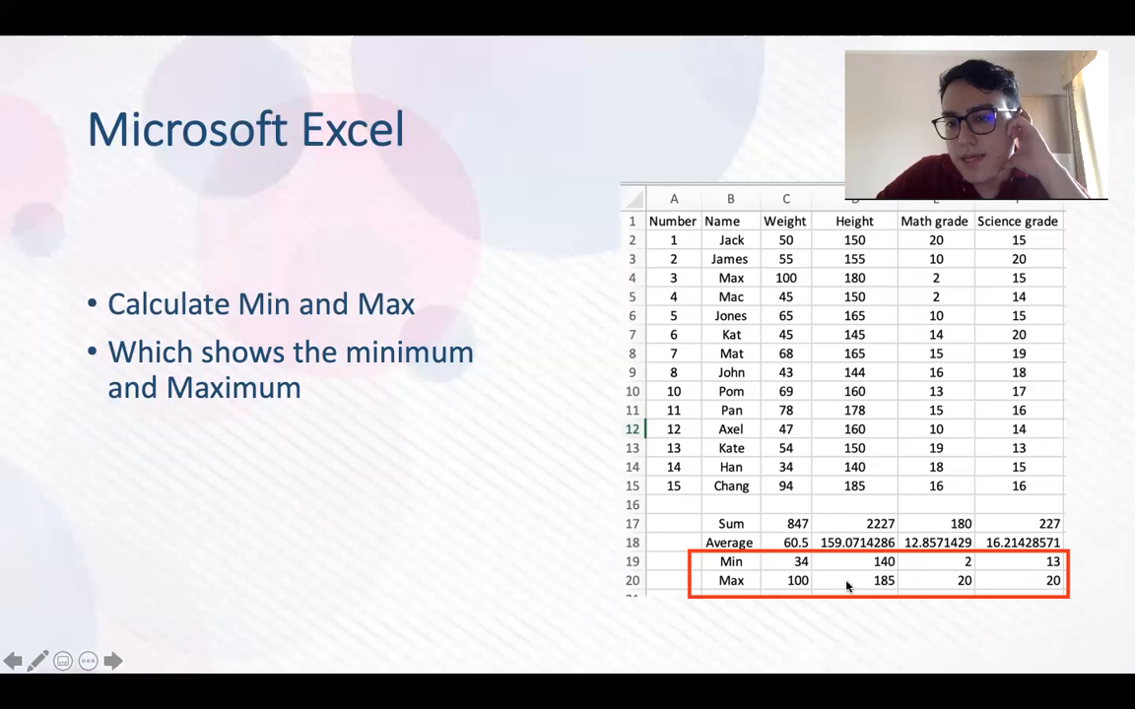
mouse_move(1033, 587)
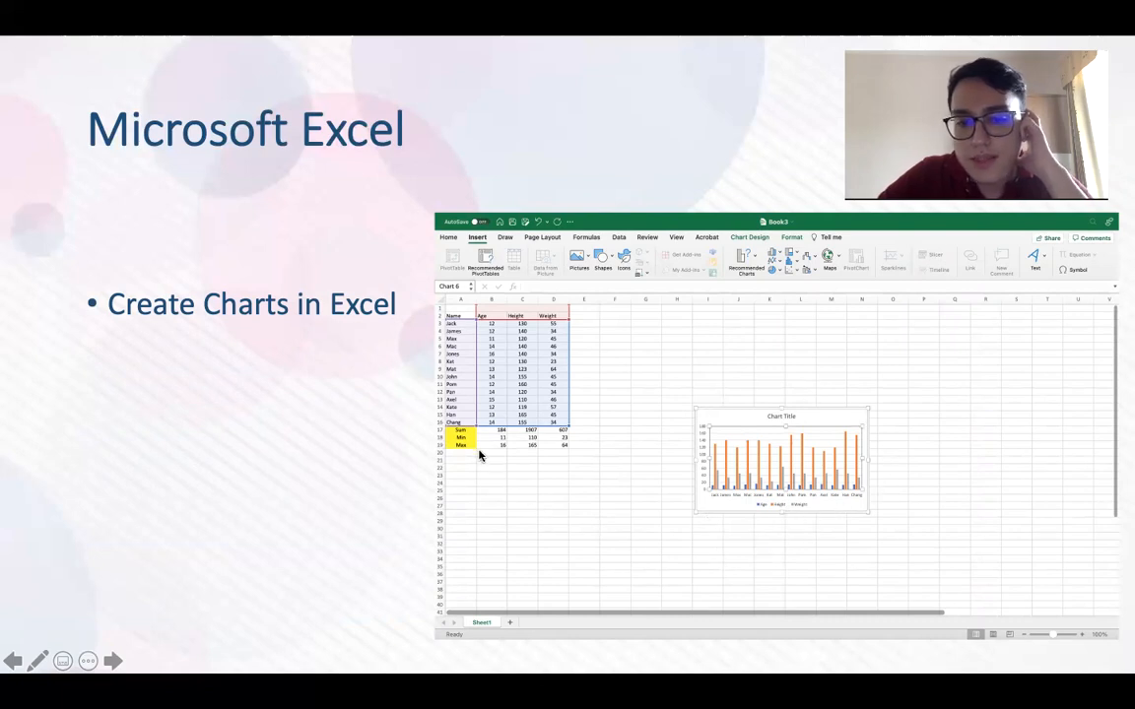
mouse_move(509, 333)
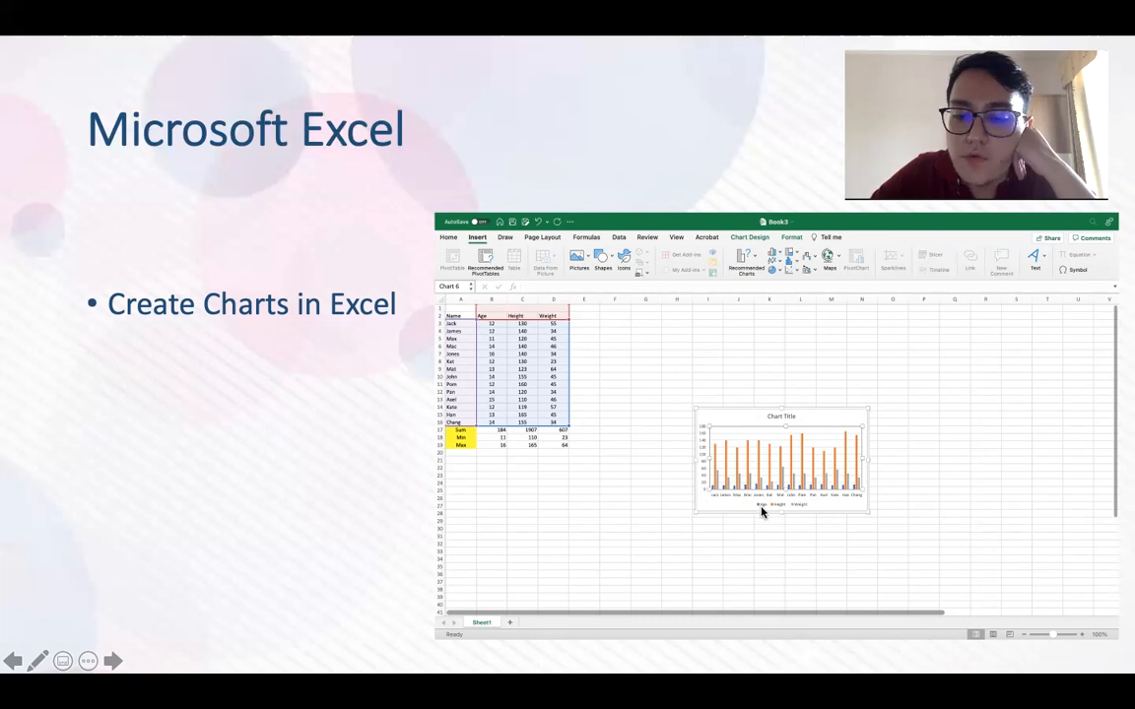
mouse_move(781, 512)
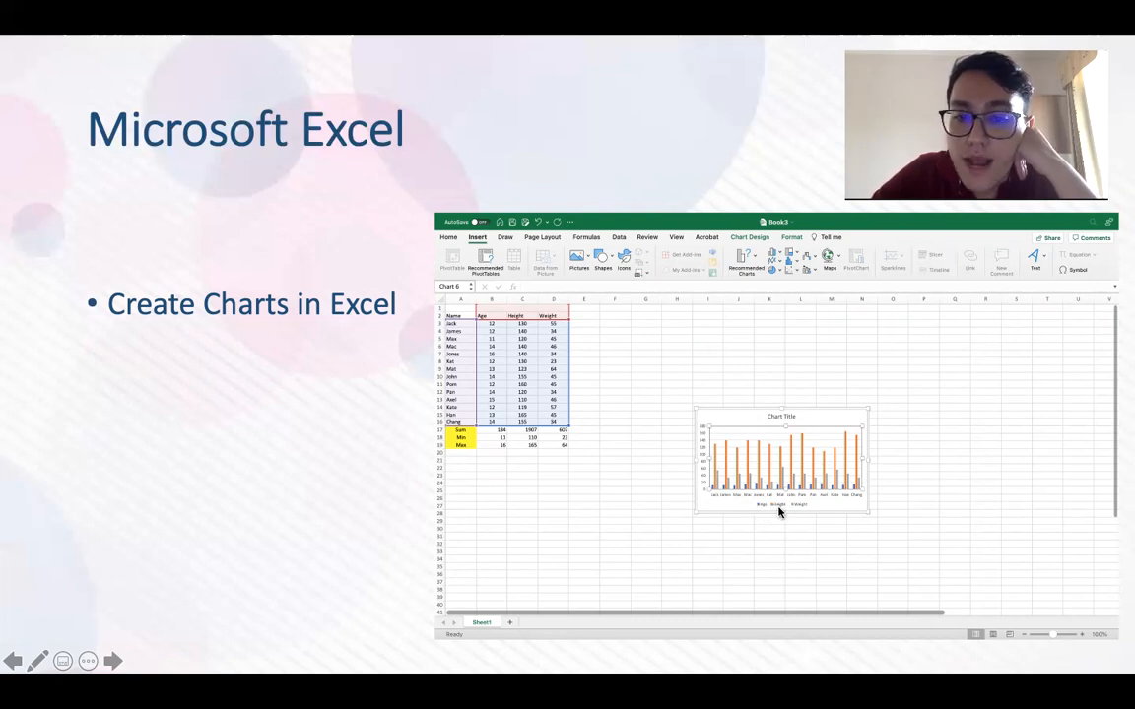
mouse_move(800, 517)
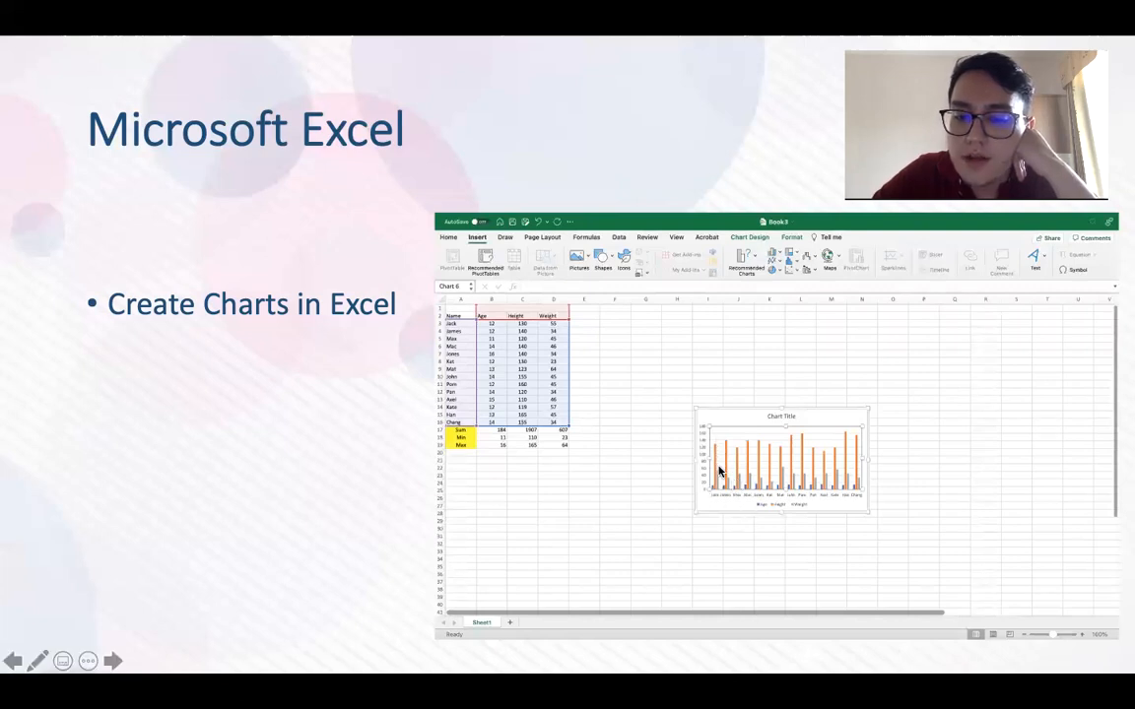
mouse_move(715, 504)
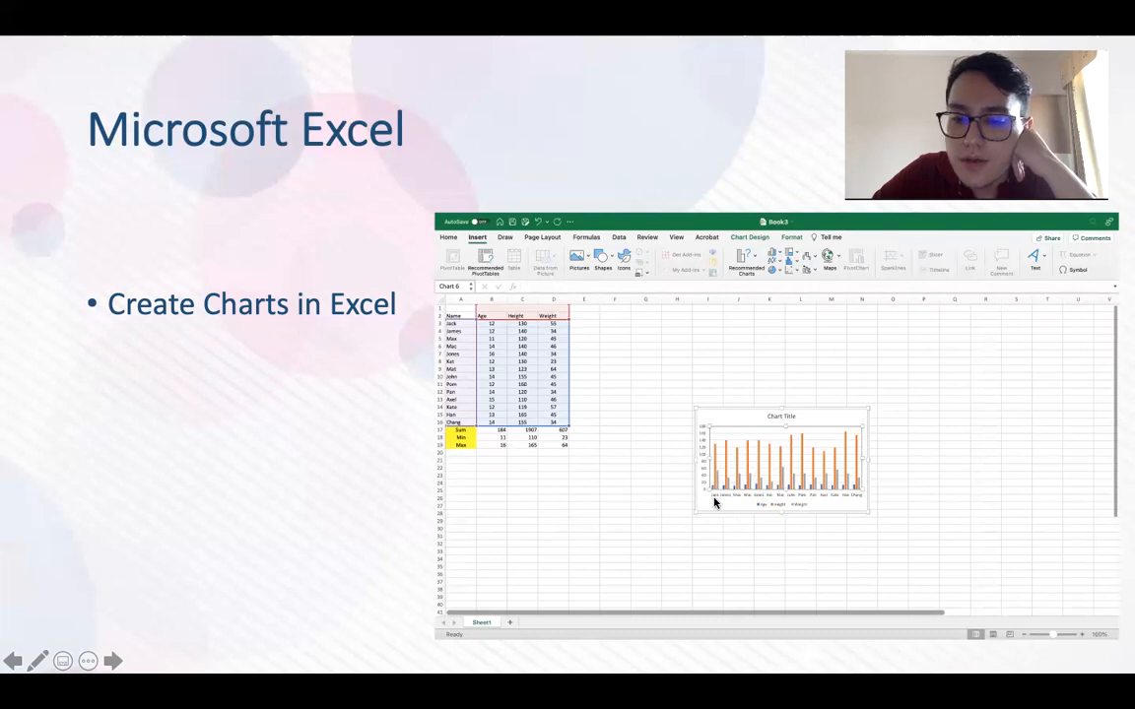
mouse_move(725, 494)
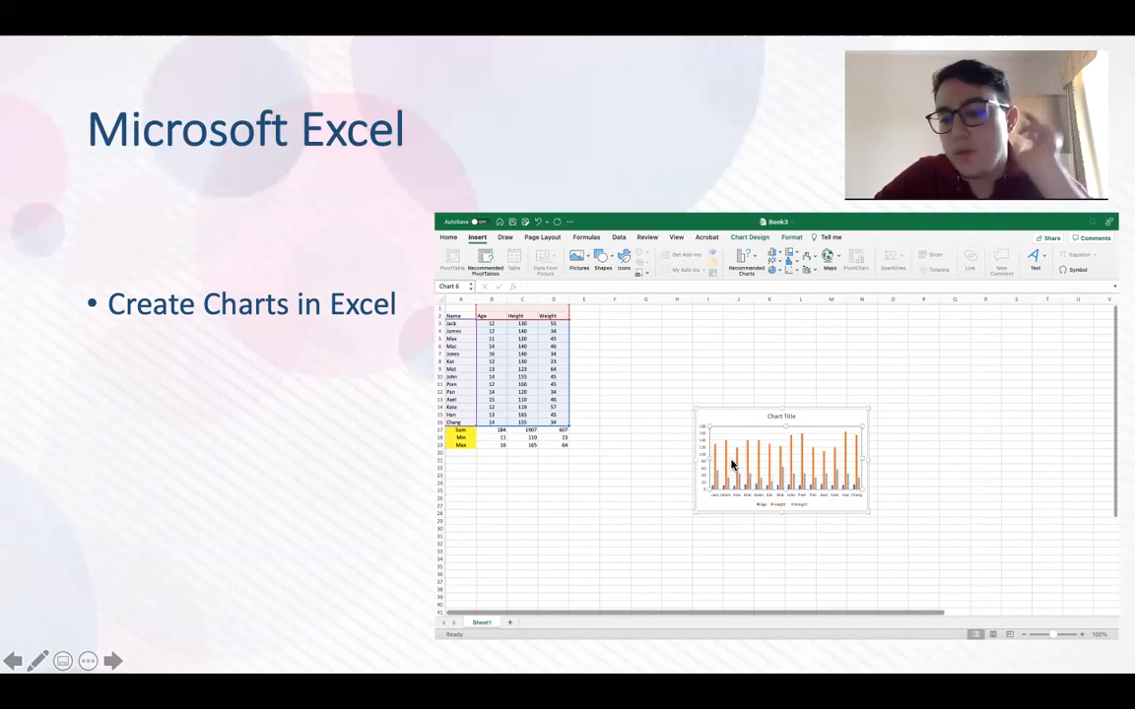
mouse_move(690, 500)
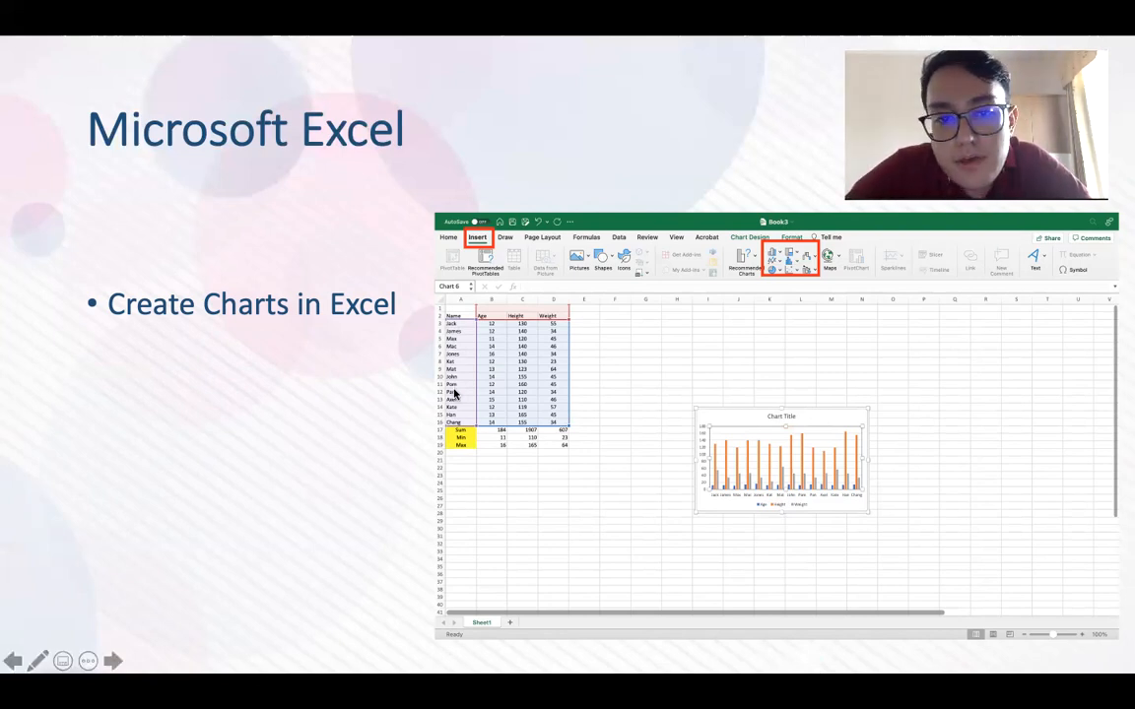
mouse_move(881, 413)
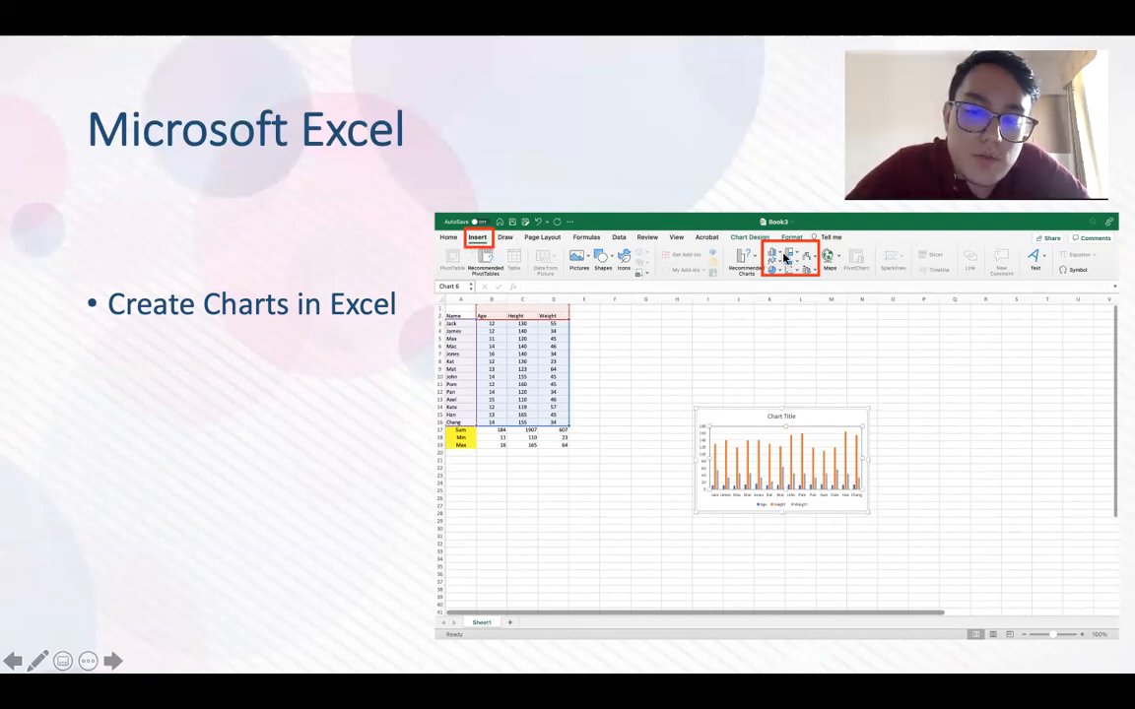
mouse_move(802, 287)
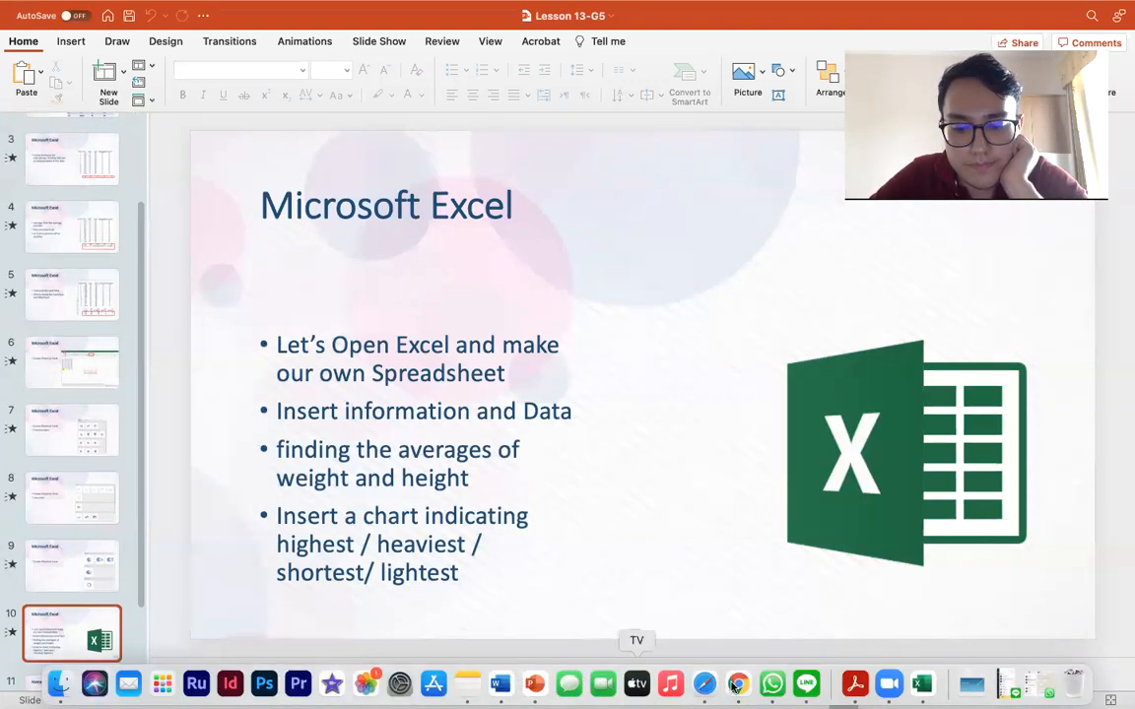
Start Excel from the Dock and dismiss its new-workbook start gallery.
left_click(922, 682)
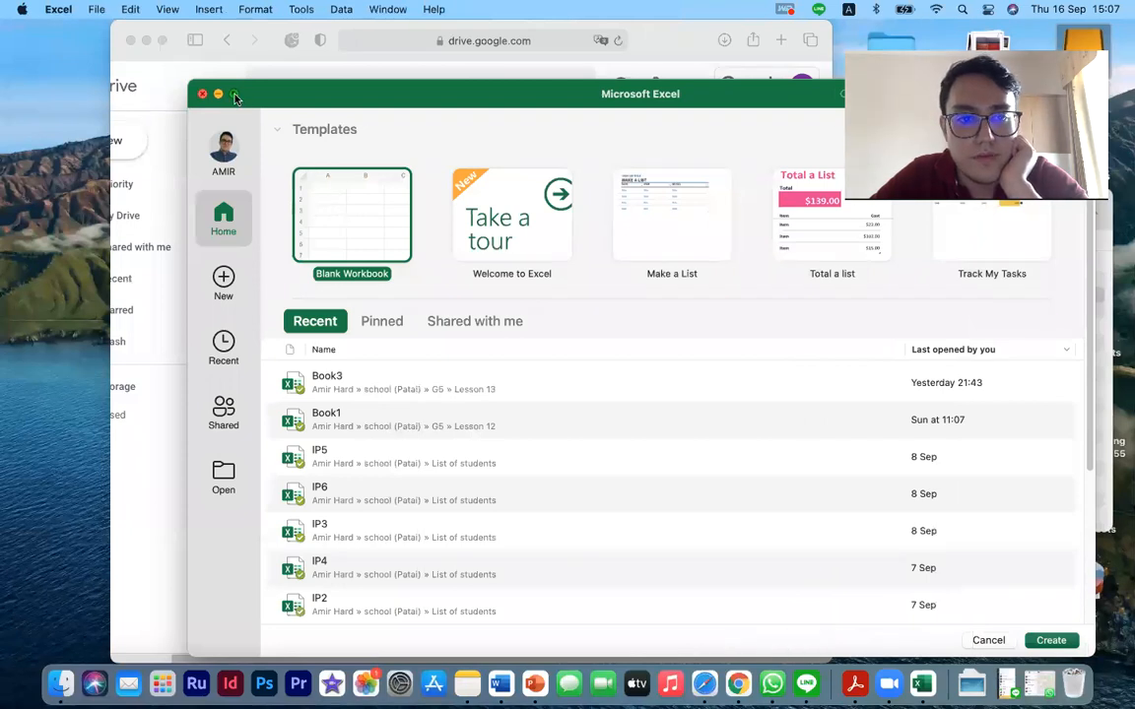
left_click(237, 94)
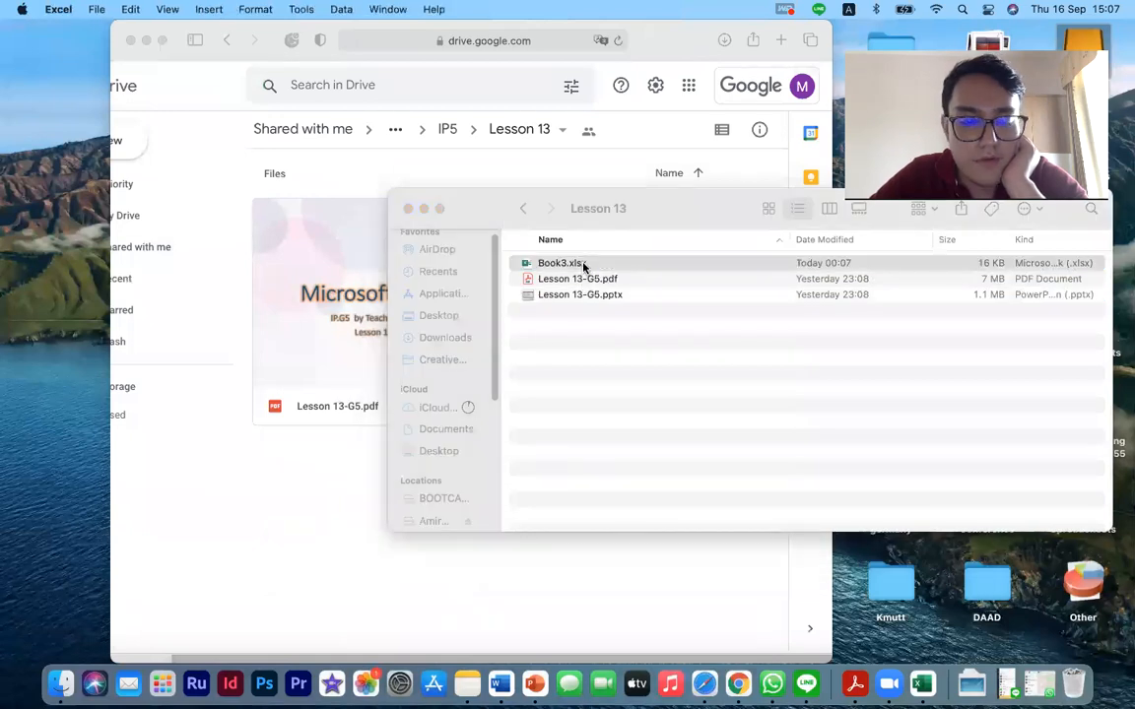
Open Book3.xlsx, undo the yellow fill under the names and AutoFit columns A to D.
double_click(556, 264)
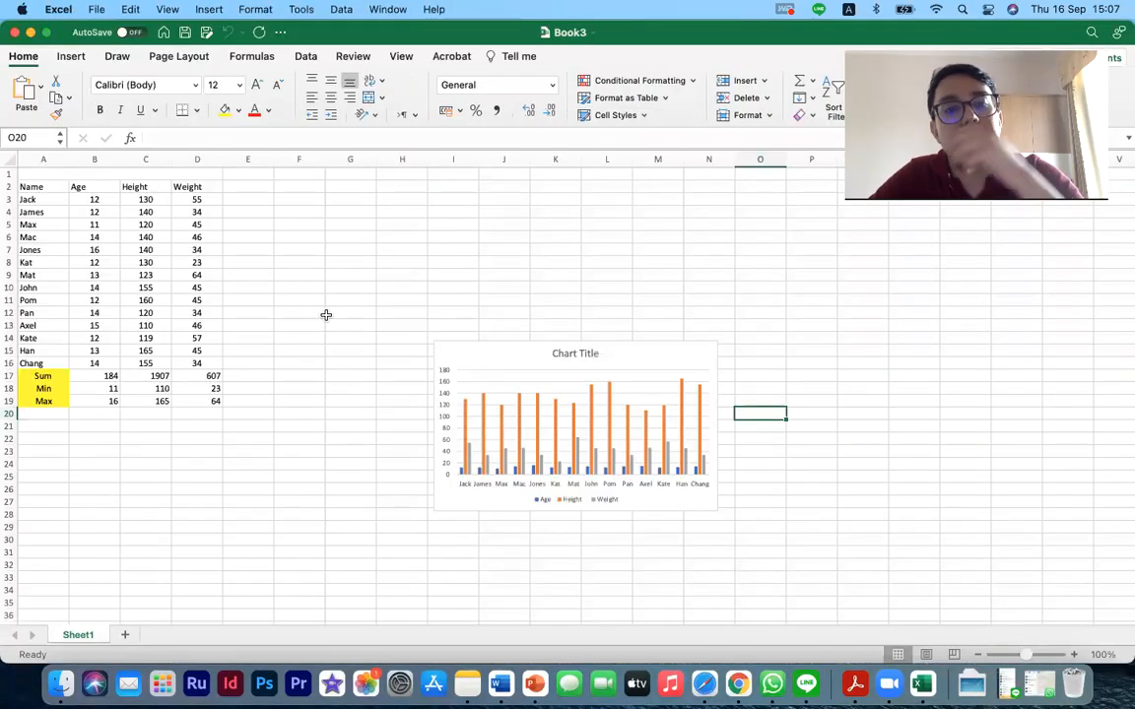
mouse_move(83, 398)
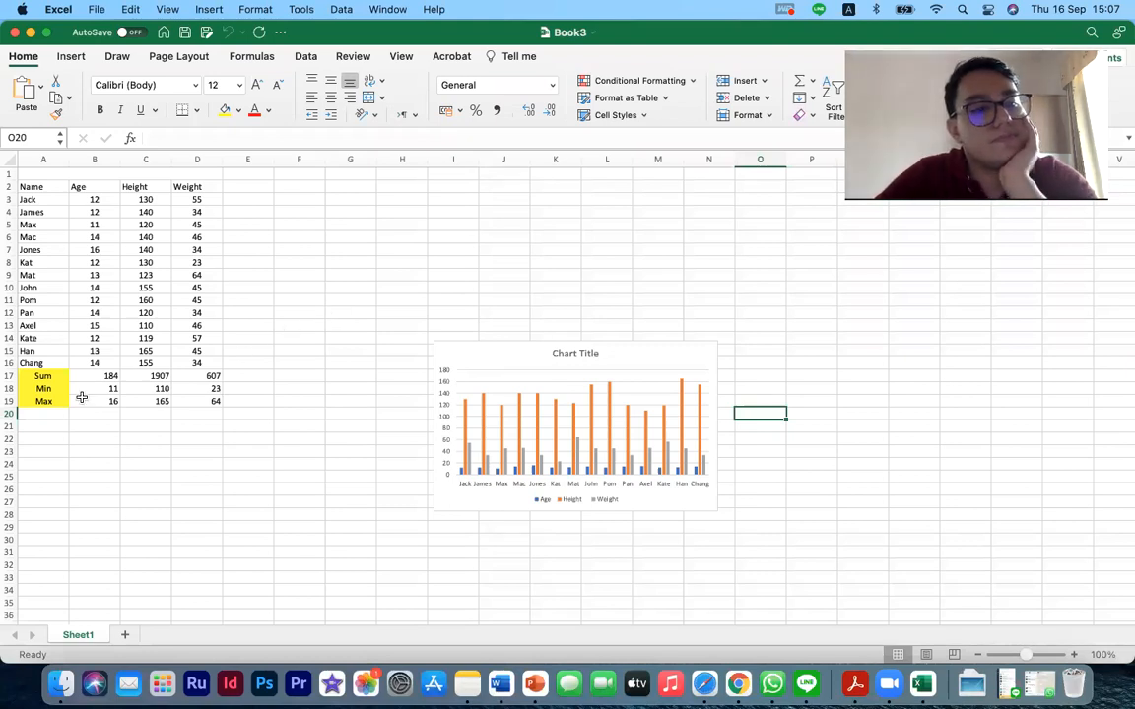
left_click_drag(43, 375, 213, 403)
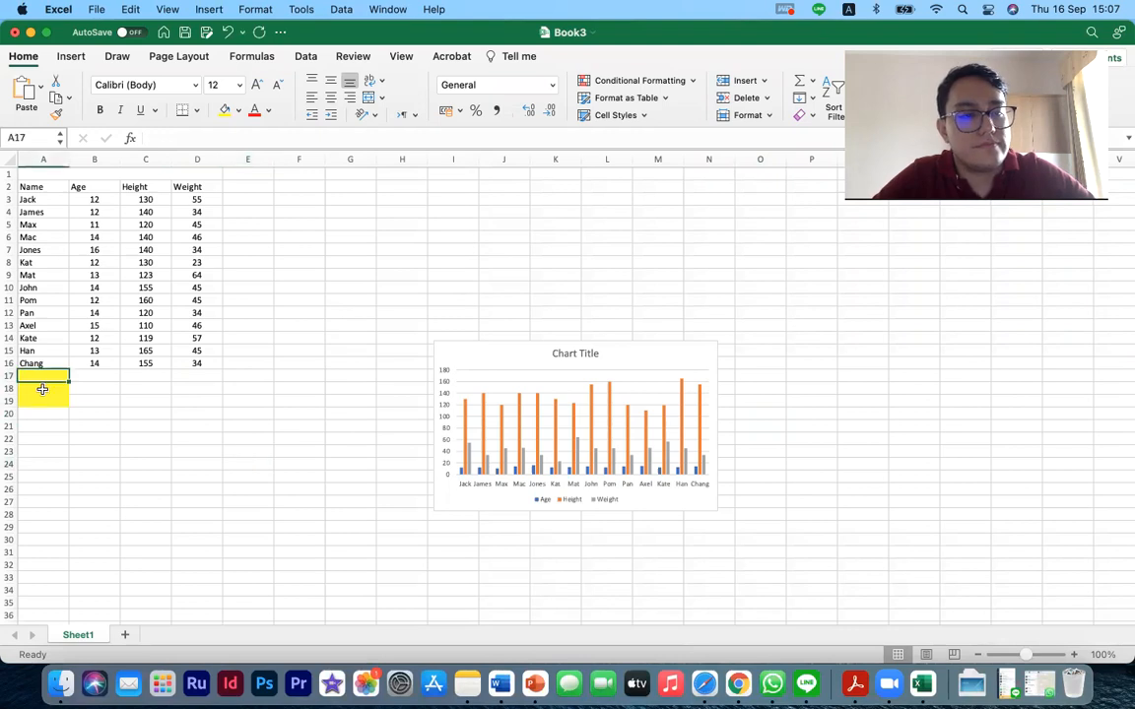
left_click(226, 110)
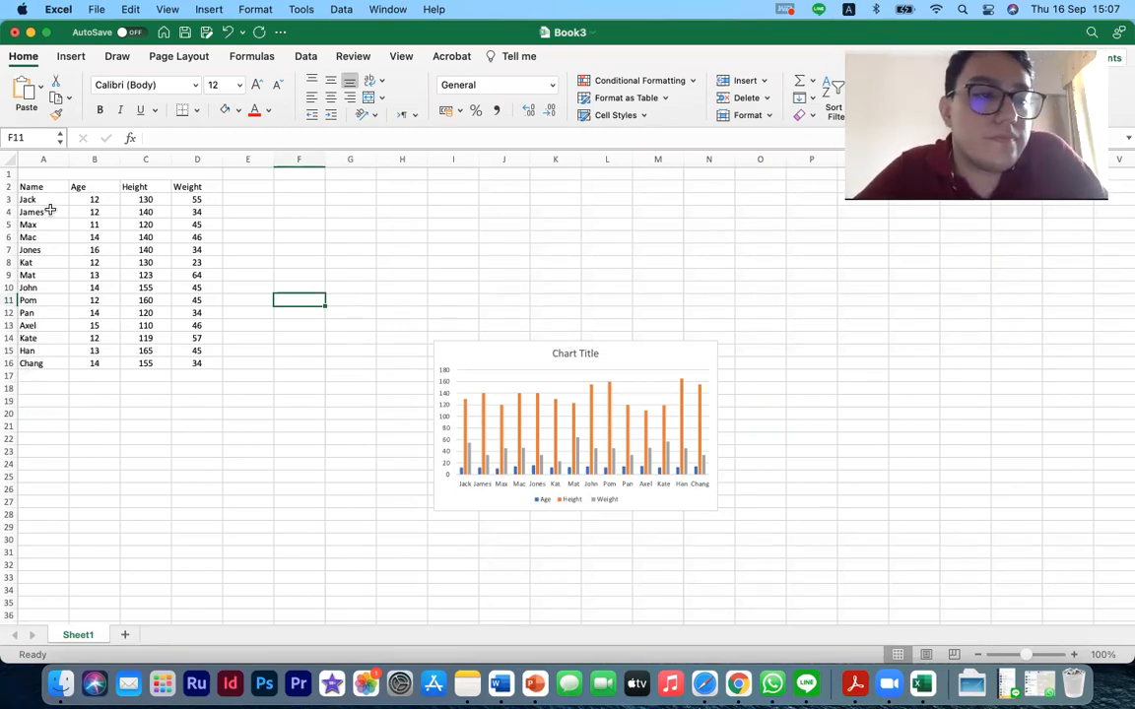
left_click(42, 203)
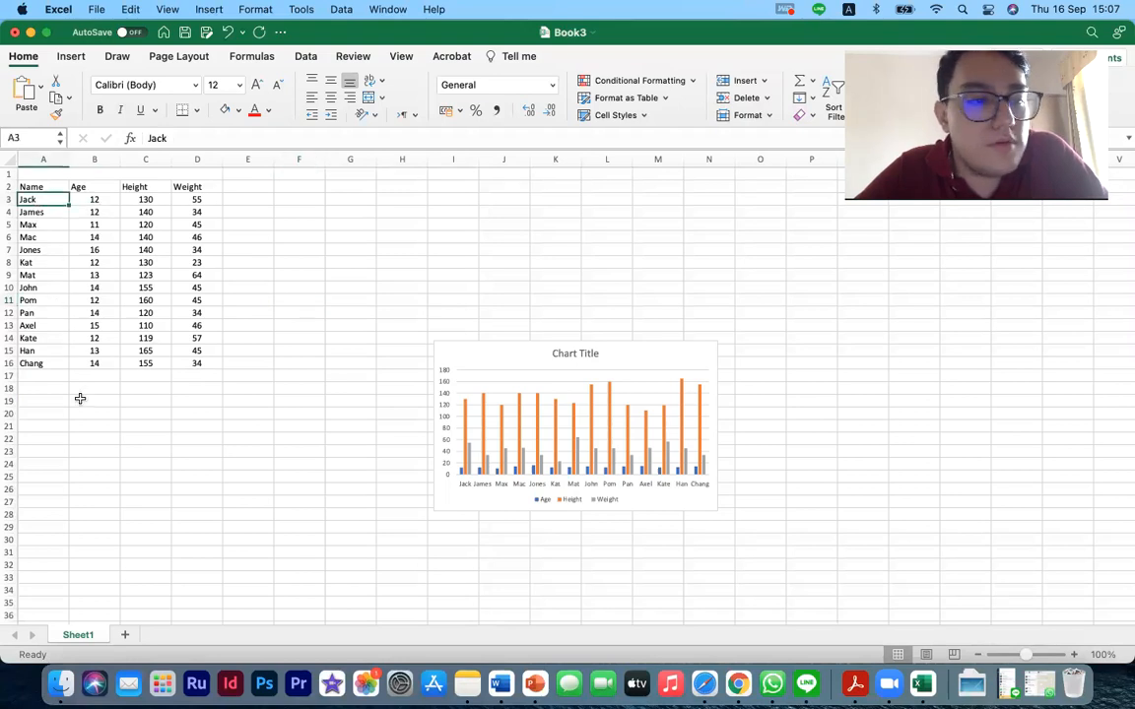
mouse_move(134, 221)
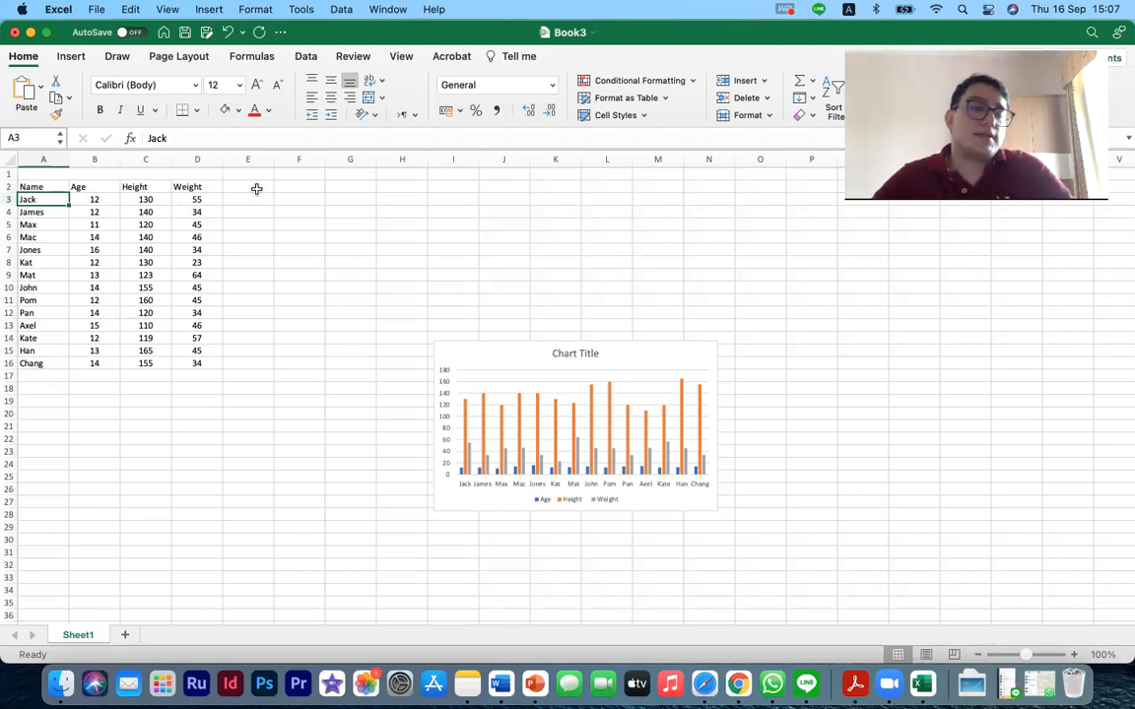
left_click(248, 187)
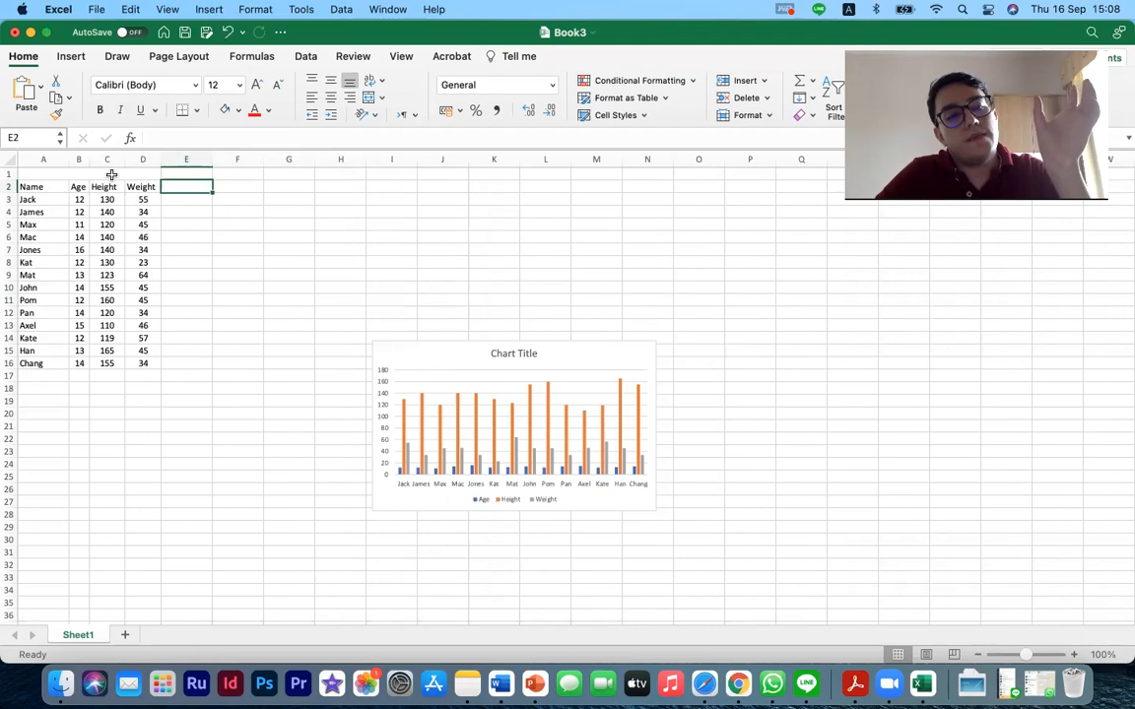
mouse_move(67, 158)
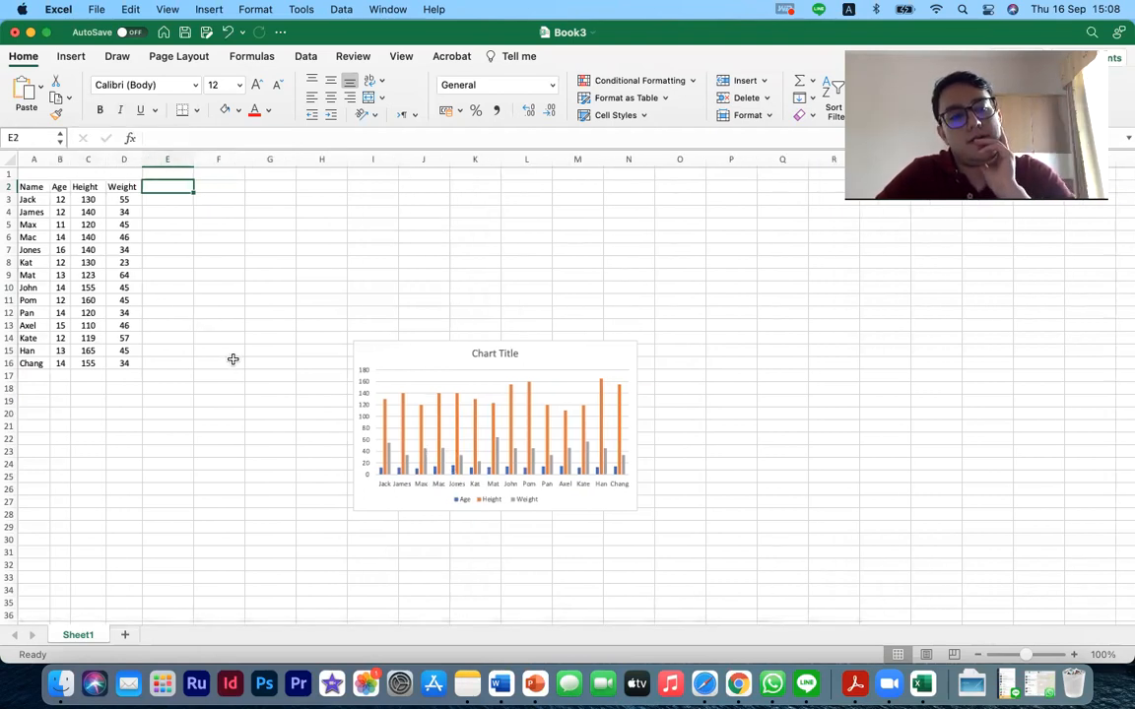
Give columns A through D a uniform width of about 6.67 (45 pixels).
left_click(218, 363)
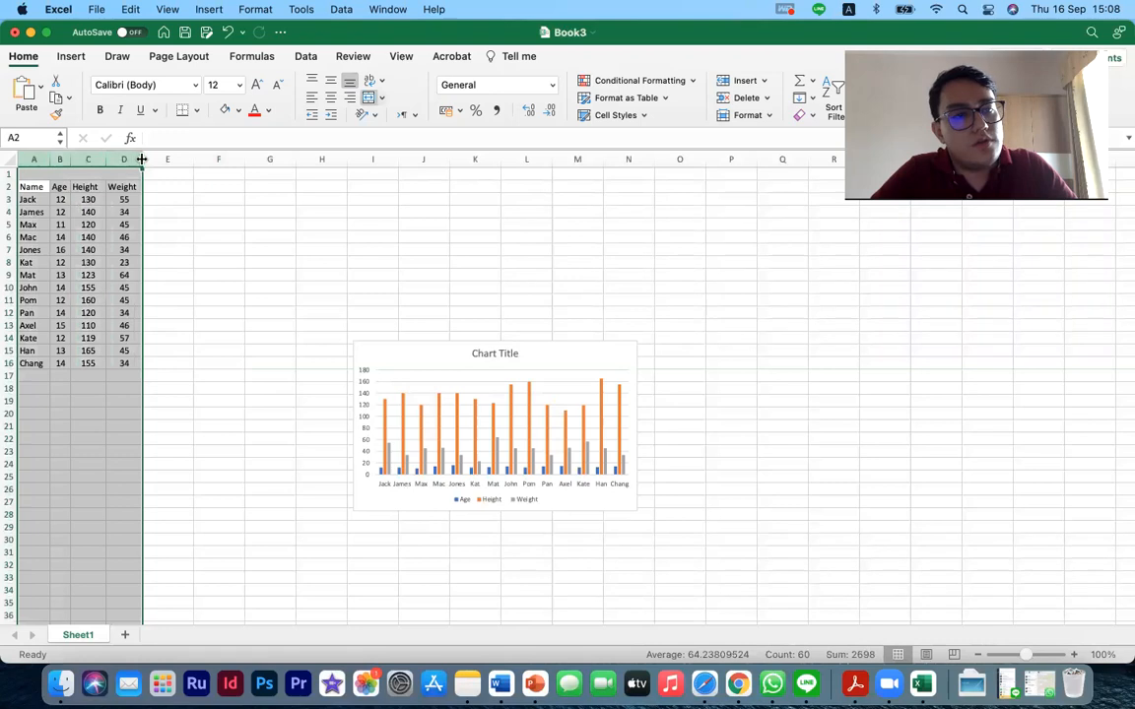
left_click_drag(141, 158, 106, 158)
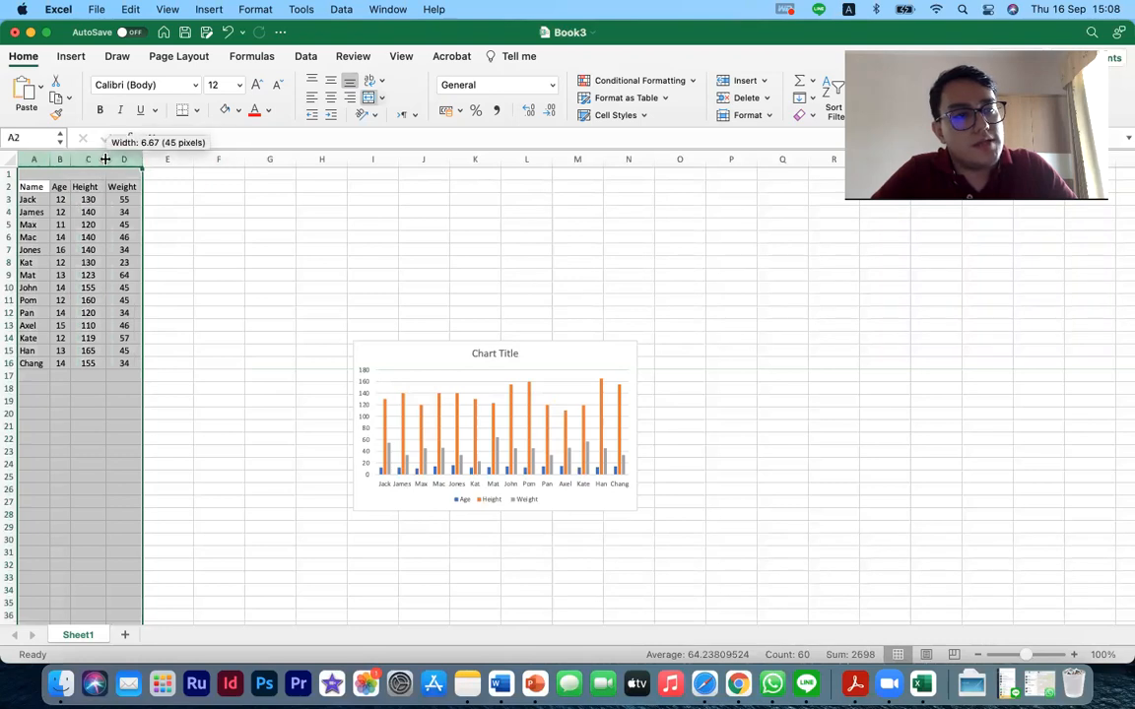
left_click(218, 262)
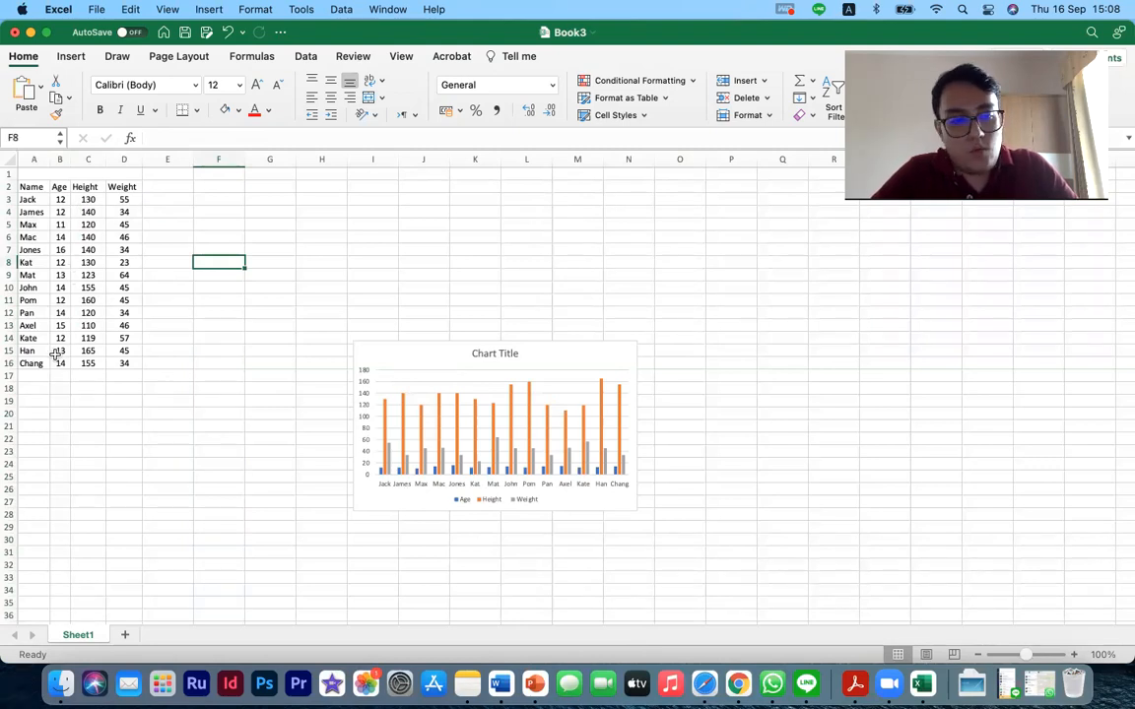
Label A18 Min and compute the youngest age with =MIN(B3:B16), giving 11.
left_click(34, 388)
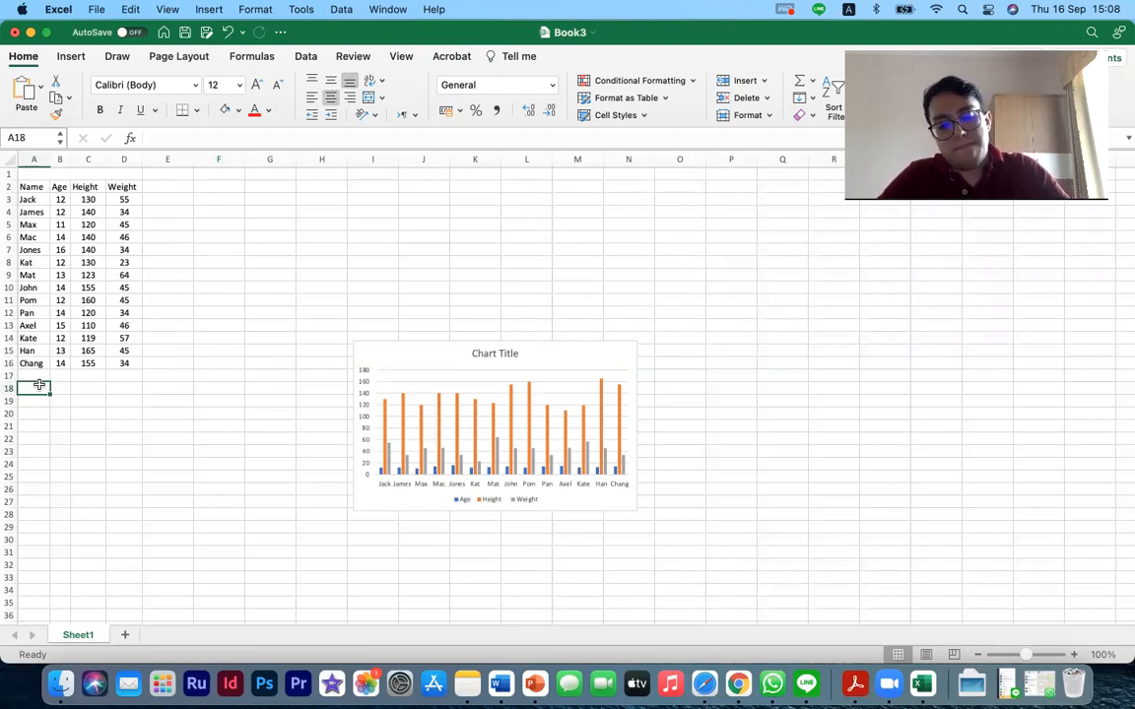
type("Min")
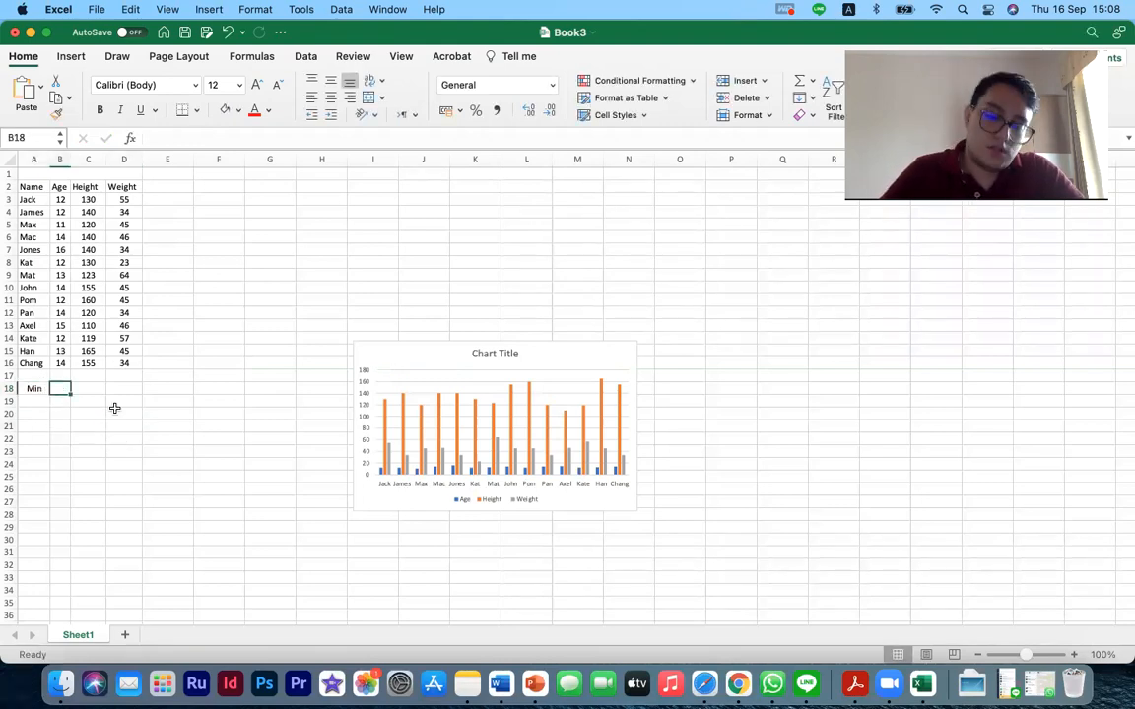
type("=")
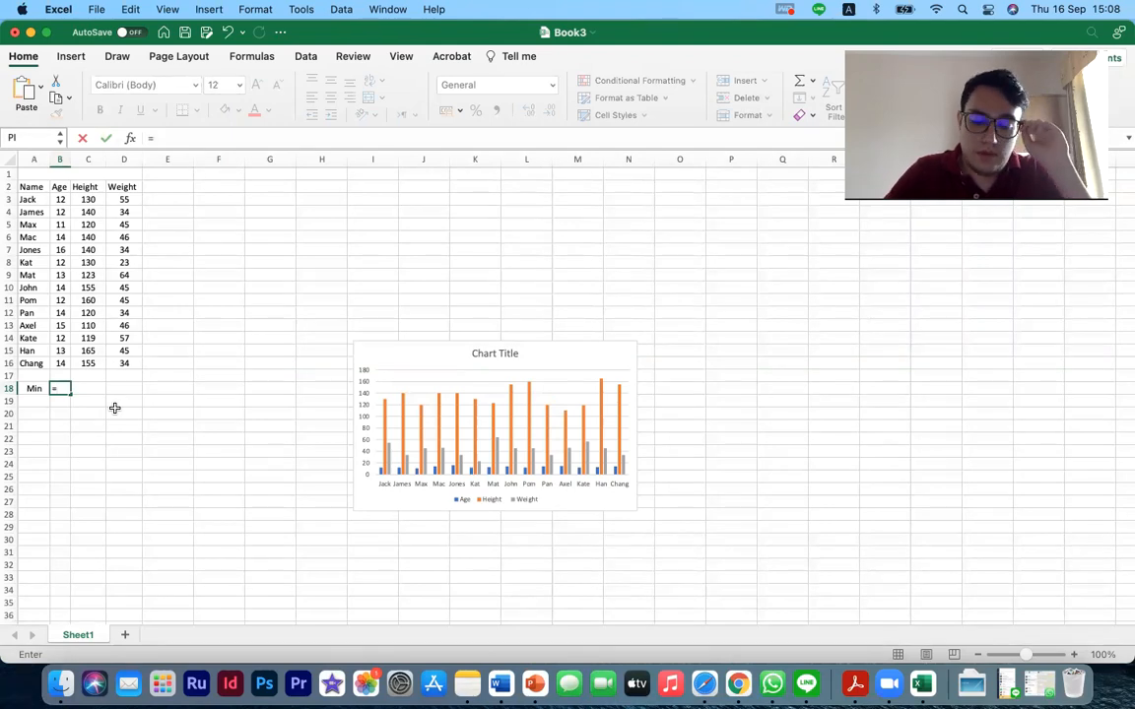
type("min")
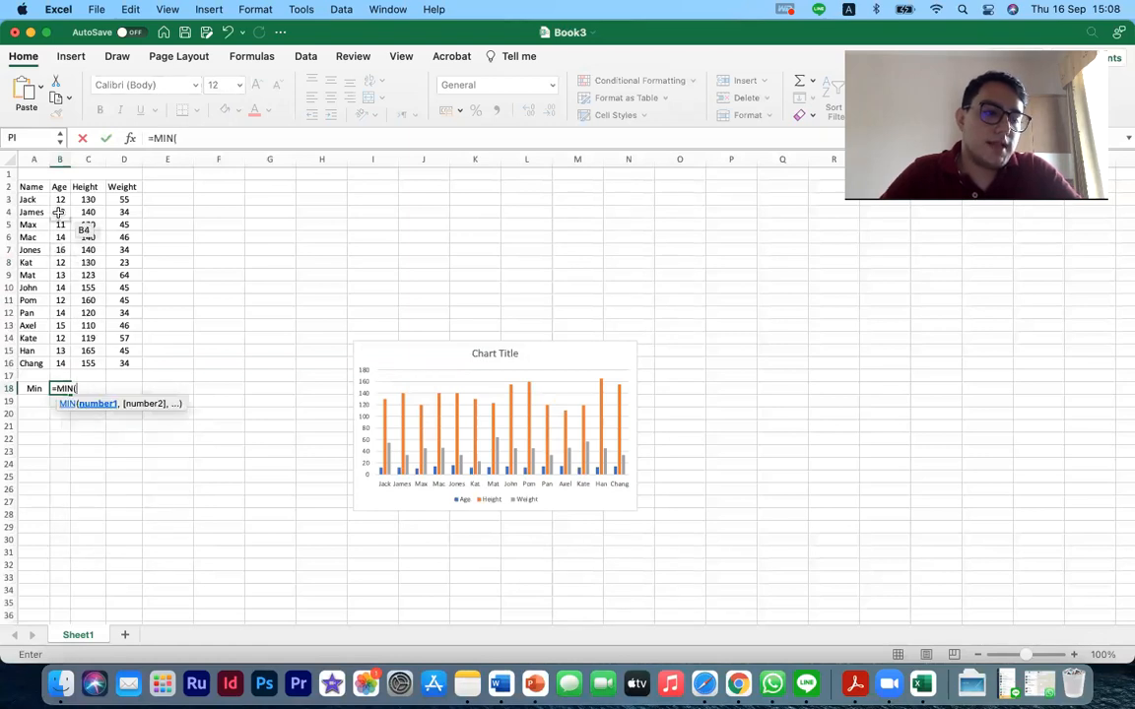
left_click_drag(59, 199, 59, 363)
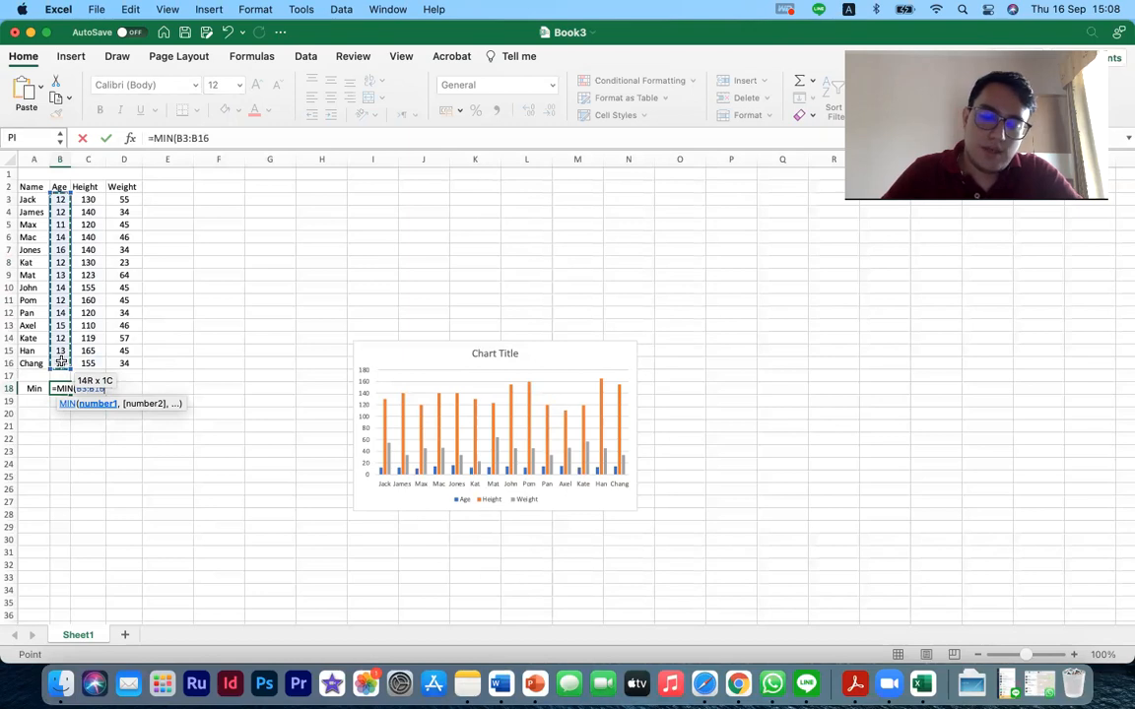
key("Enter")
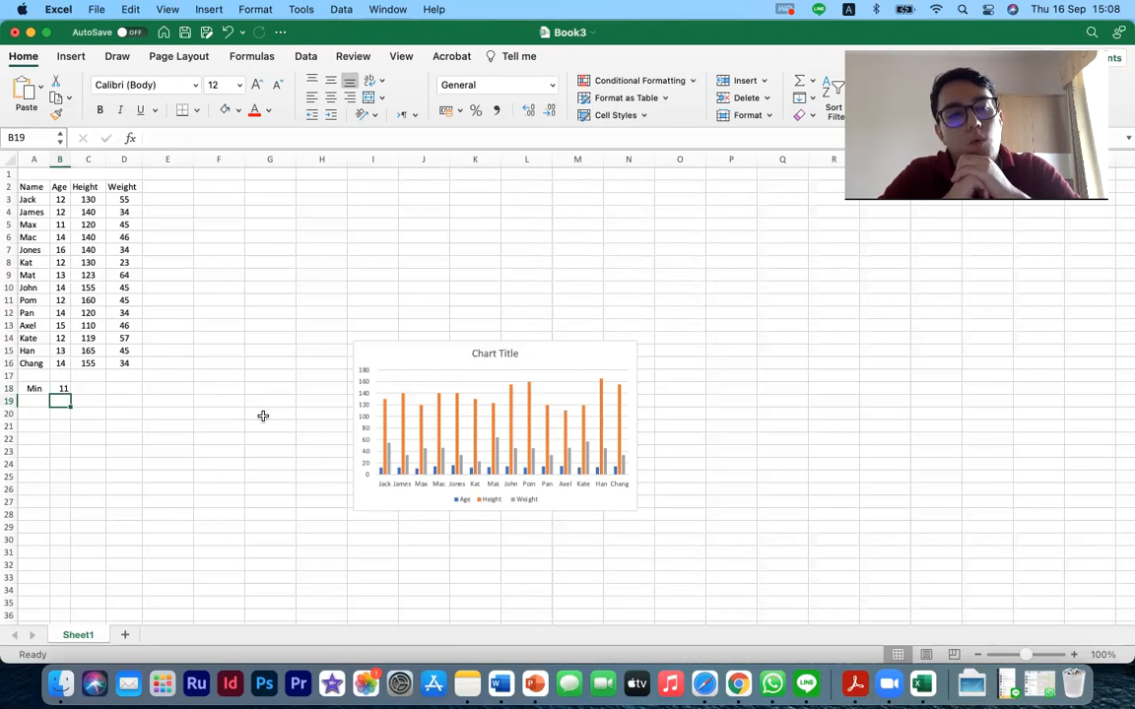
mouse_move(264, 421)
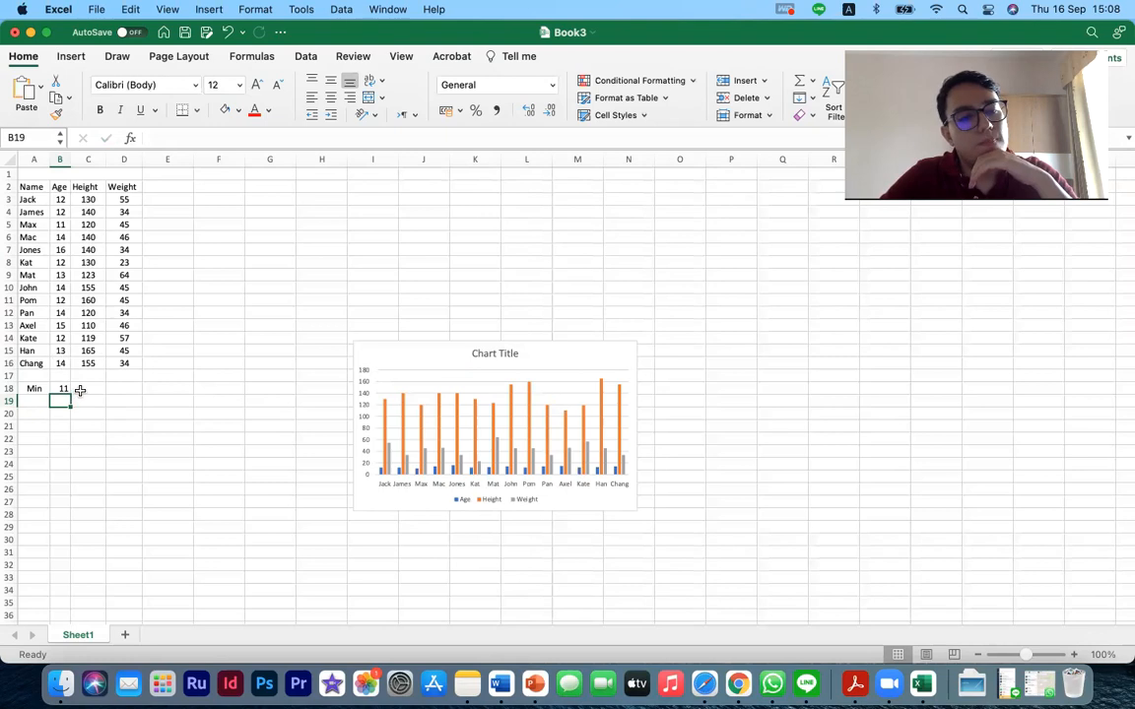
left_click(86, 389)
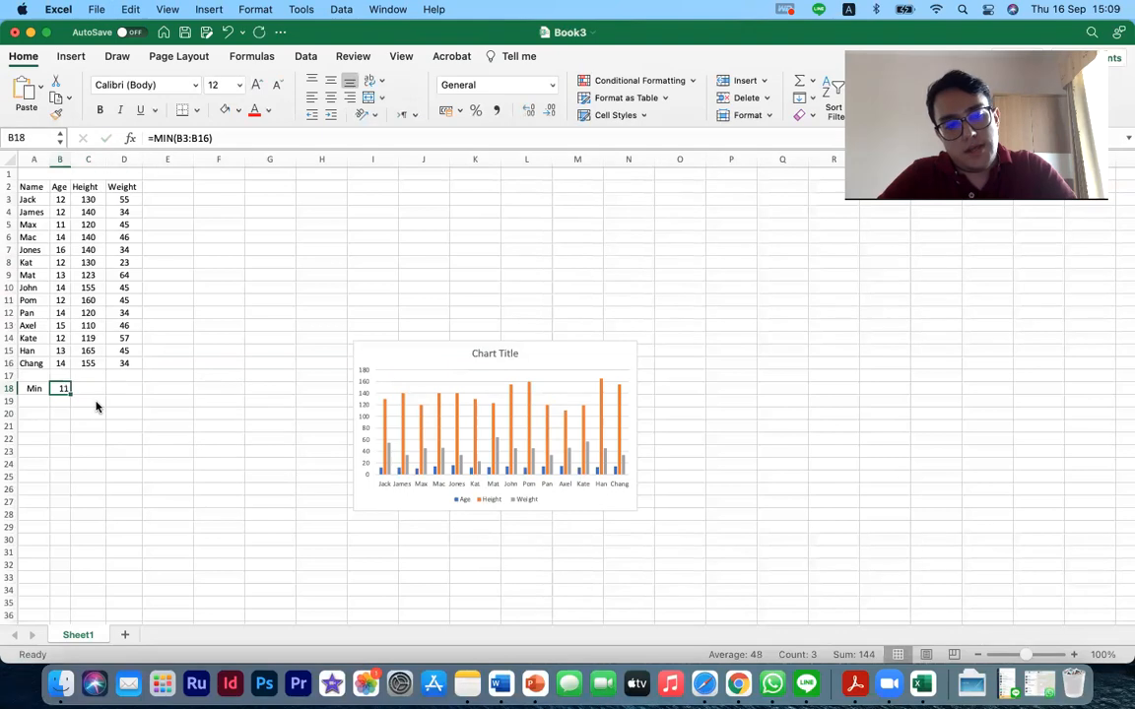
Compute the smallest height in C18 with =MIN(C3:C16), giving 110.
left_click(87, 388)
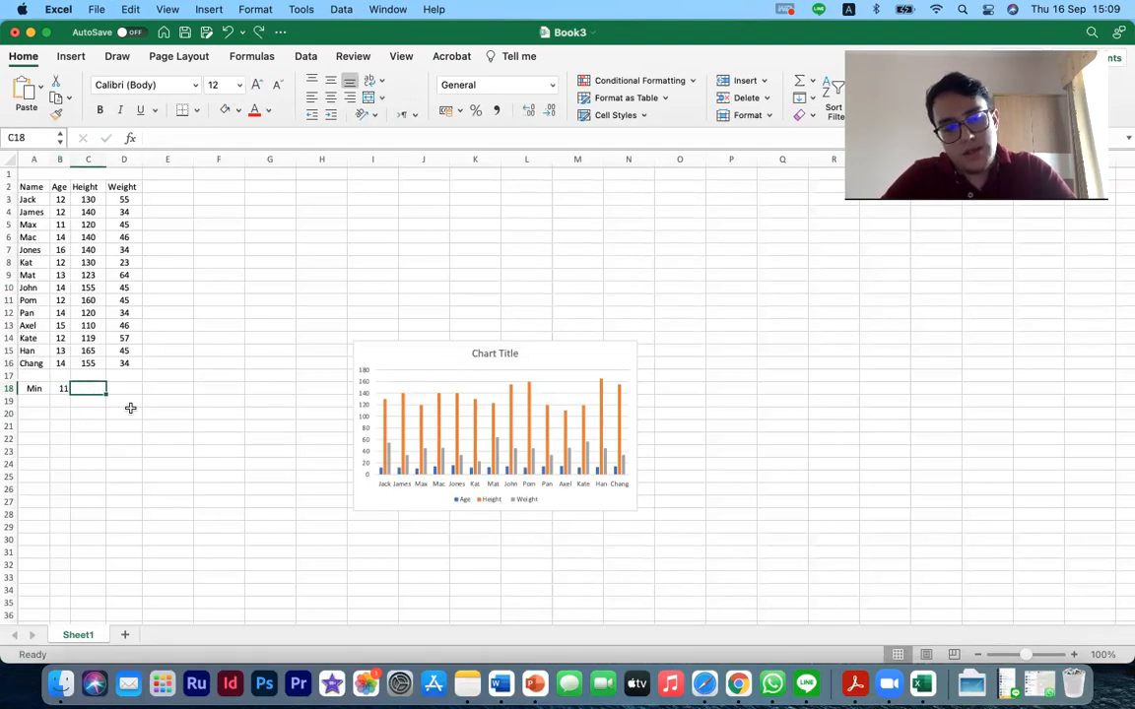
type("=")
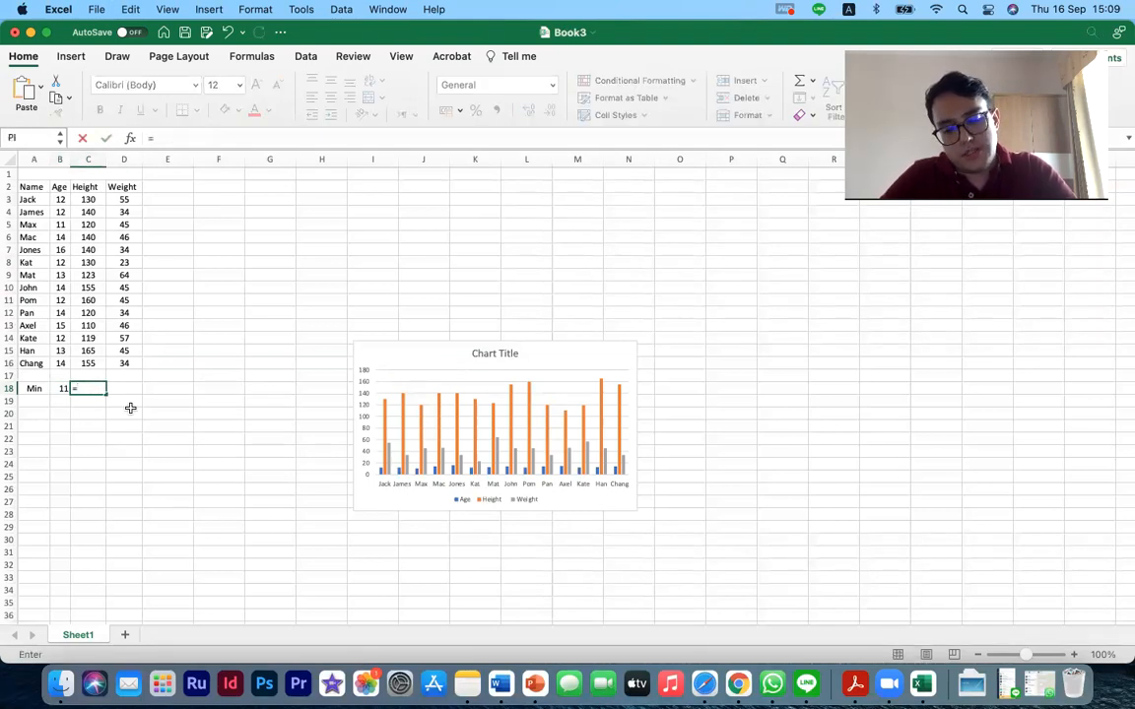
key("Enter")
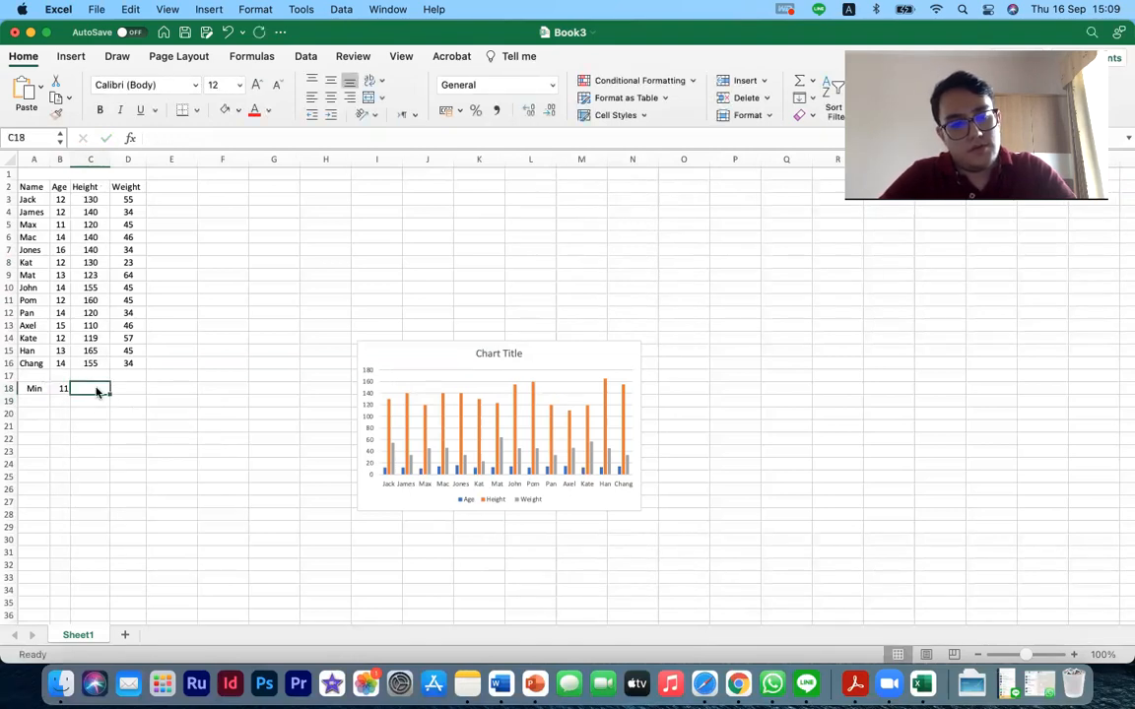
type("=min")
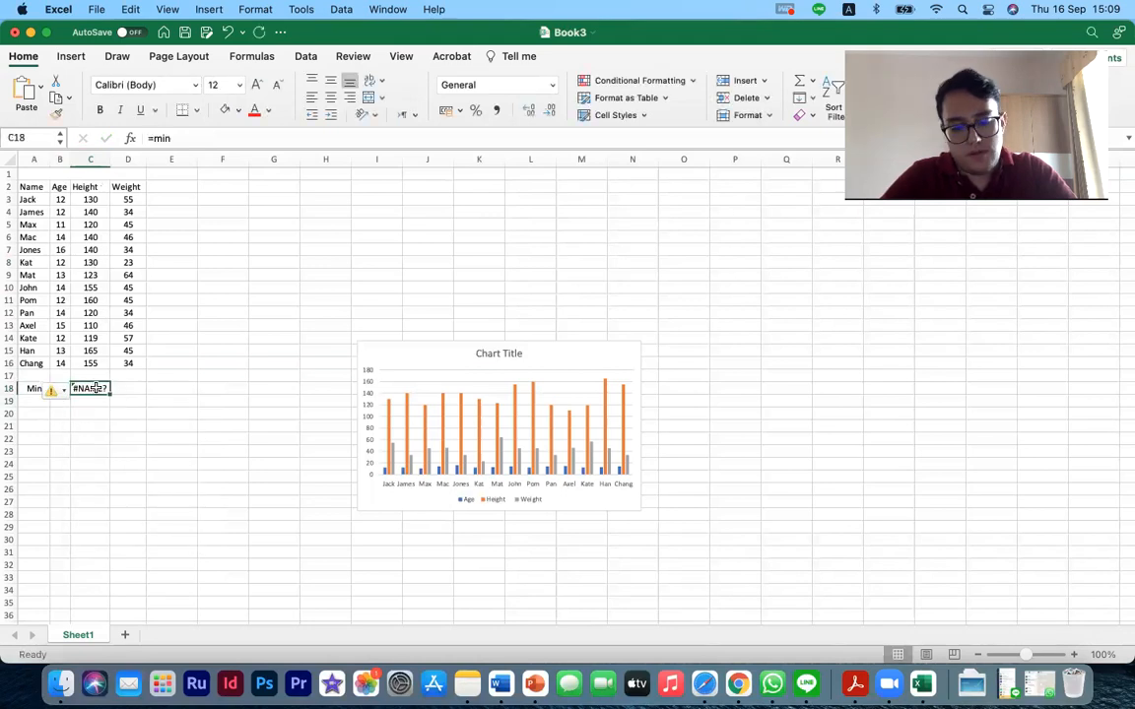
type("=mi")
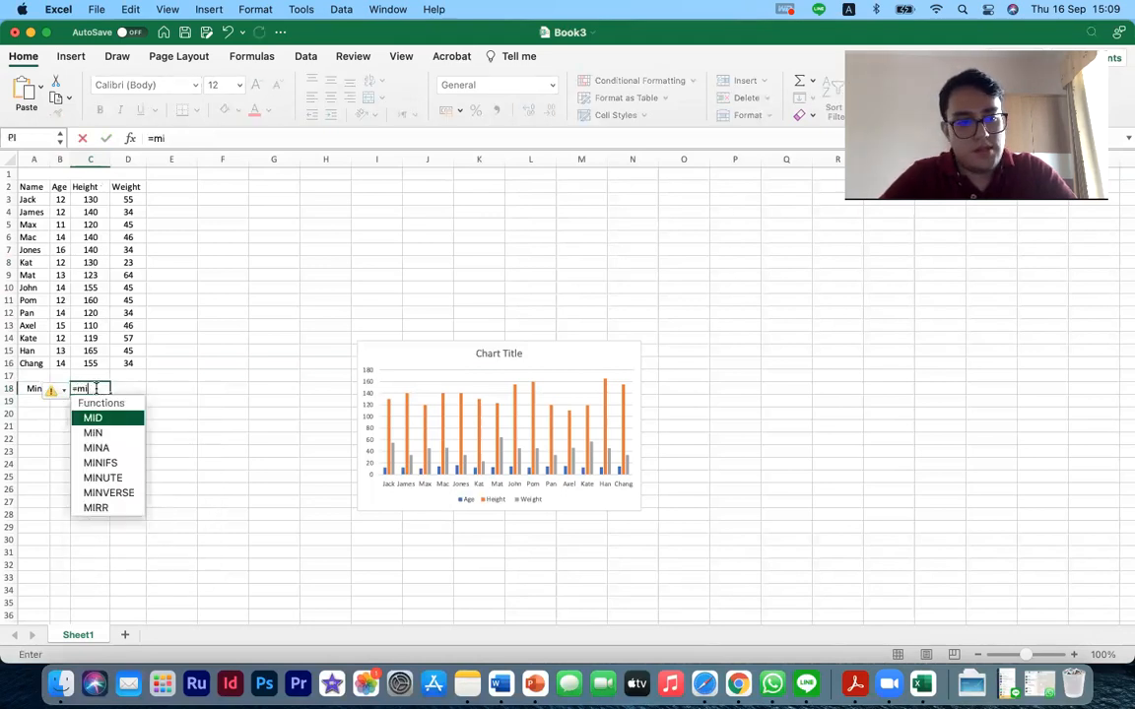
type("n")
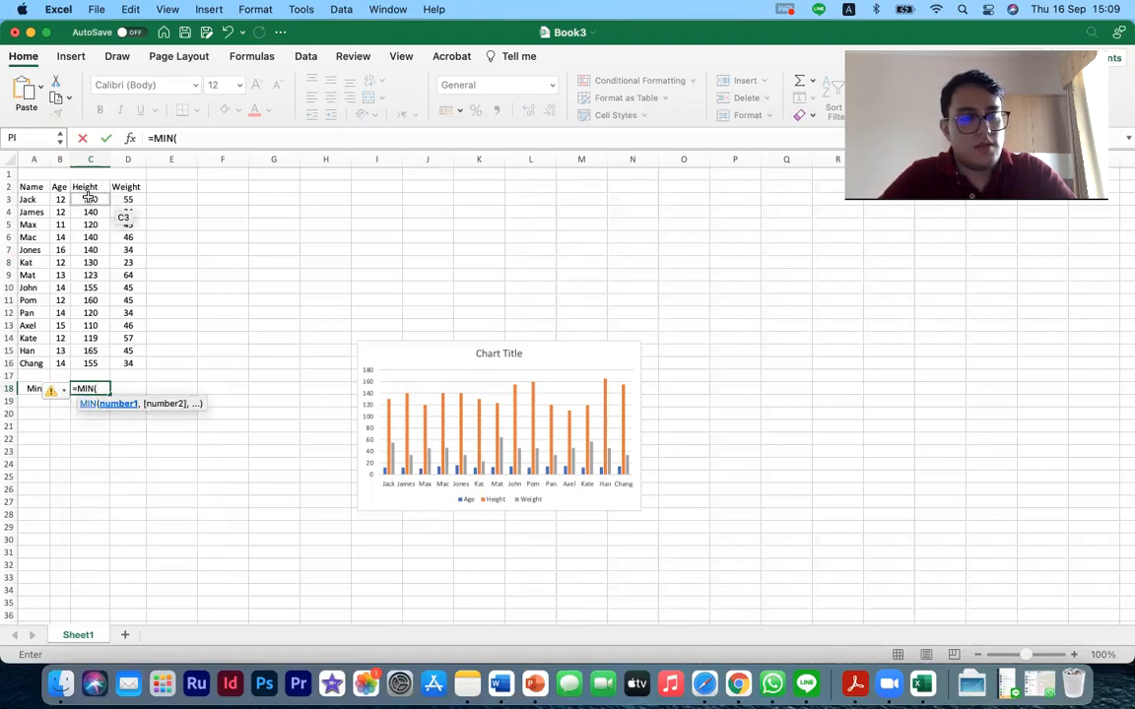
left_click_drag(91, 199, 91, 363)
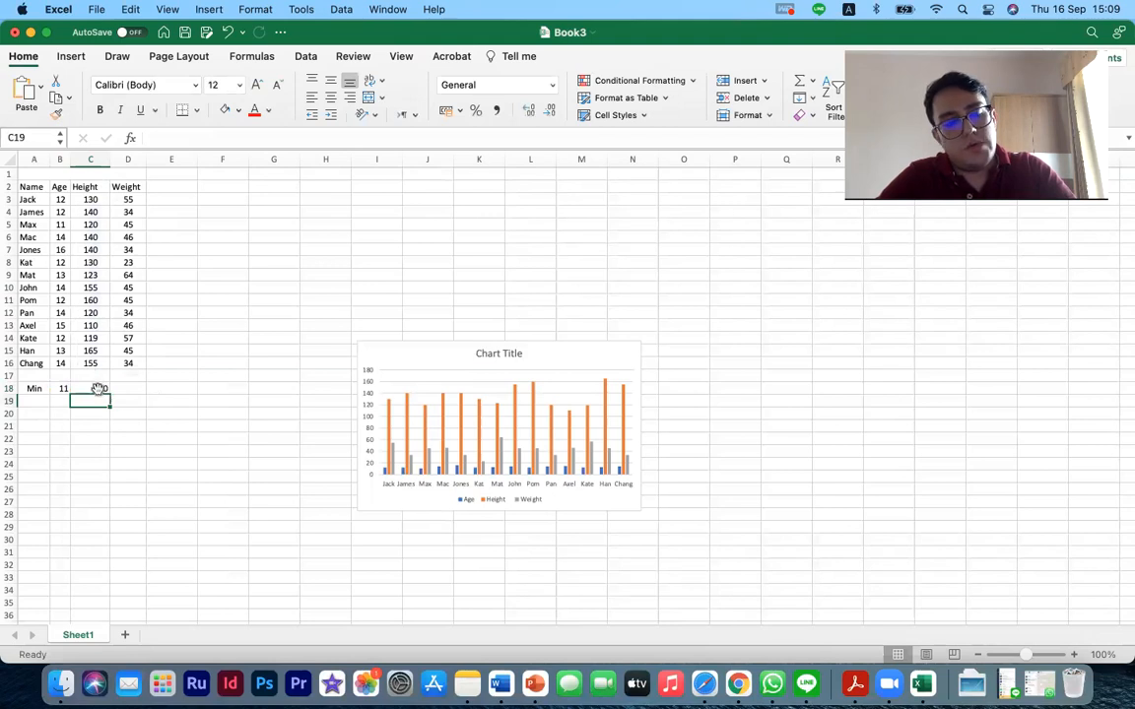
left_click(91, 388)
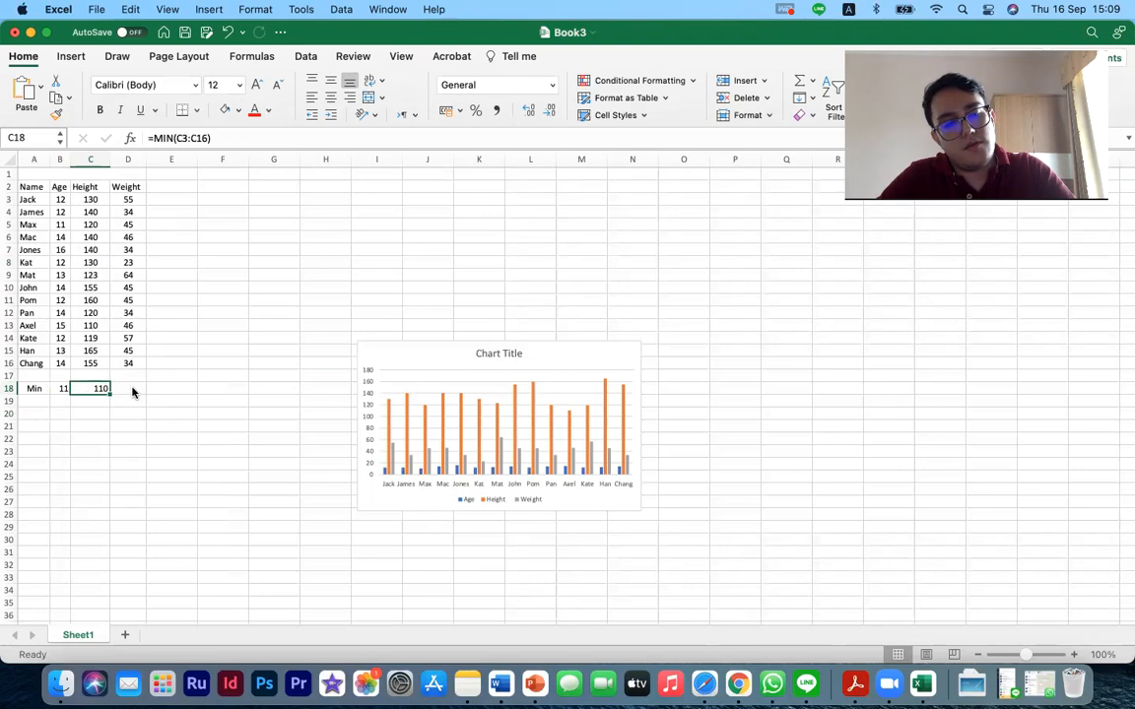
Compute the smallest weight in D18 with =MIN(D3:D16), giving 23.
left_click(126, 388)
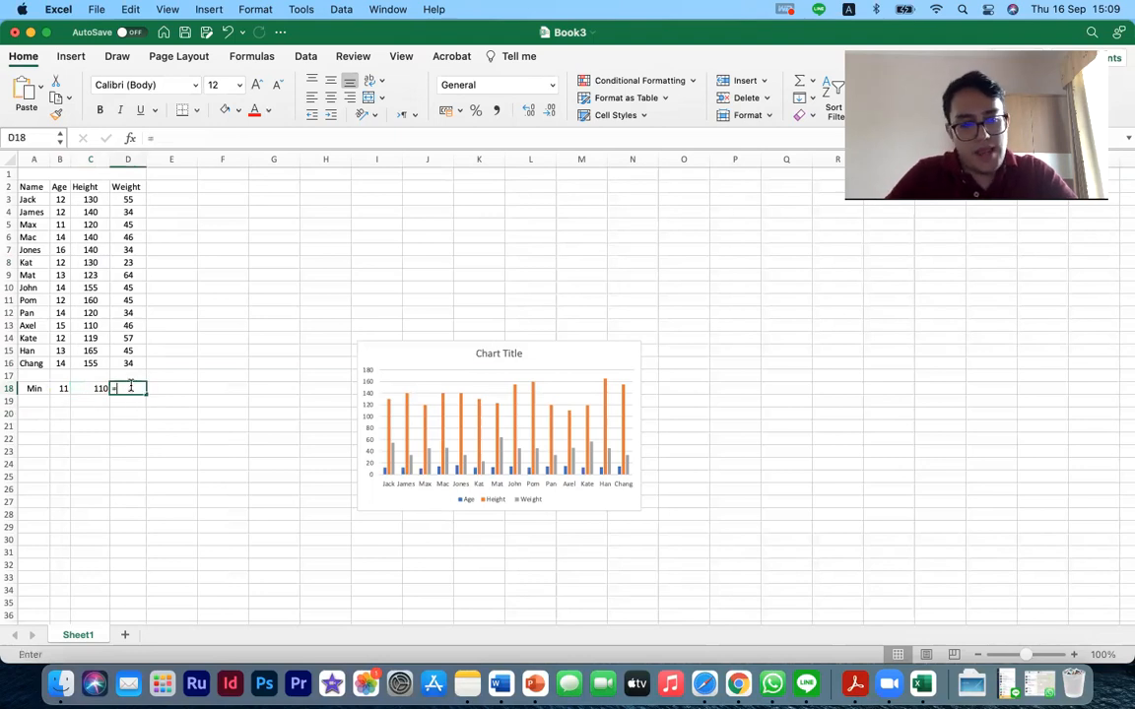
type("=min")
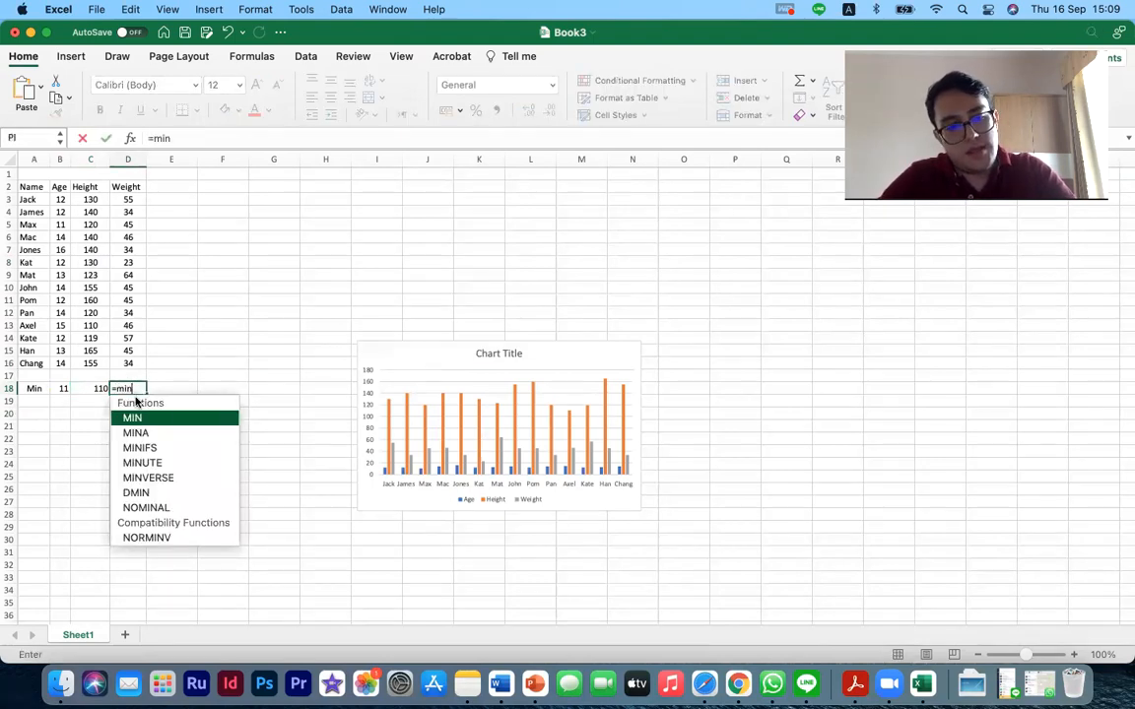
left_click_drag(127, 199, 126, 288)
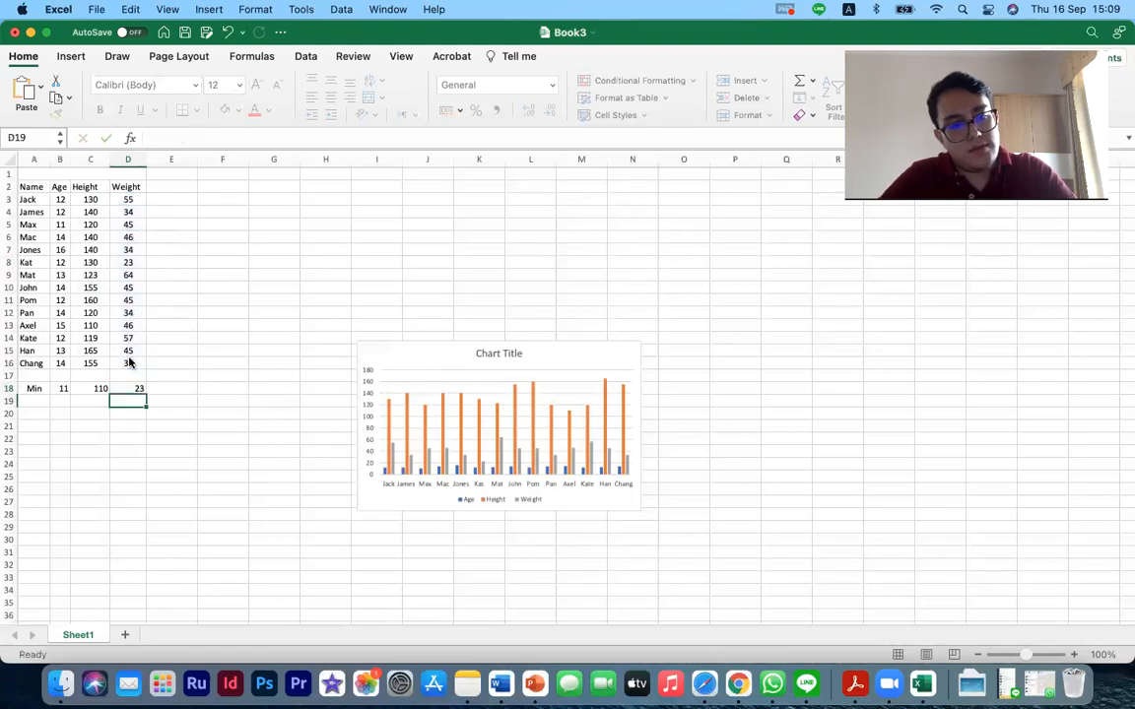
left_click(35, 402)
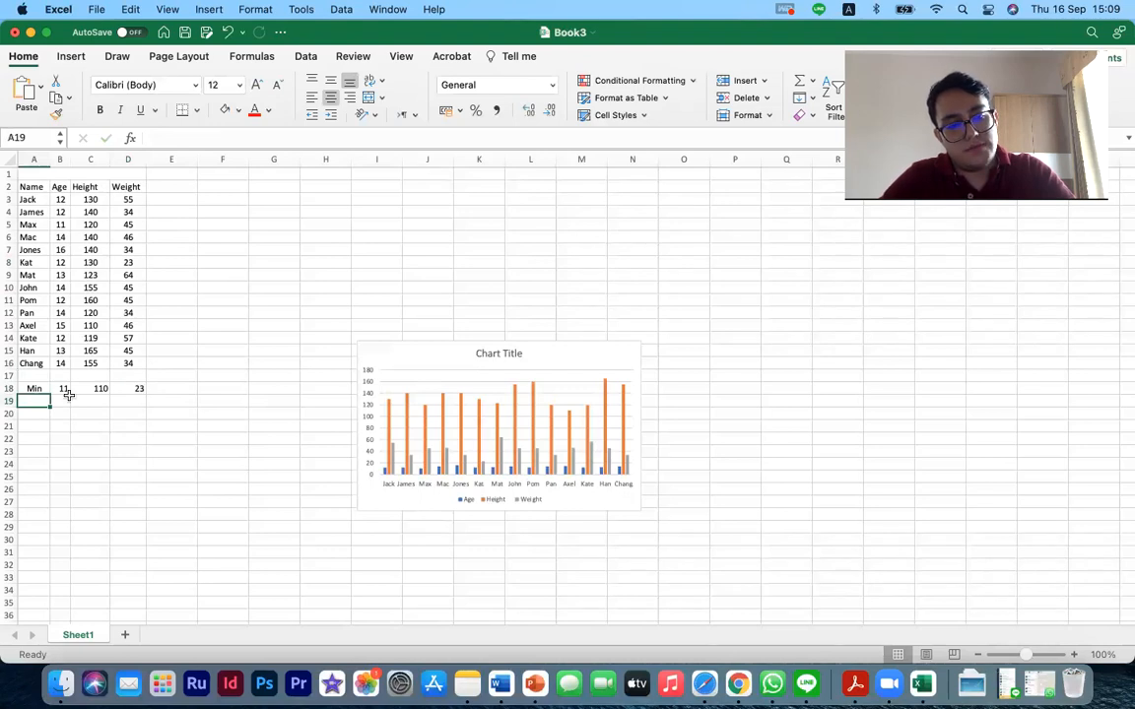
left_click(90, 388)
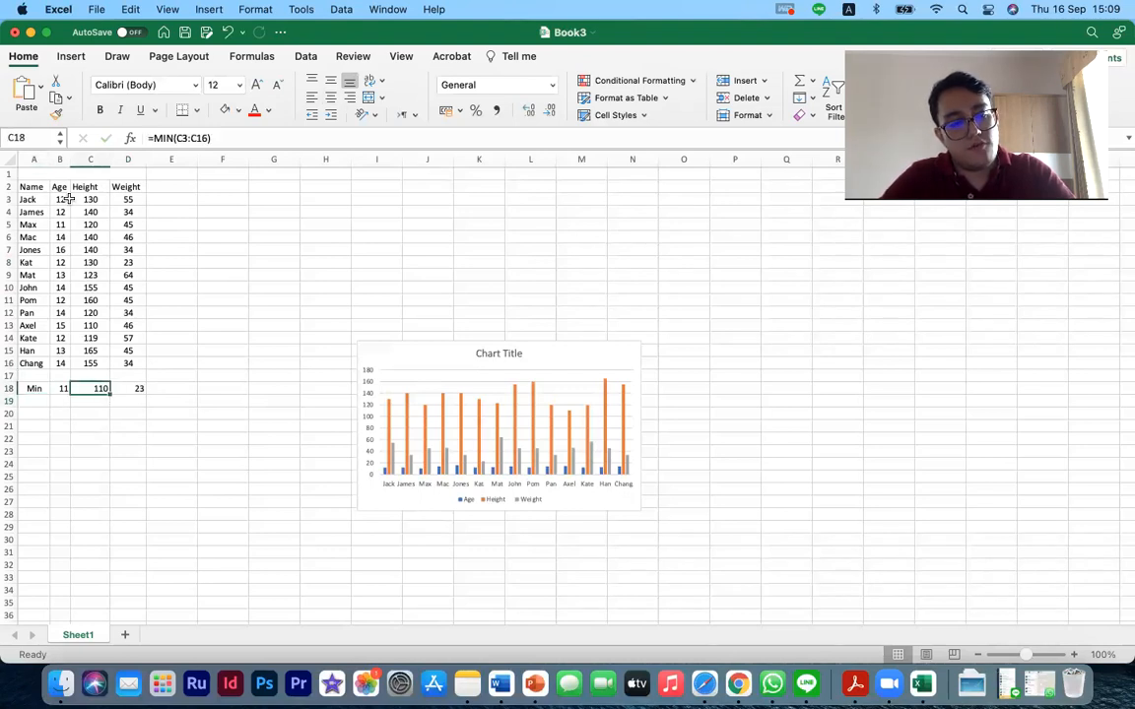
left_click(128, 388)
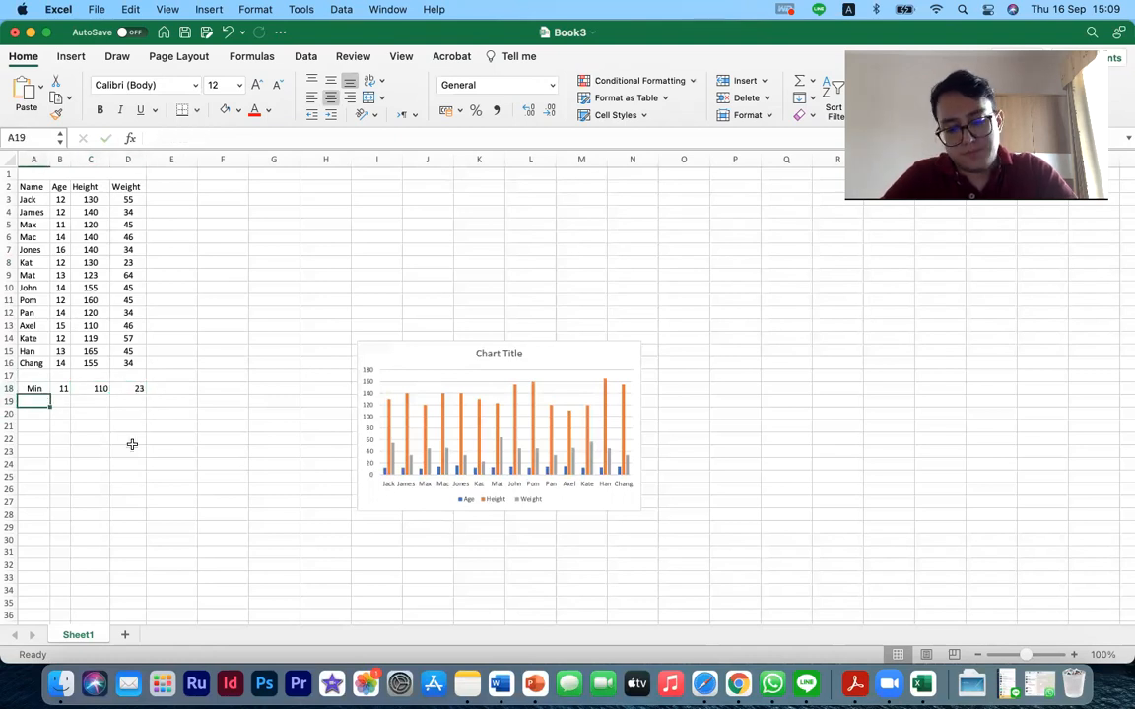
Label row 19 Max and compute the oldest age with =MAX(B3:B16), giving 16.
type("Max")
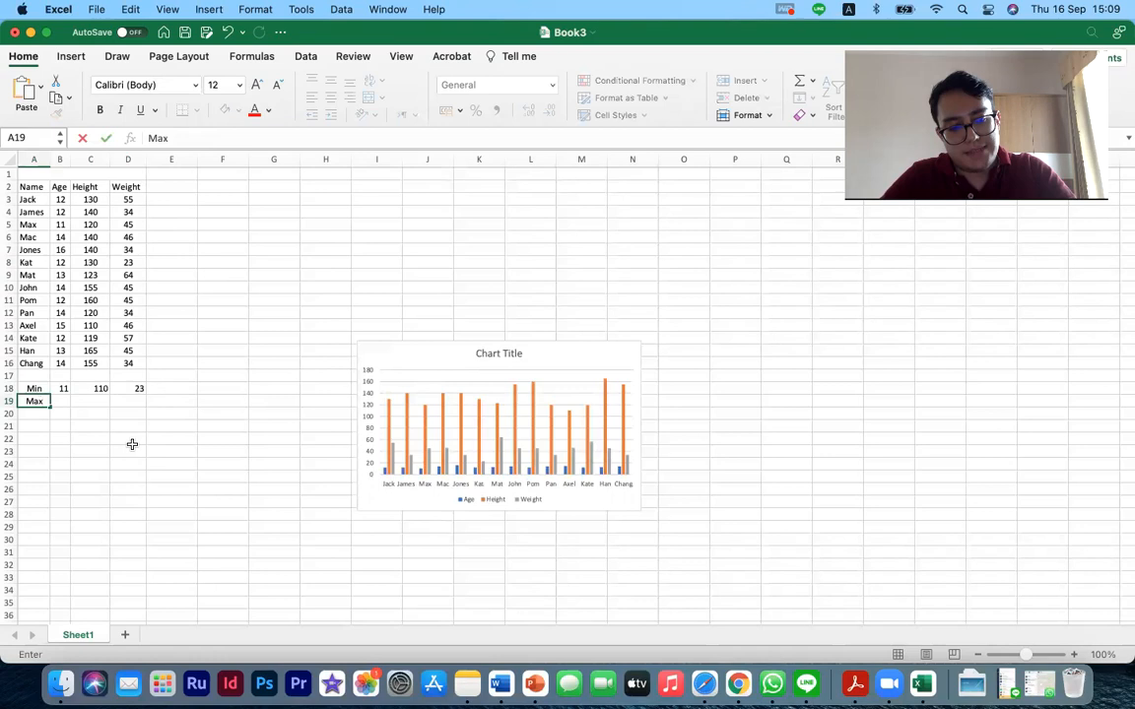
left_click(63, 402)
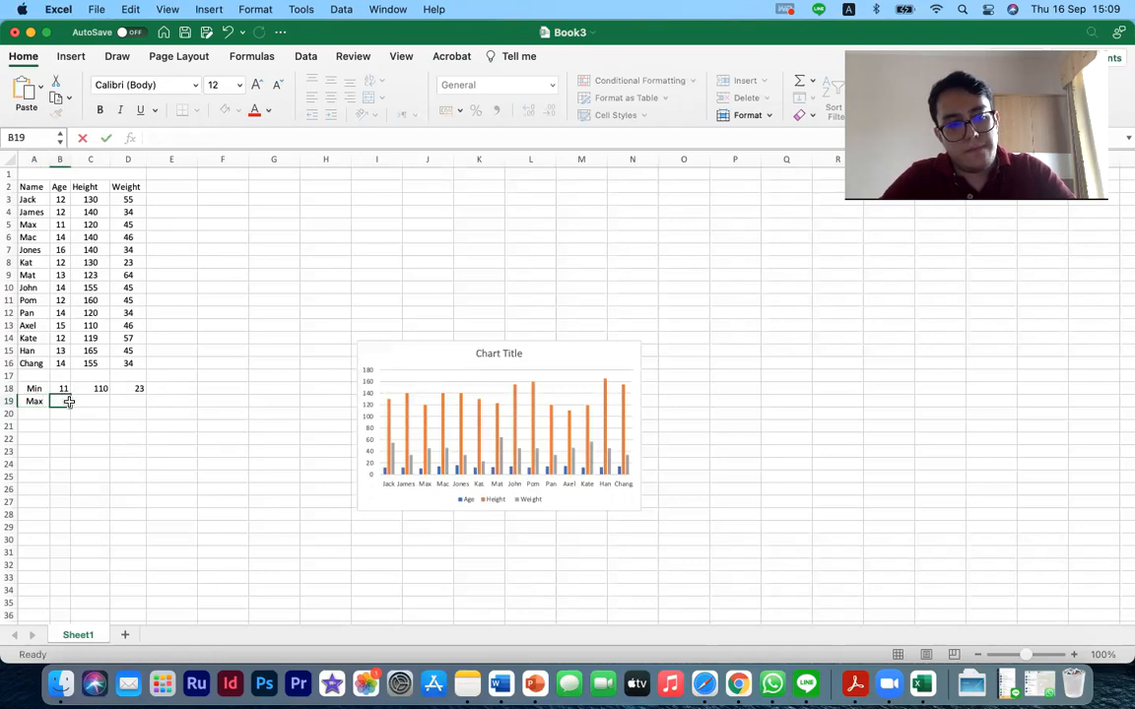
type("=m")
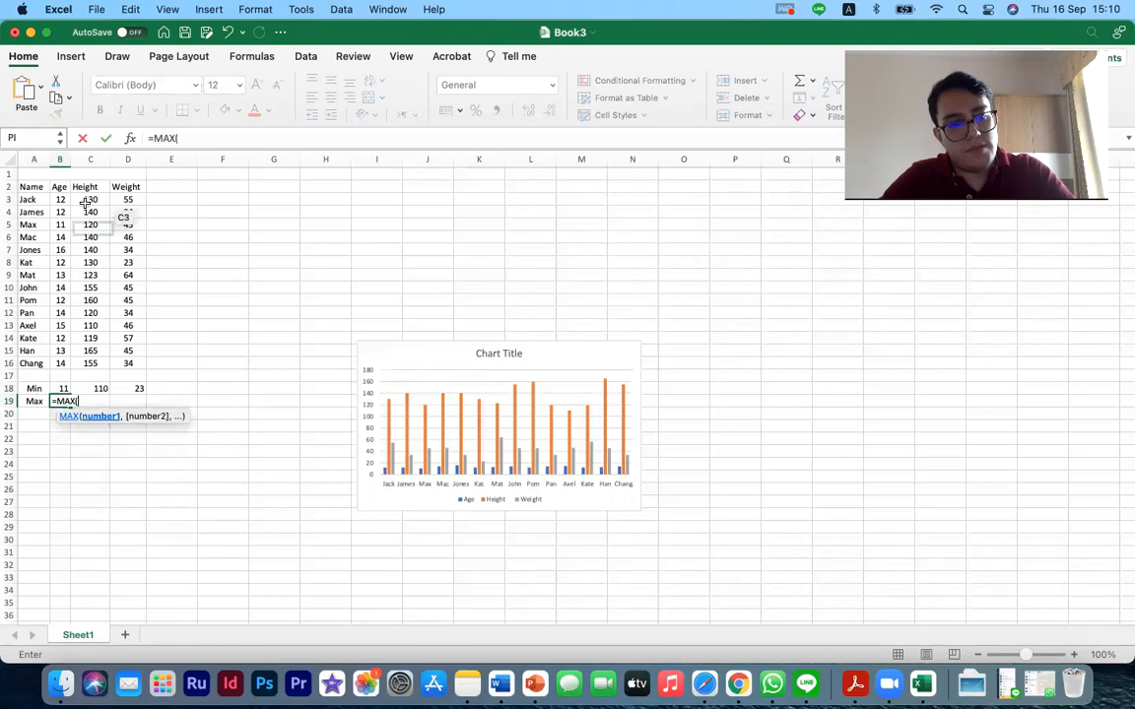
left_click_drag(59, 199, 59, 363)
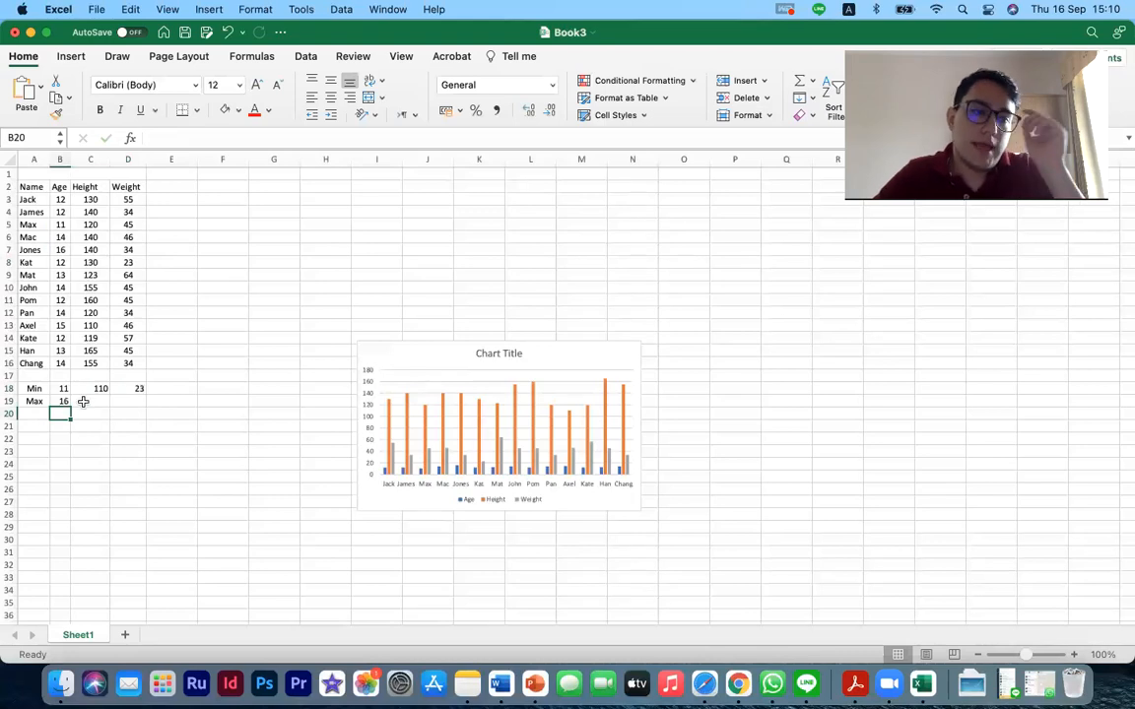
Compute the largest height 165 with =MAX(C3:C16) and largest weight 64 with =MAX(D3:D16).
left_click(91, 402)
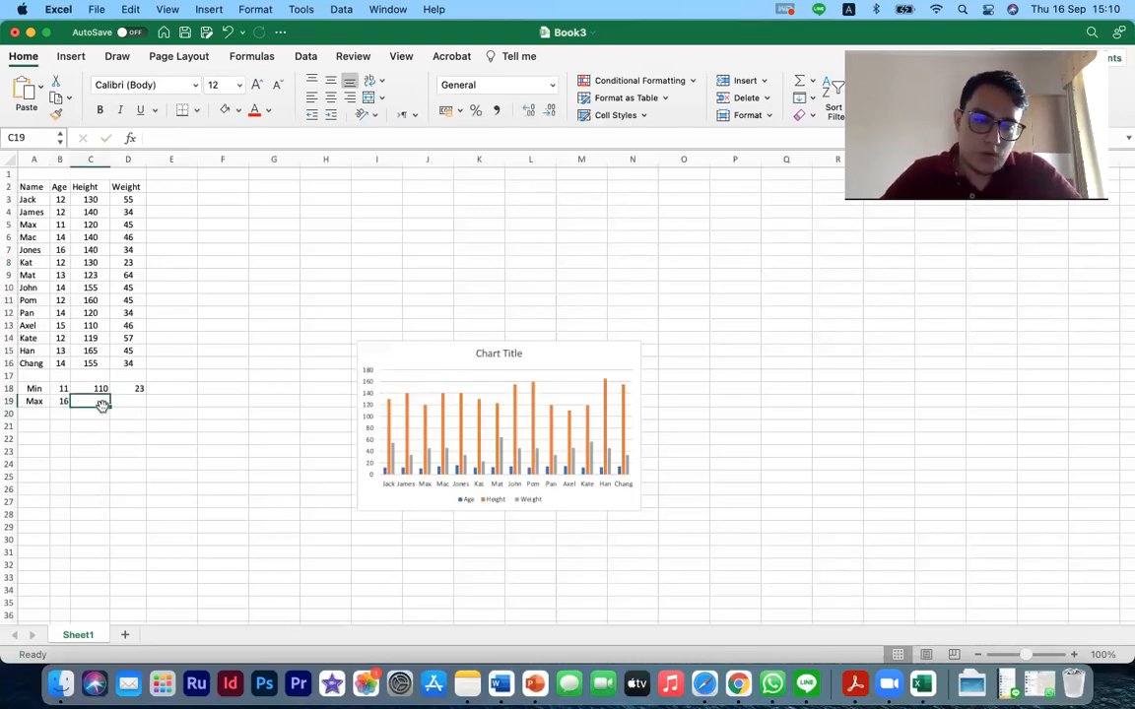
type("=ma")
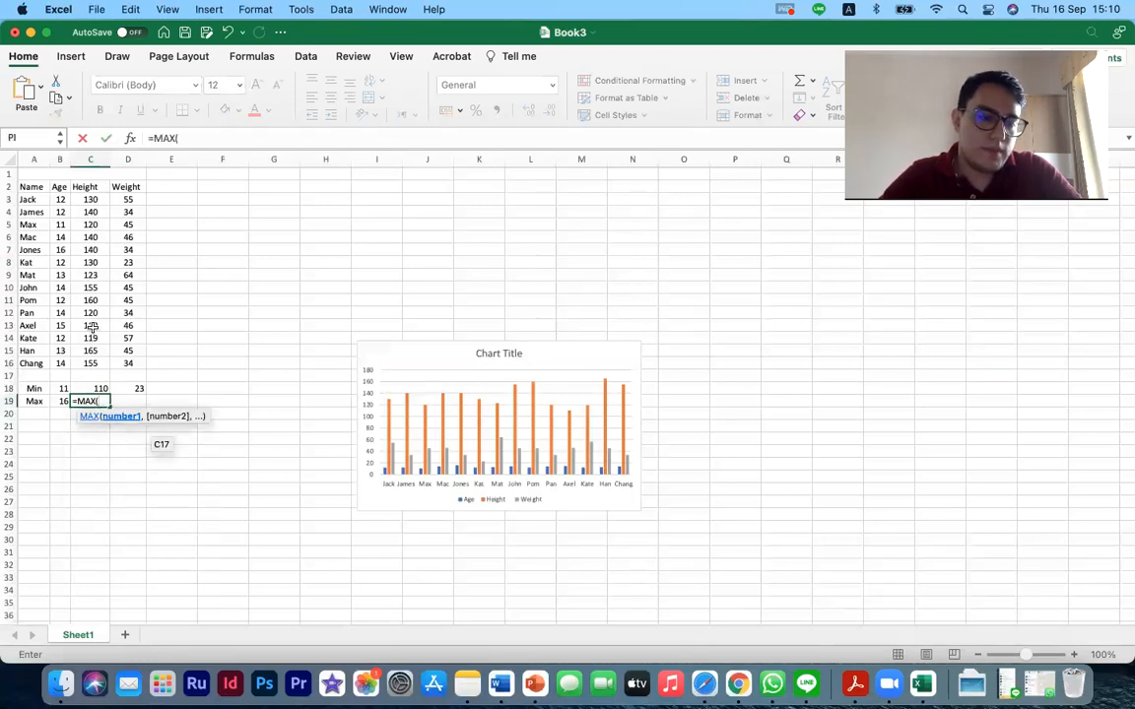
left_click_drag(90, 199, 91, 362)
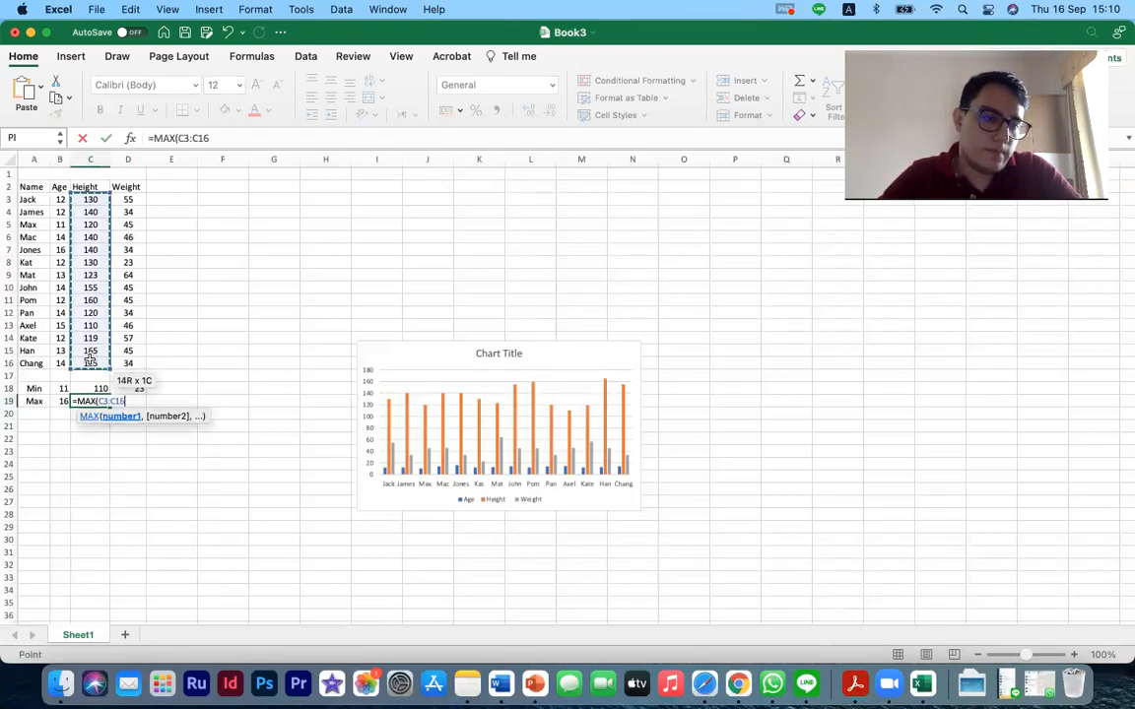
key("Enter")
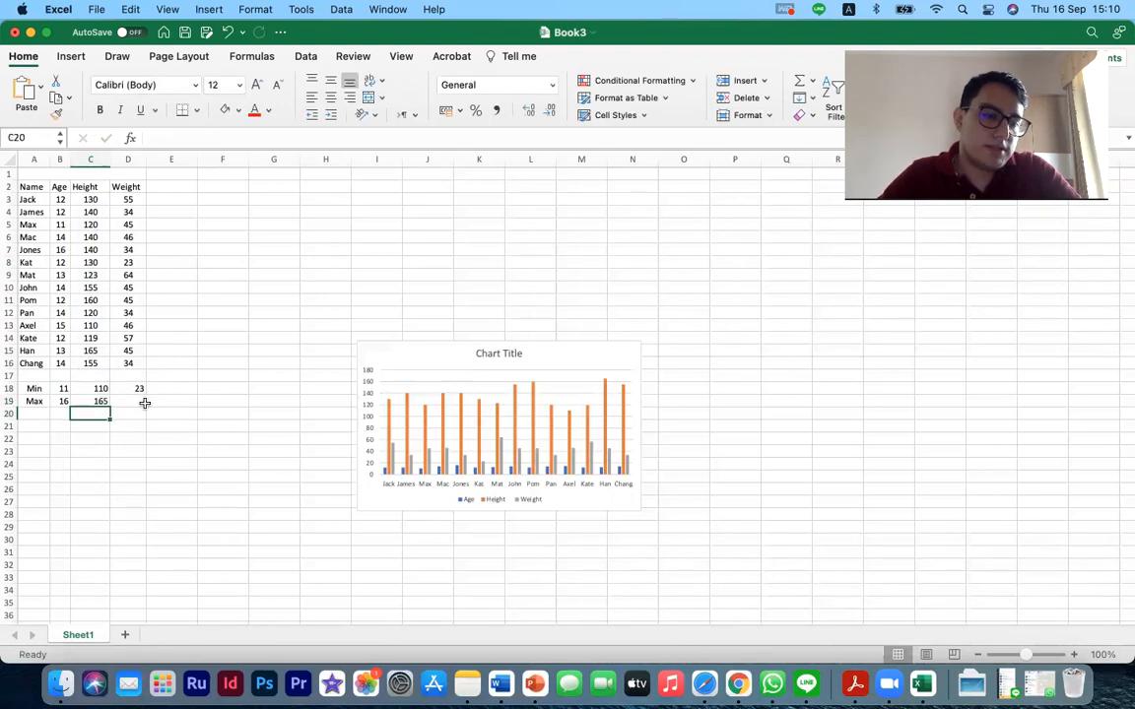
left_click(128, 403)
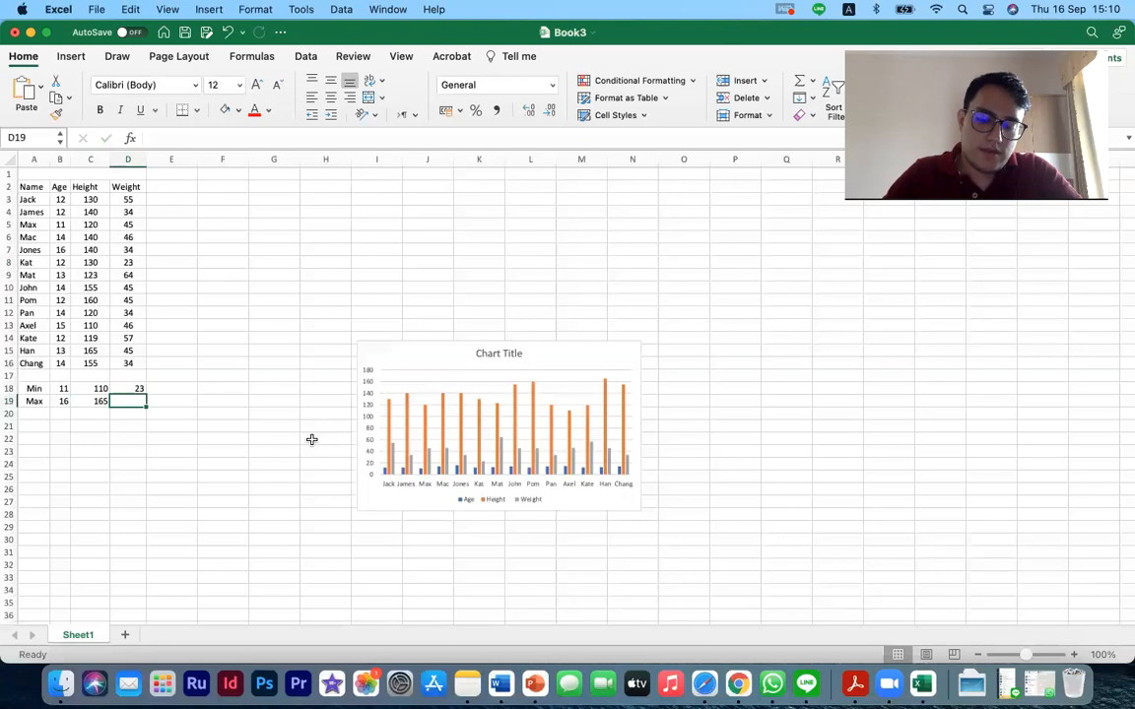
type("=max")
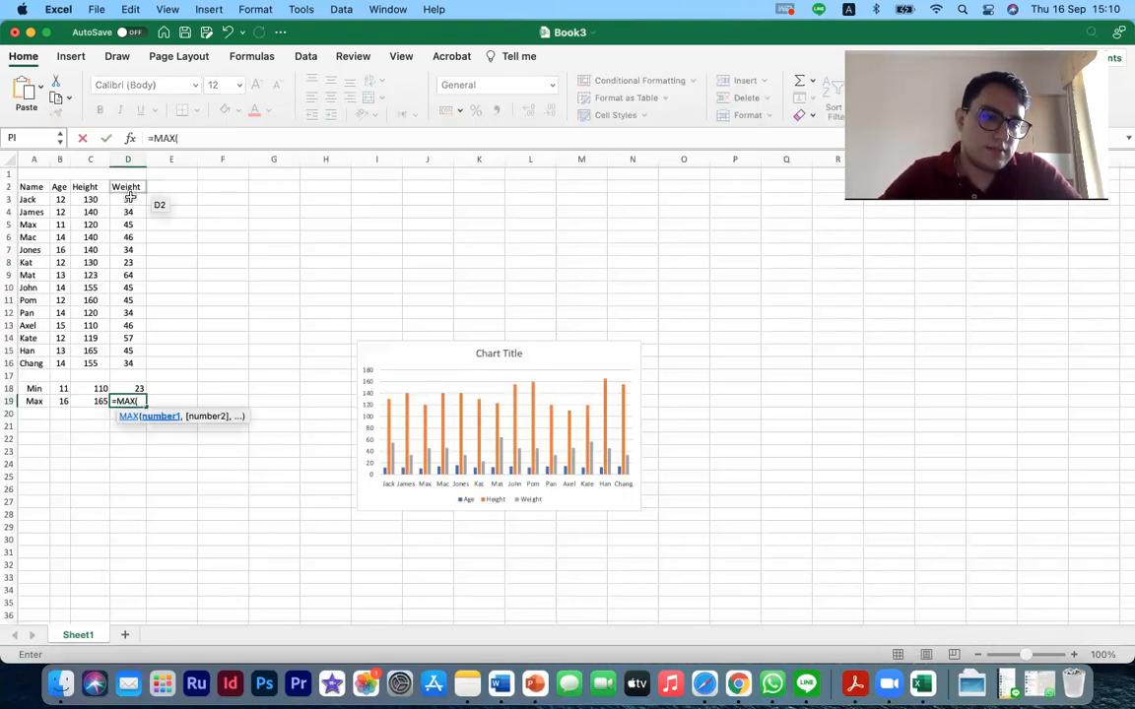
left_click_drag(126, 199, 126, 299)
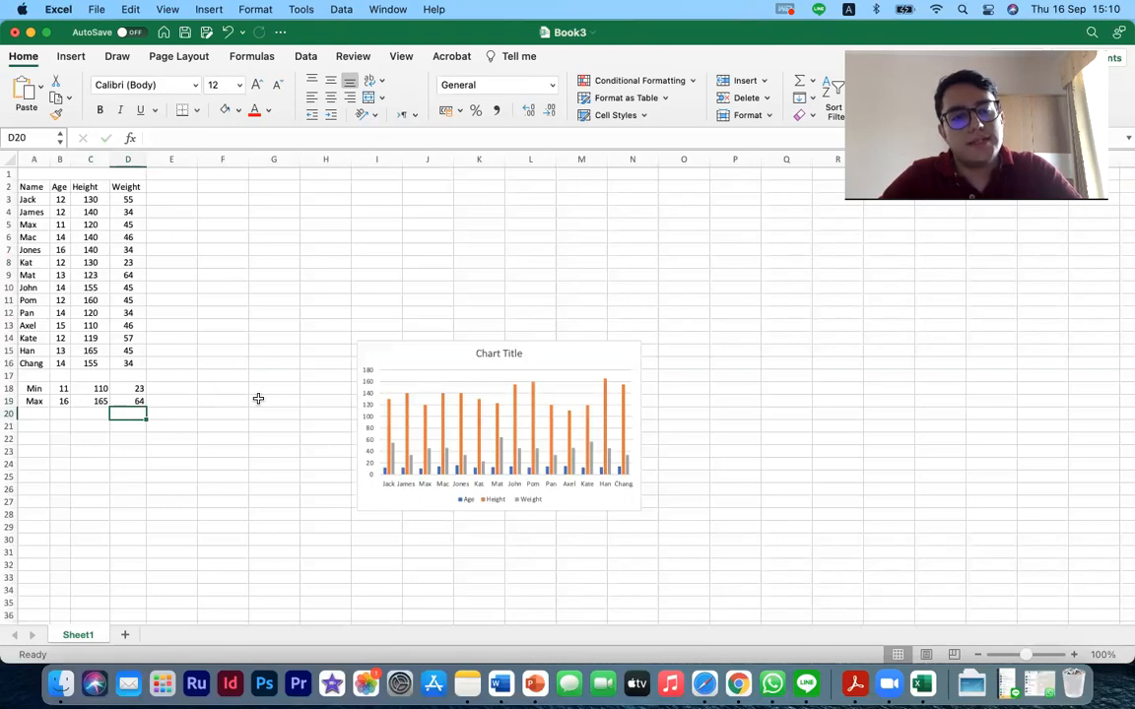
mouse_move(236, 418)
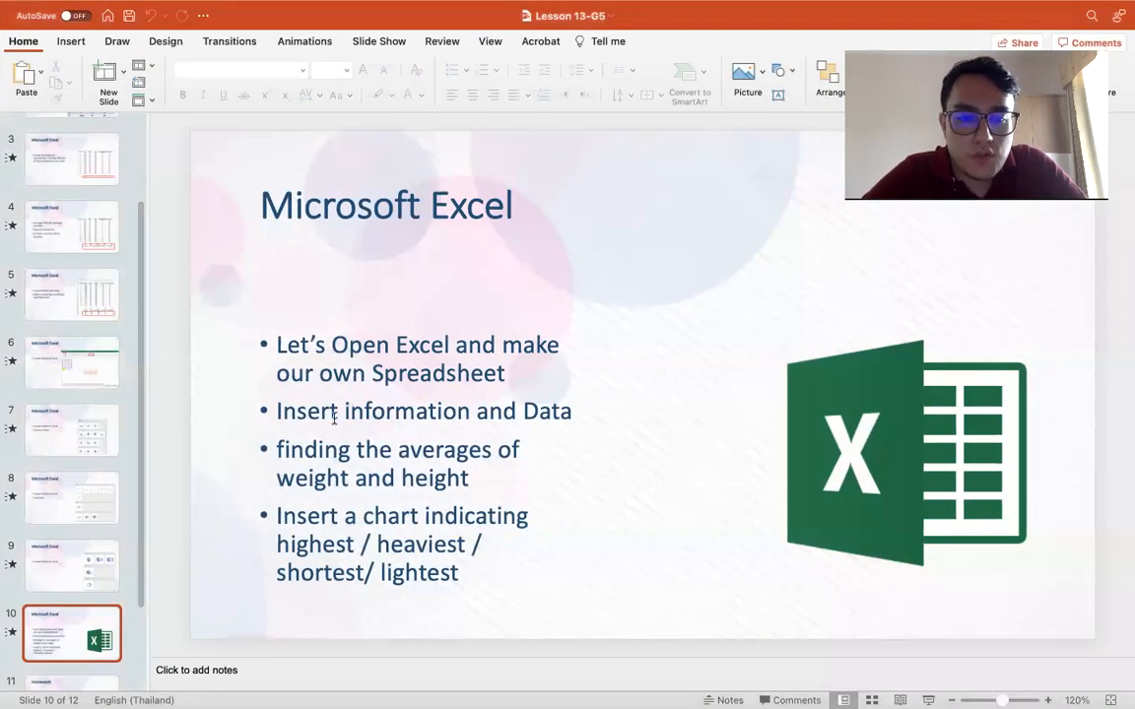
mouse_move(339, 437)
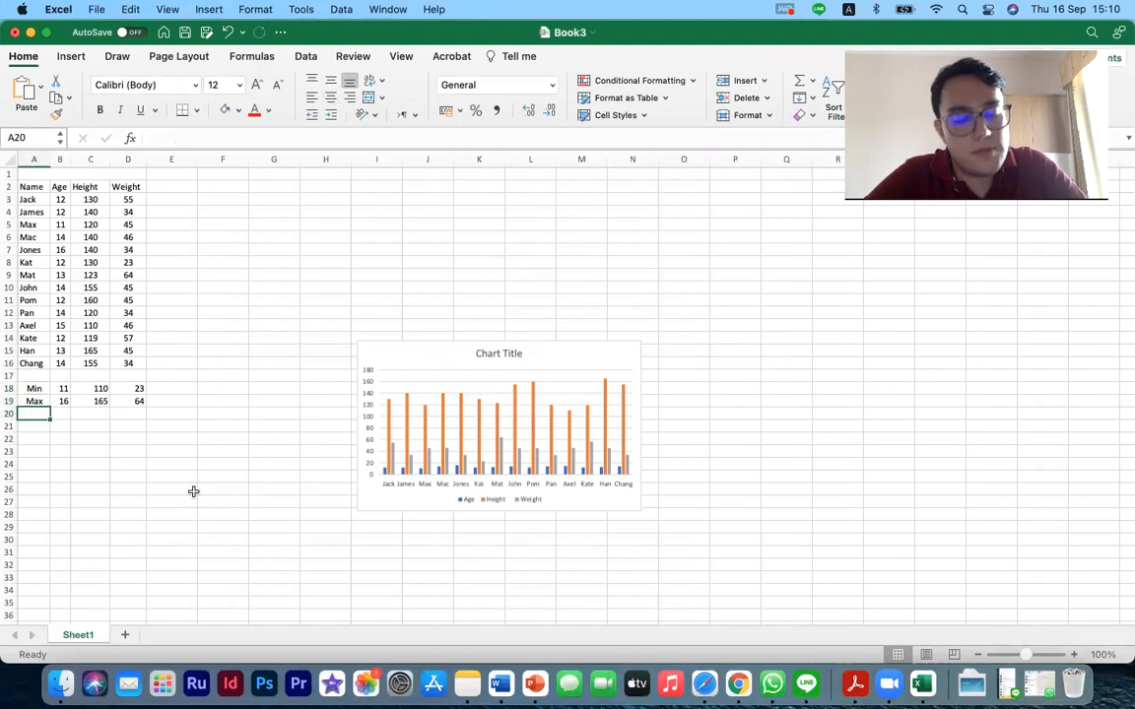
Label A20 Sum and total the ages in B20 with =SUM(B3:B16).
type("Sum")
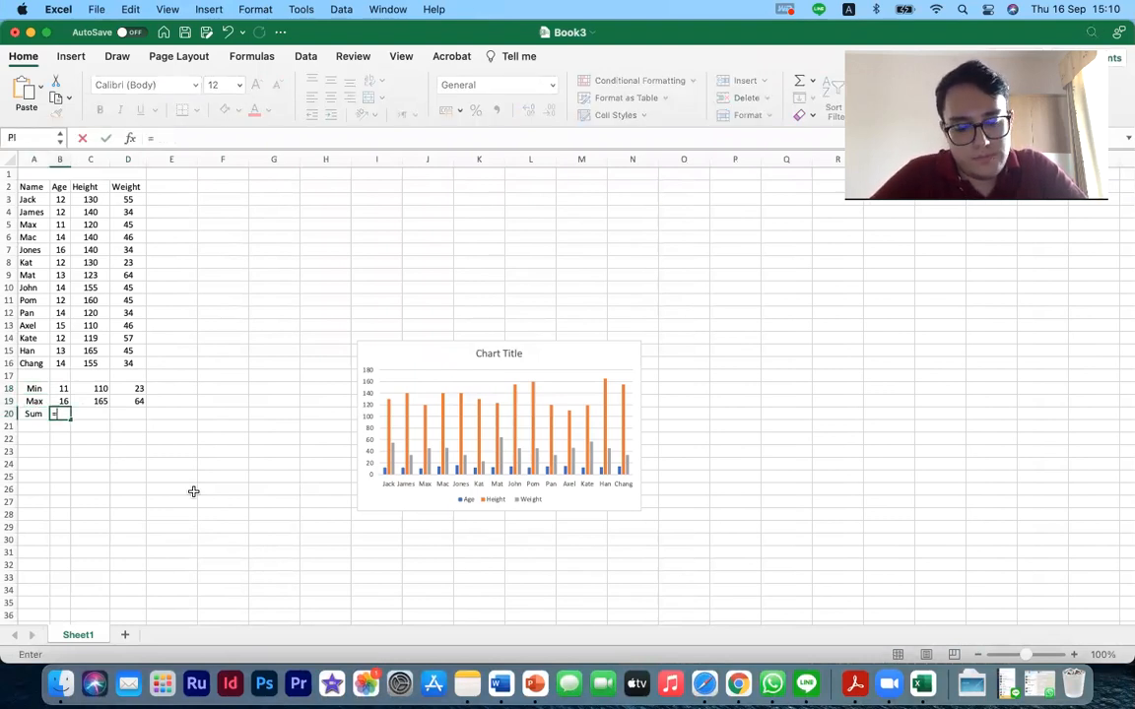
type("=sum")
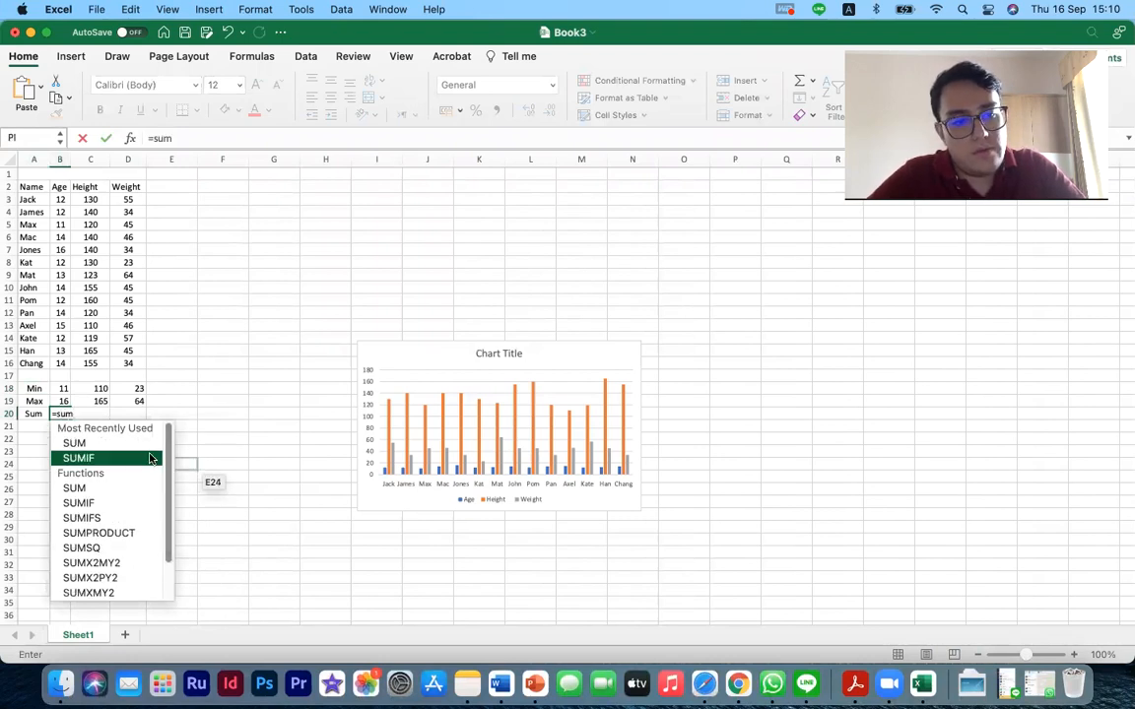
left_click_drag(59, 199, 59, 351)
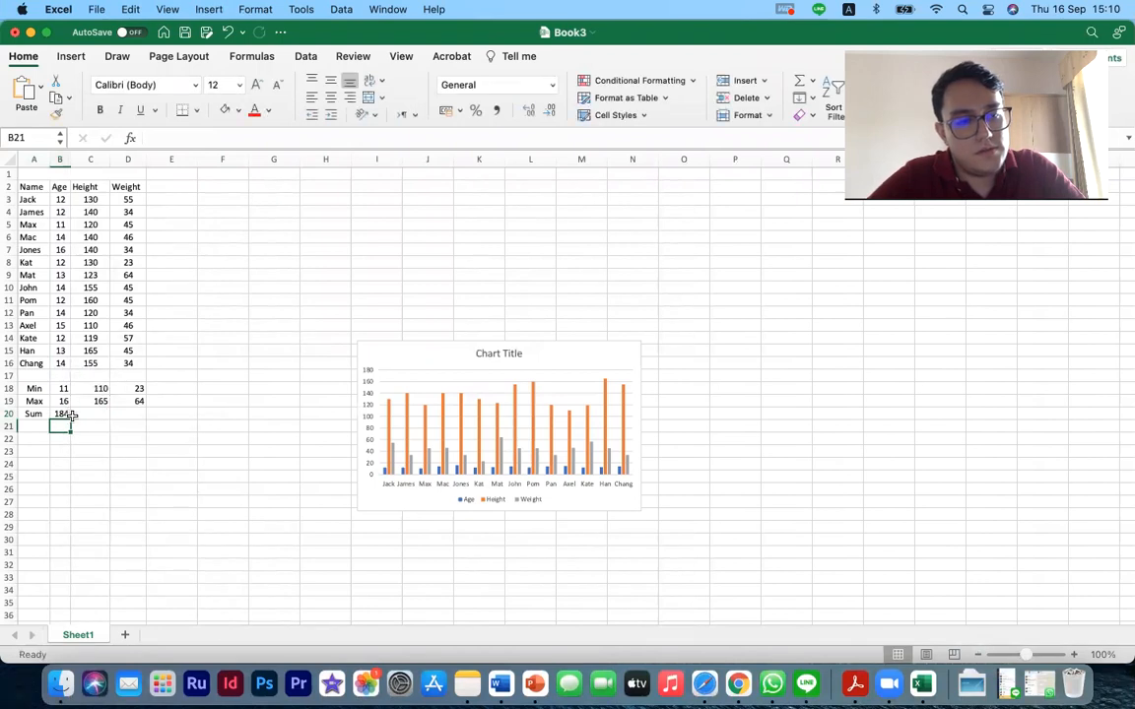
left_click(60, 414)
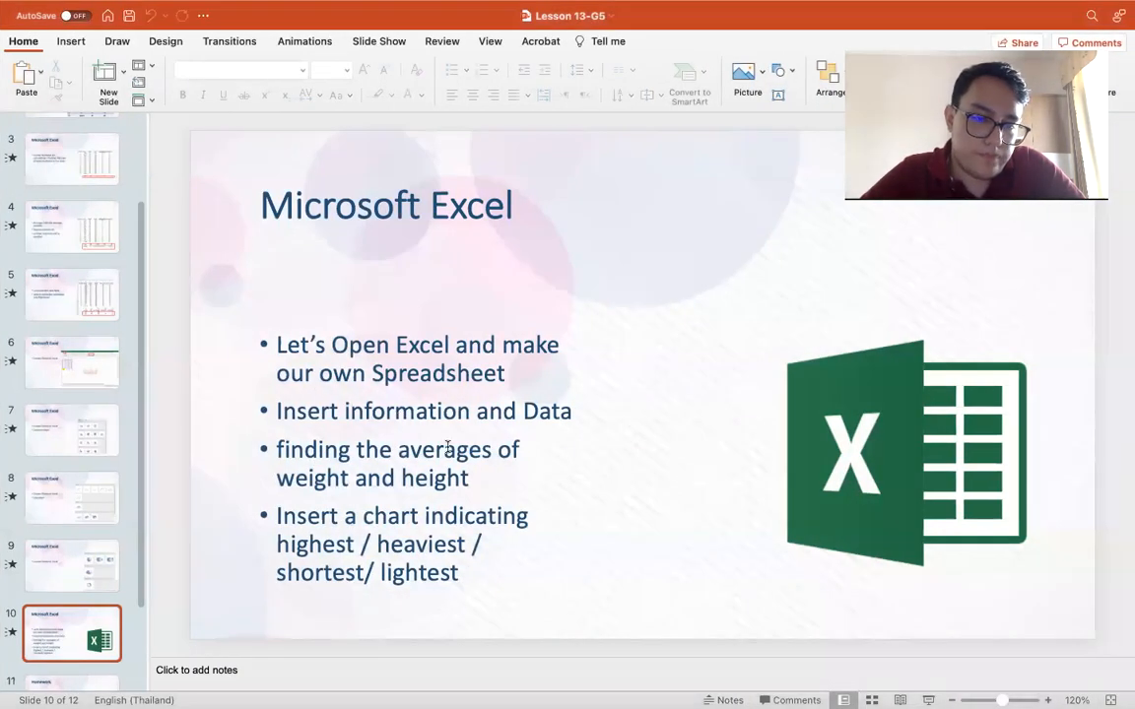
mouse_move(296, 453)
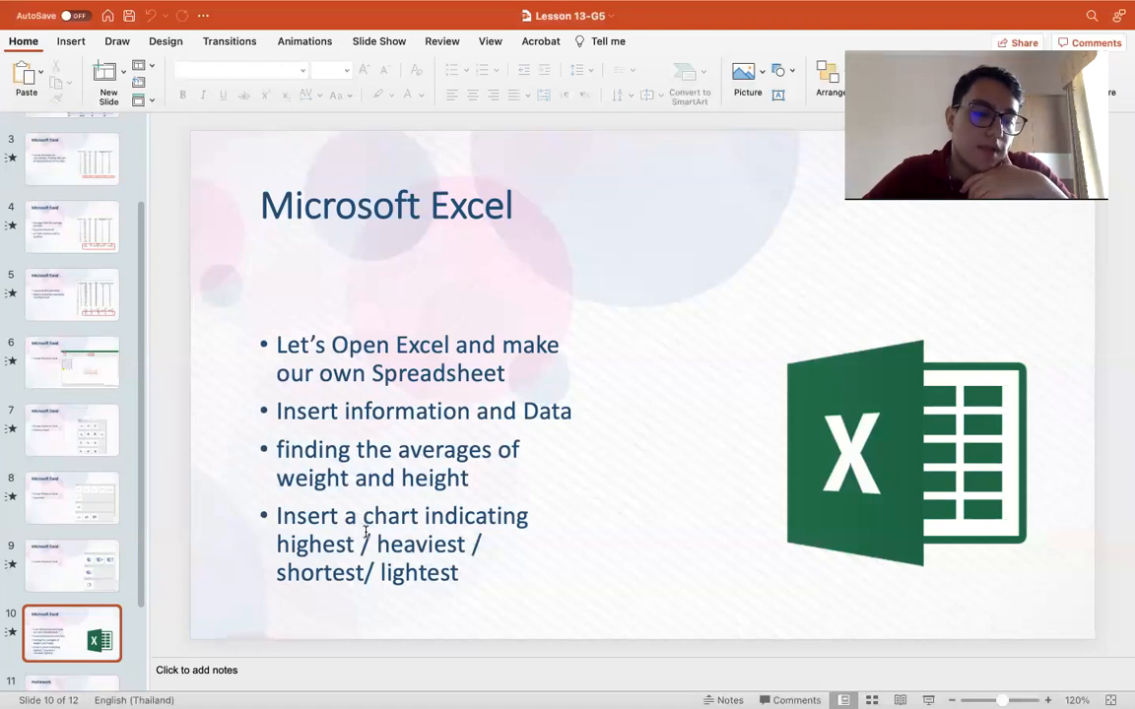
mouse_move(383, 609)
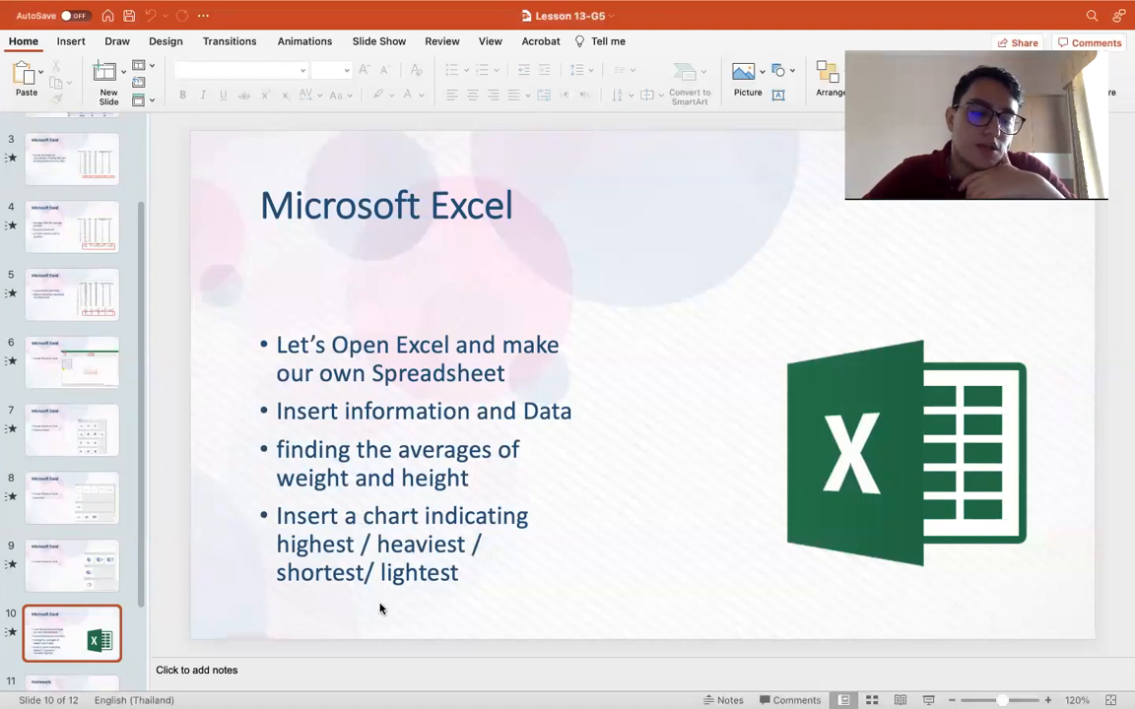
mouse_move(367, 642)
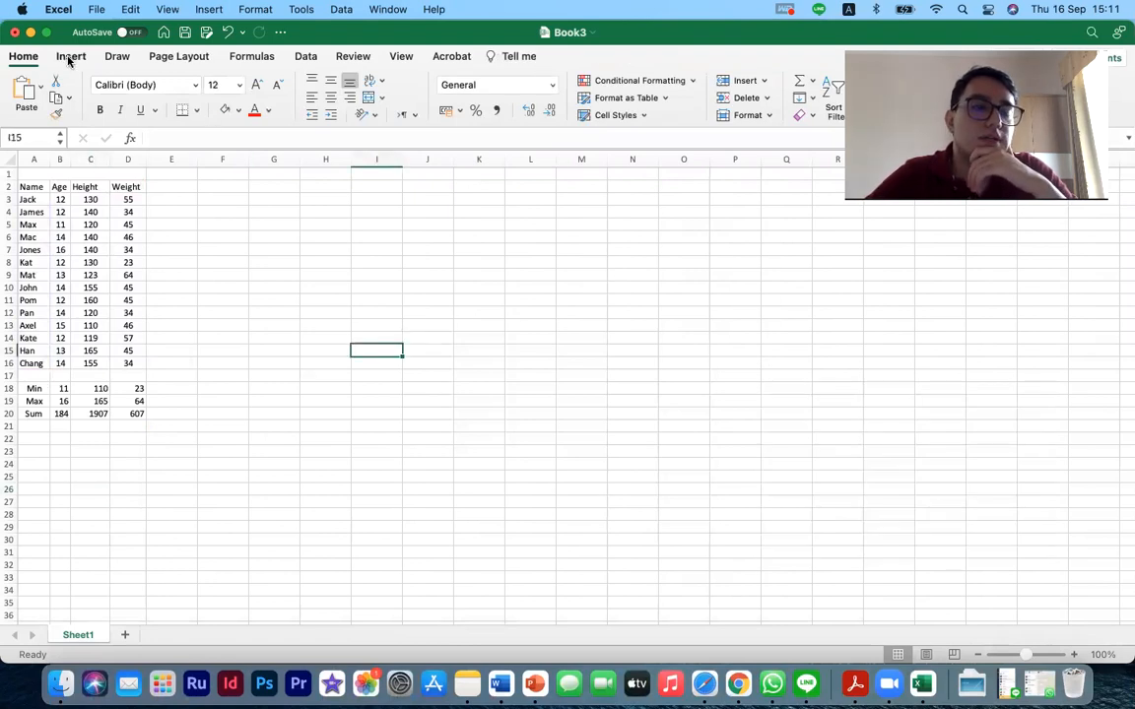
Insert an empty 2-D clustered column chart, then select the student table as its data.
left_click(69, 55)
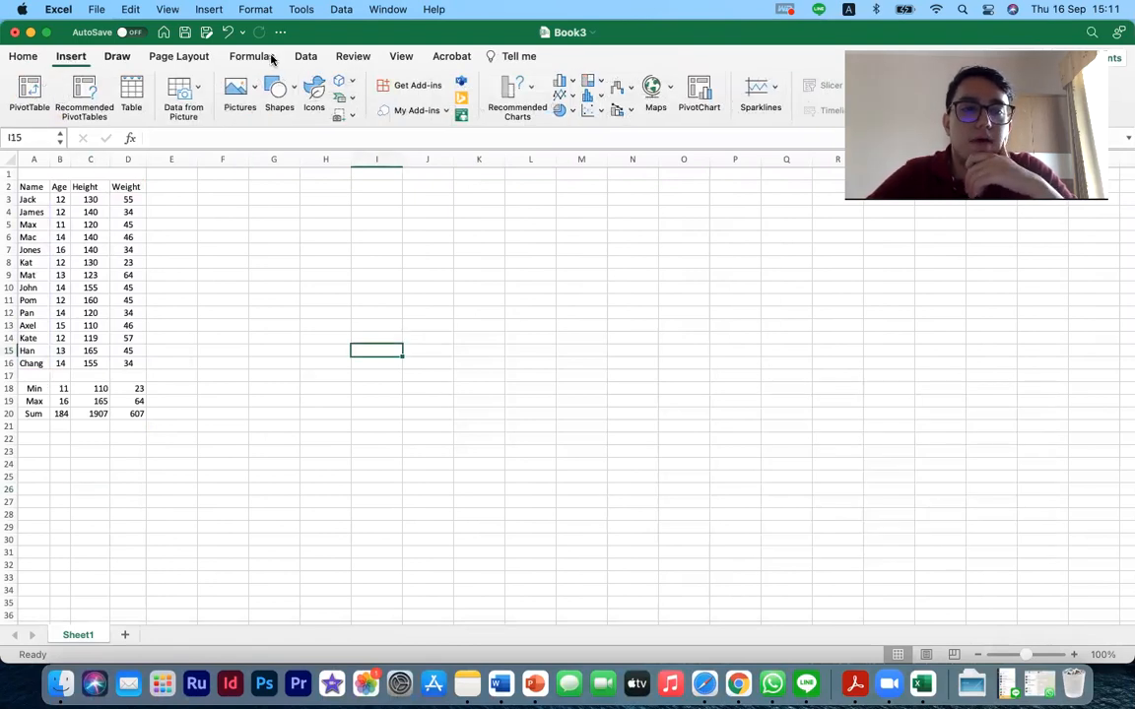
mouse_move(244, 61)
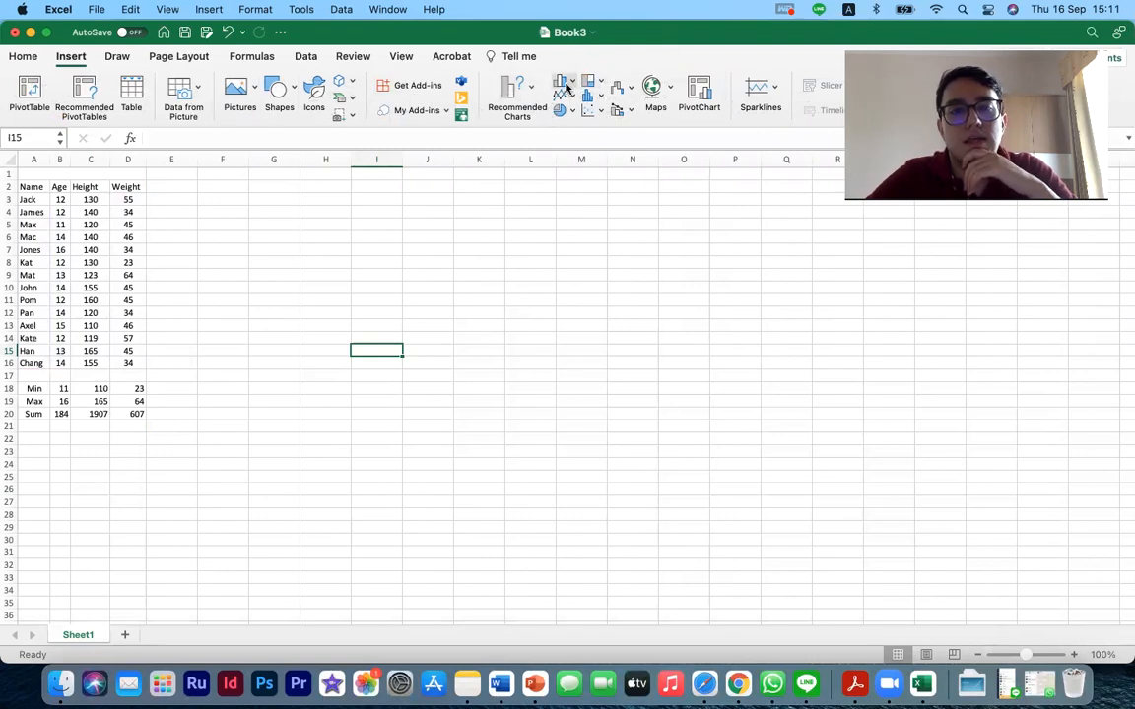
left_click(556, 83)
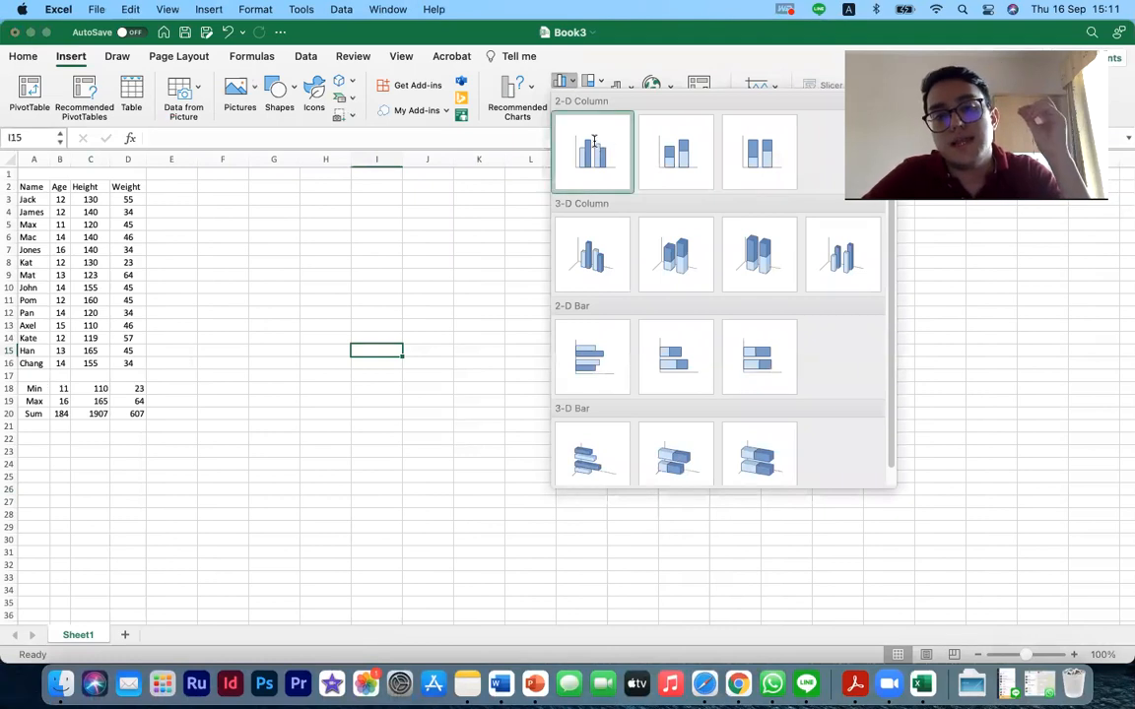
left_click(592, 152)
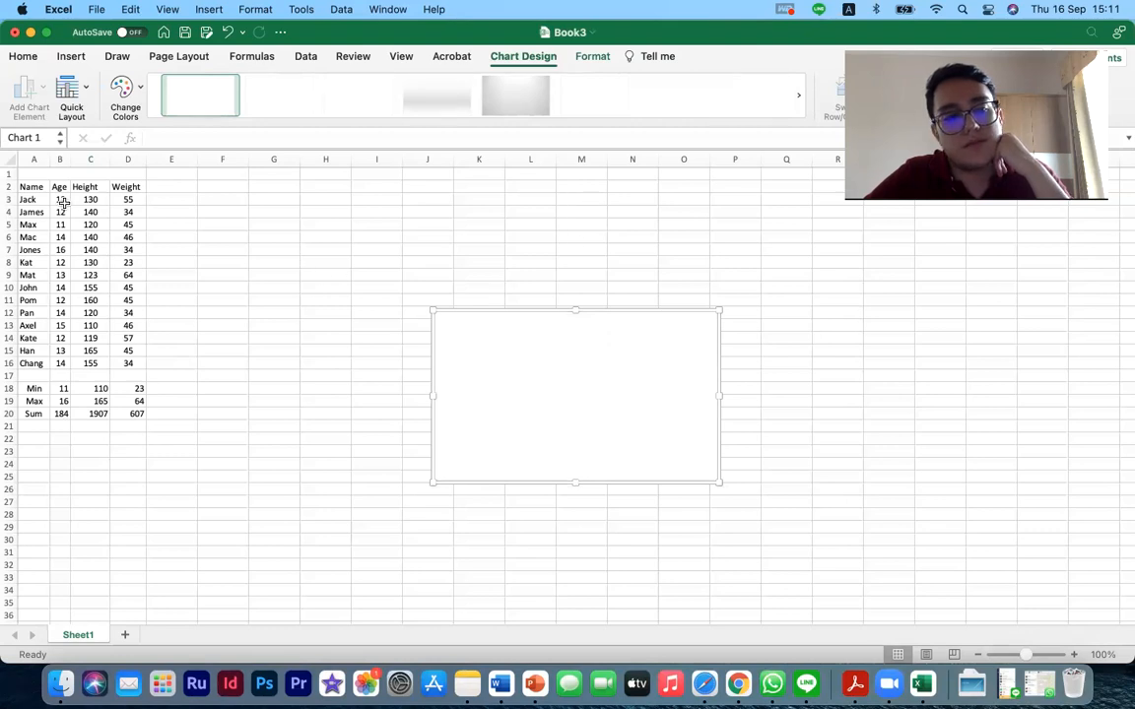
left_click_drag(59, 199, 127, 362)
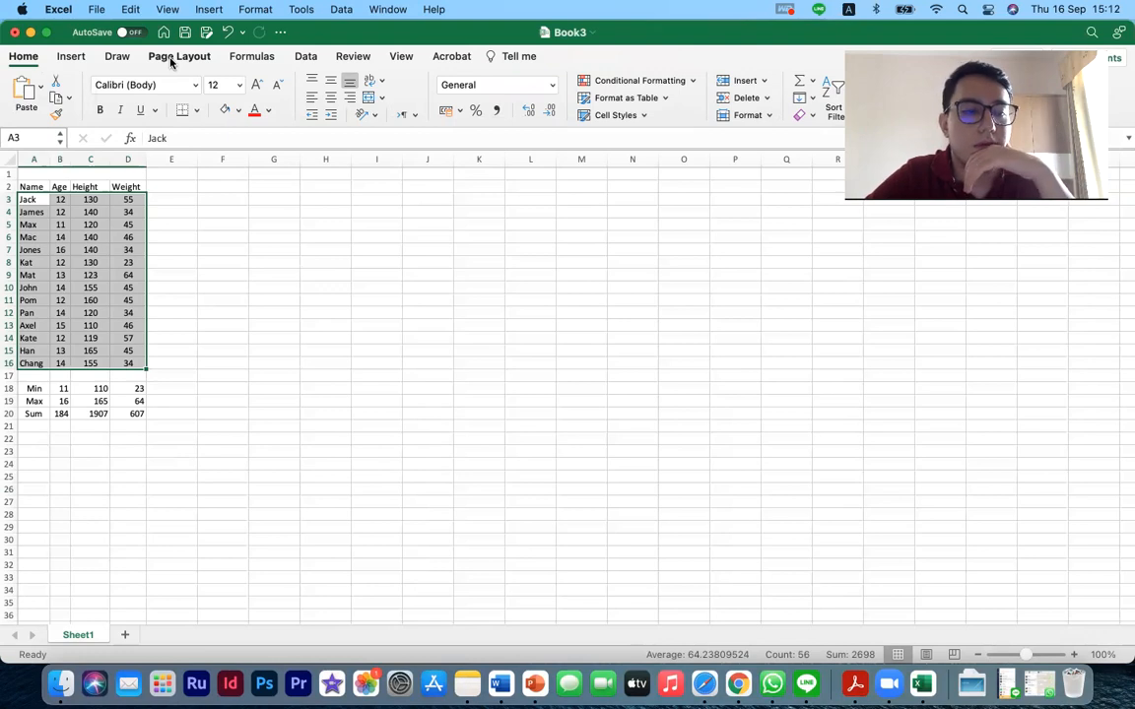
mouse_move(153, 59)
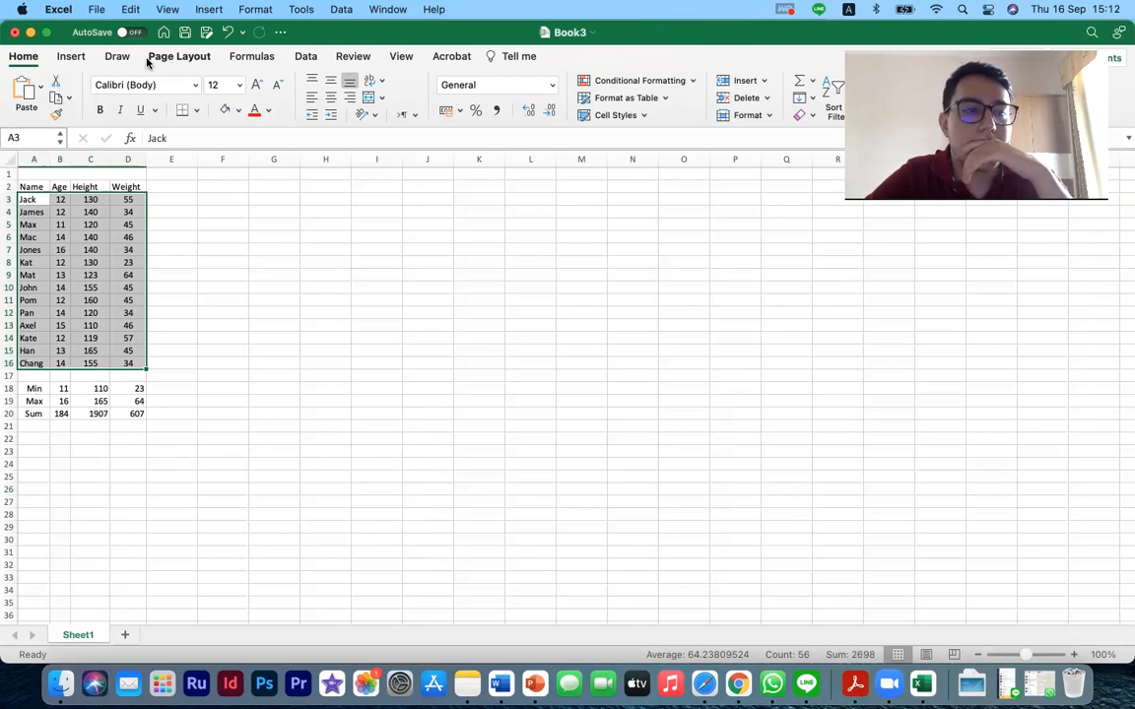
Create a clustered column chart of A3:D16 plotting age, height and weight per student.
left_click(86, 55)
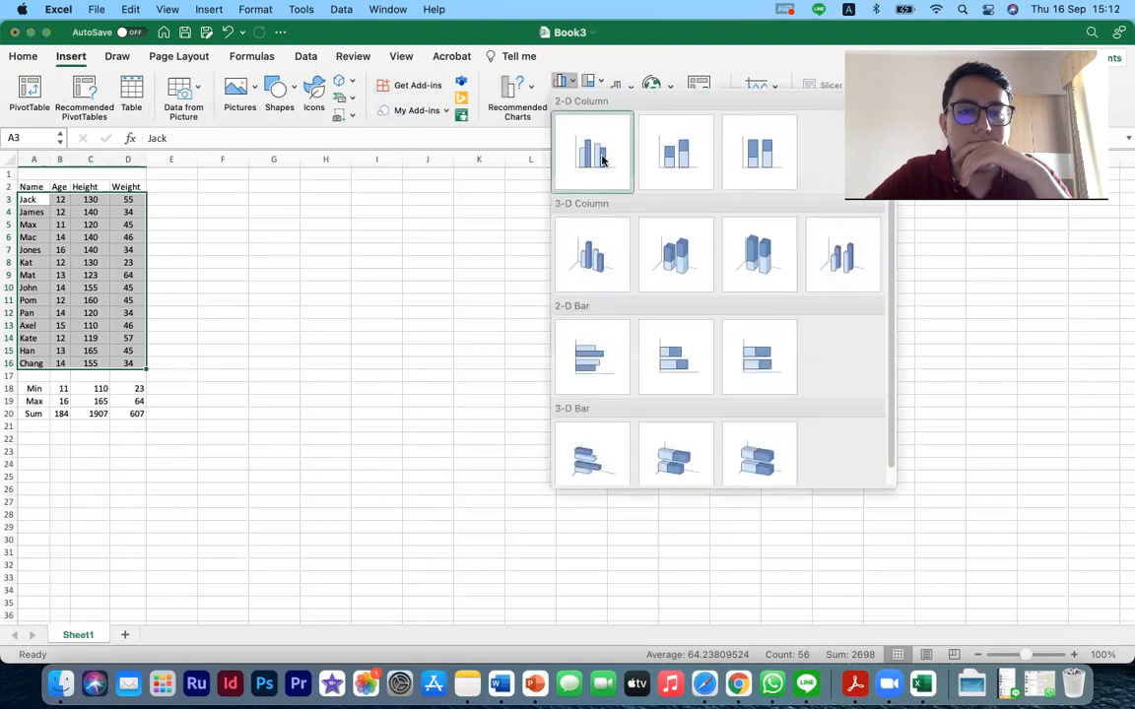
left_click(591, 152)
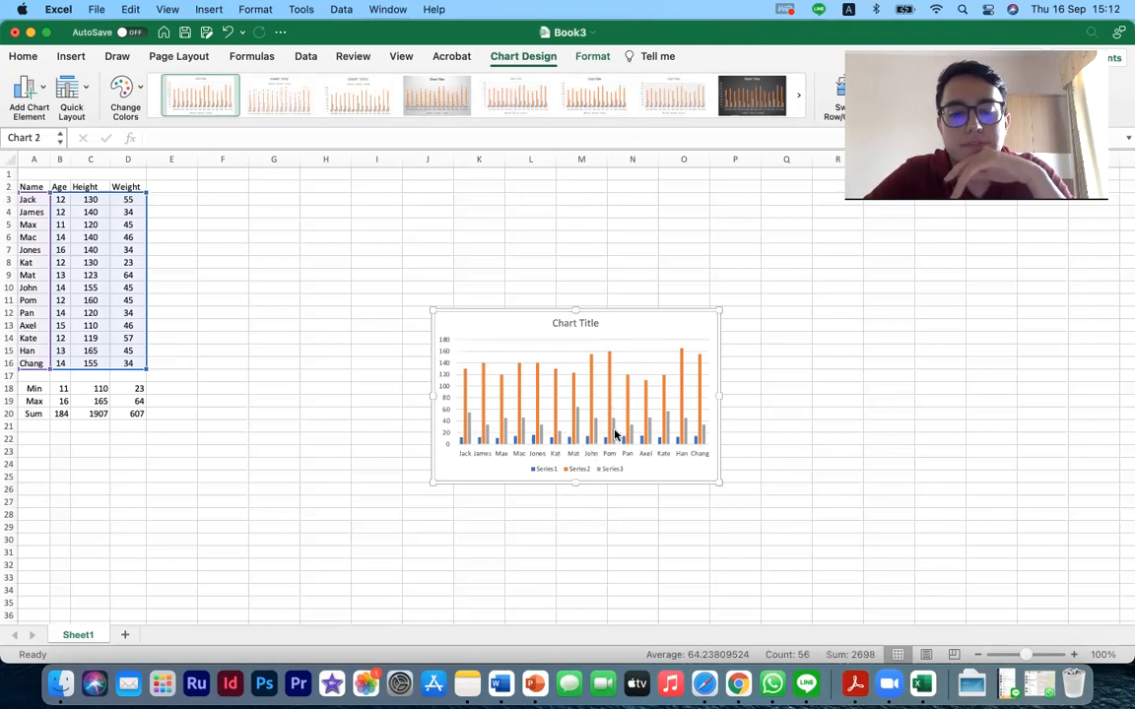
mouse_move(568, 436)
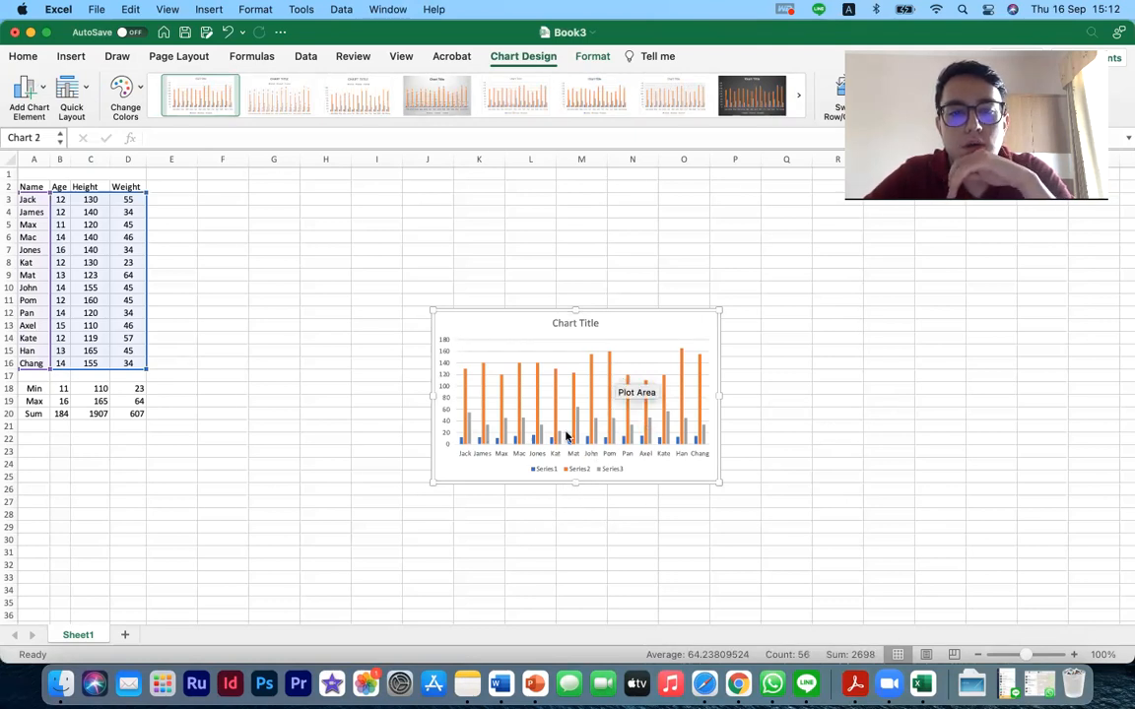
mouse_move(237, 262)
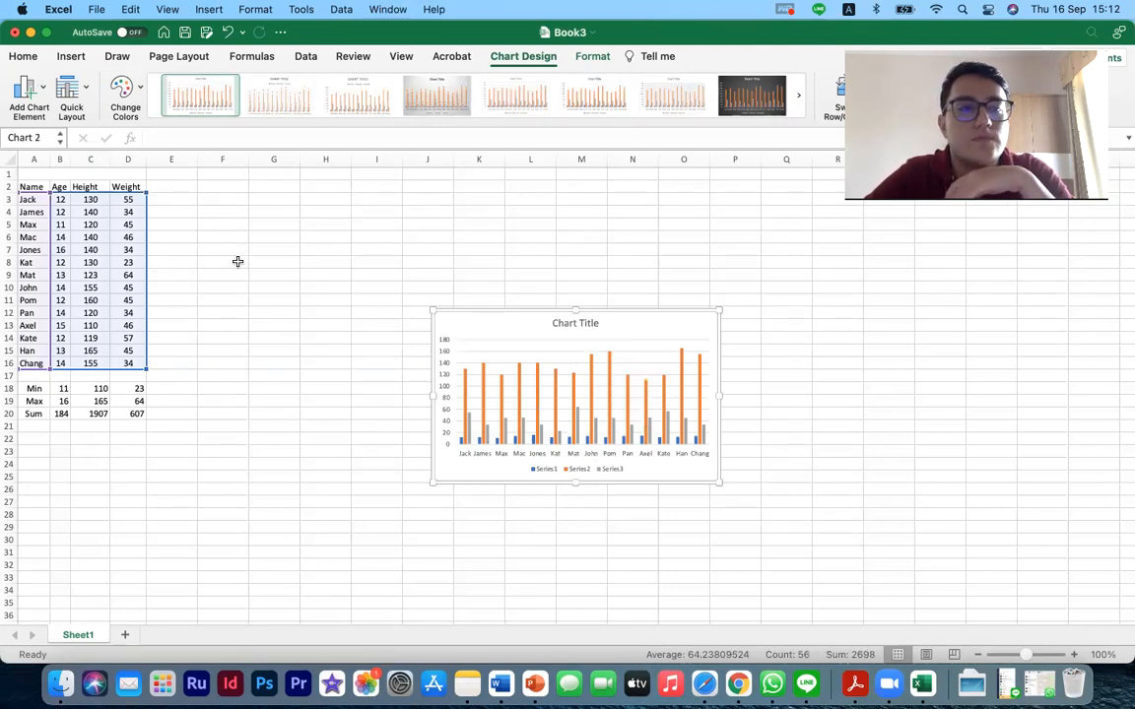
left_click(74, 87)
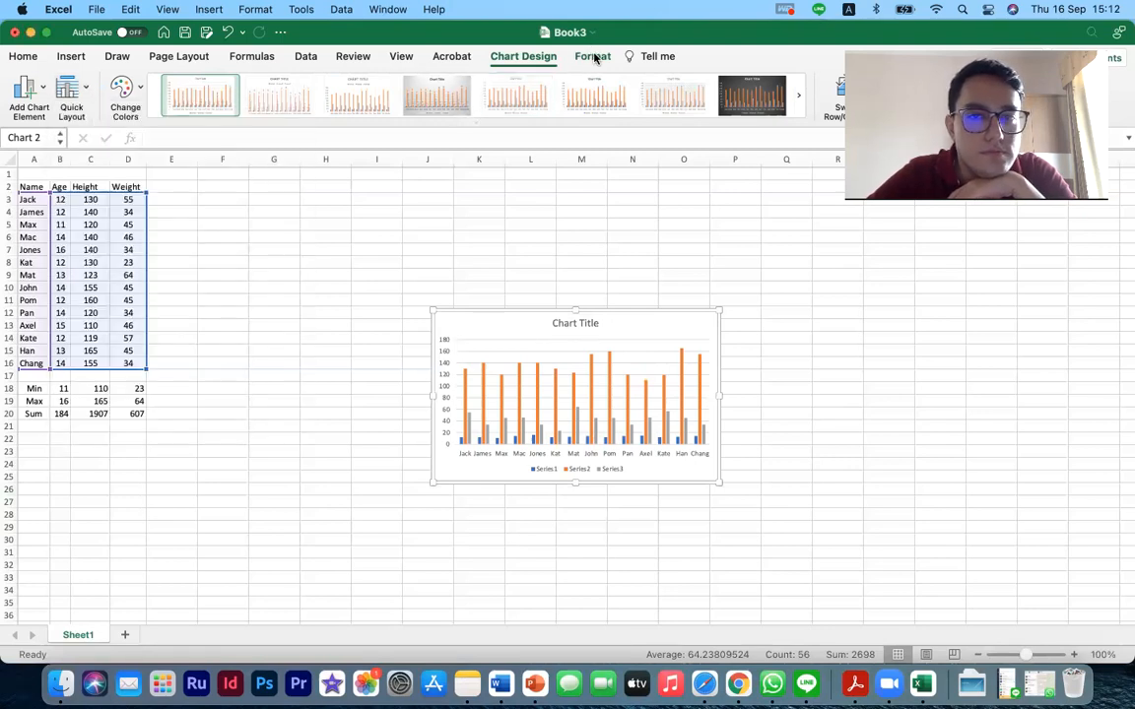
left_click(591, 55)
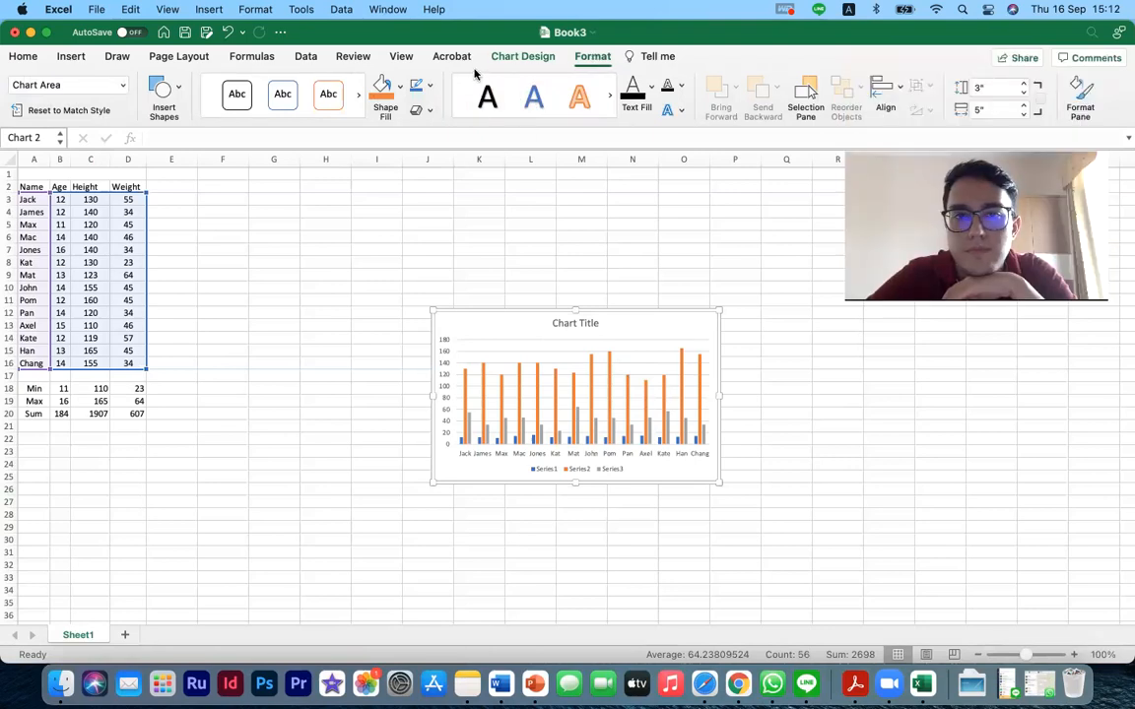
Review the Change Chart Type menu on the Chart Design tab without changing the type.
left_click(522, 55)
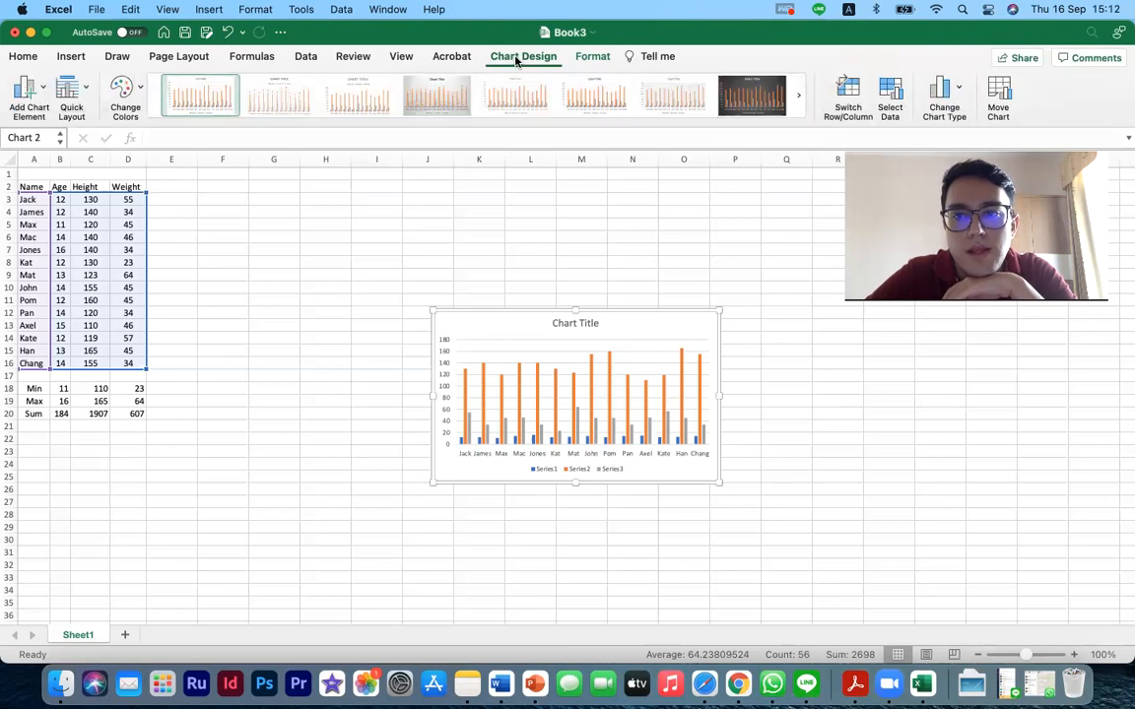
left_click(942, 89)
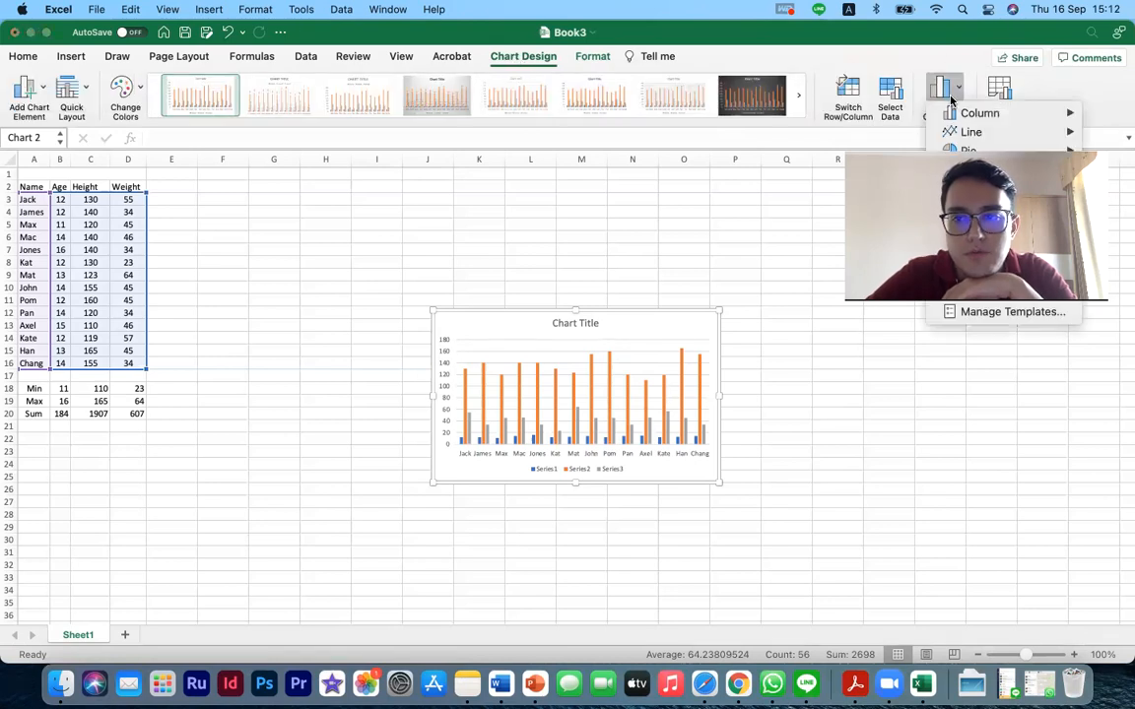
left_click(946, 87)
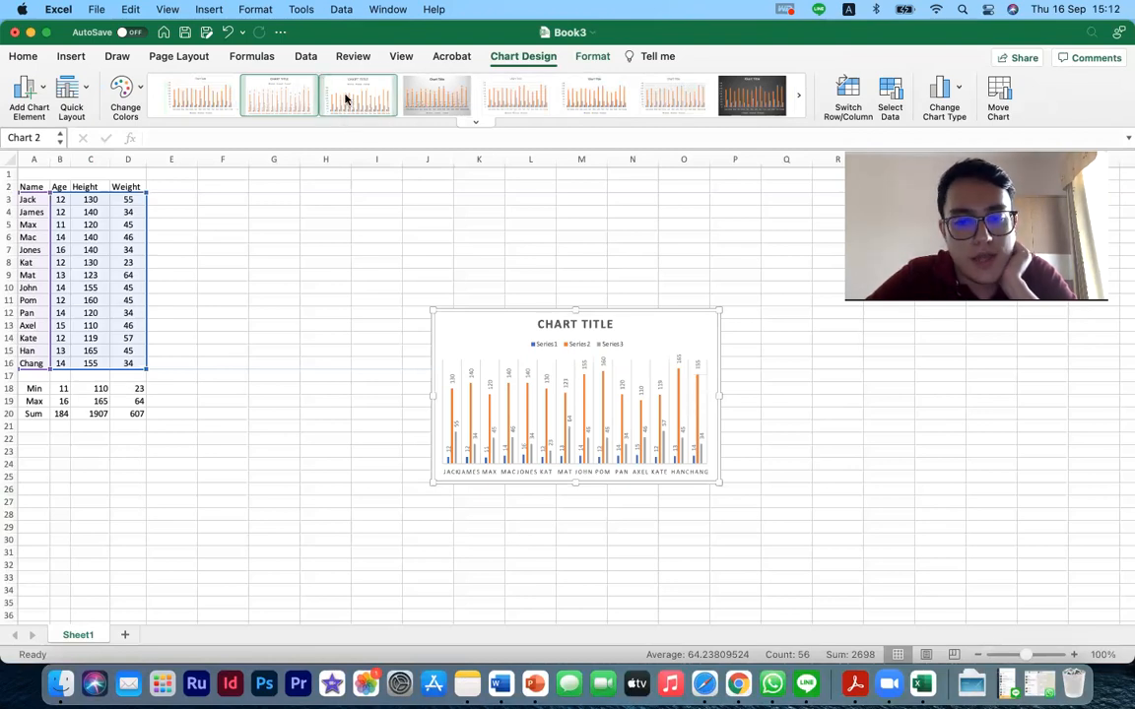
Preview several chart styles and settle on the one with uppercase title and value labels.
left_click(357, 95)
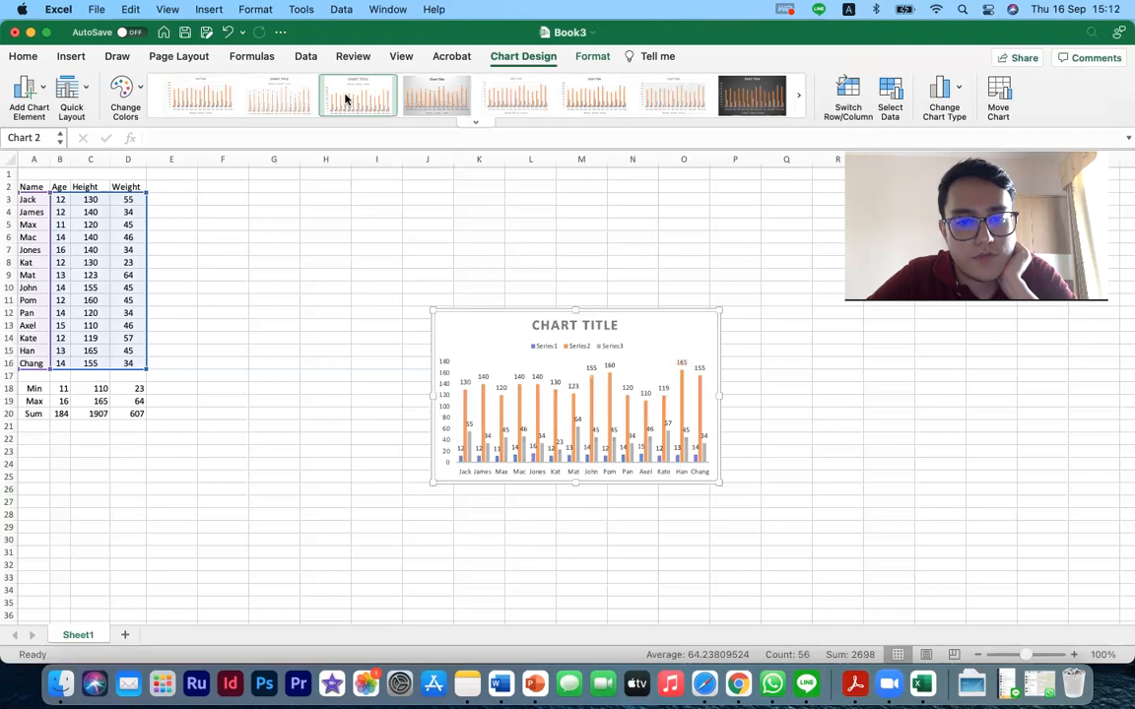
left_click(437, 94)
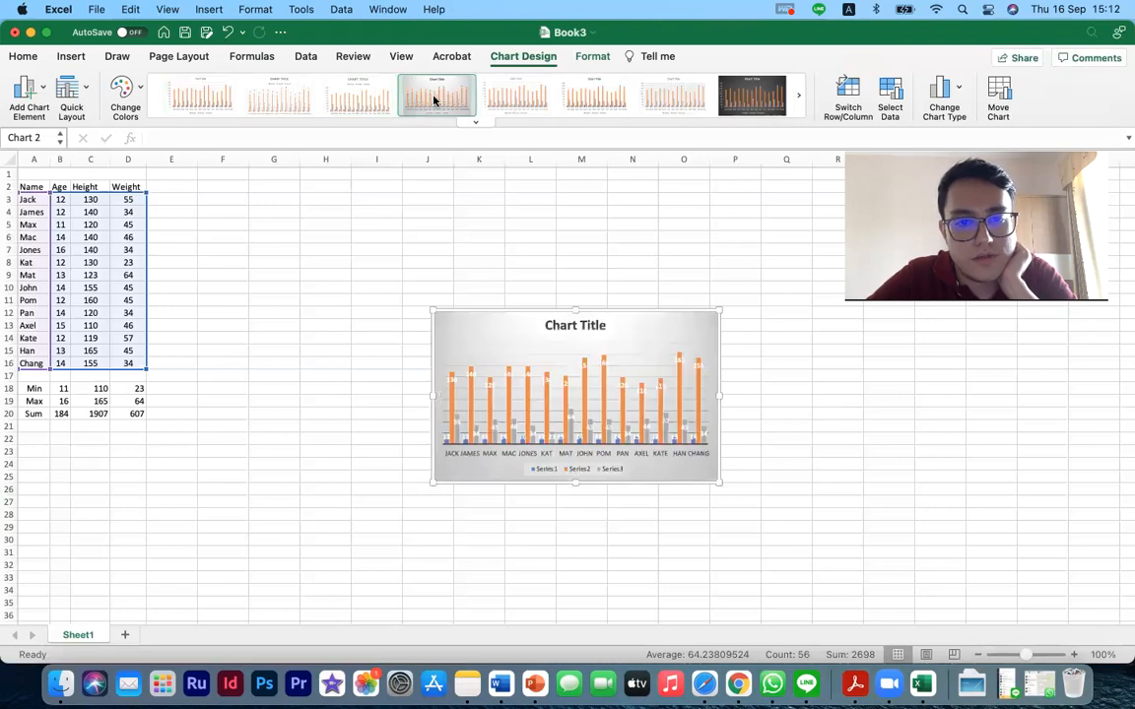
left_click(591, 95)
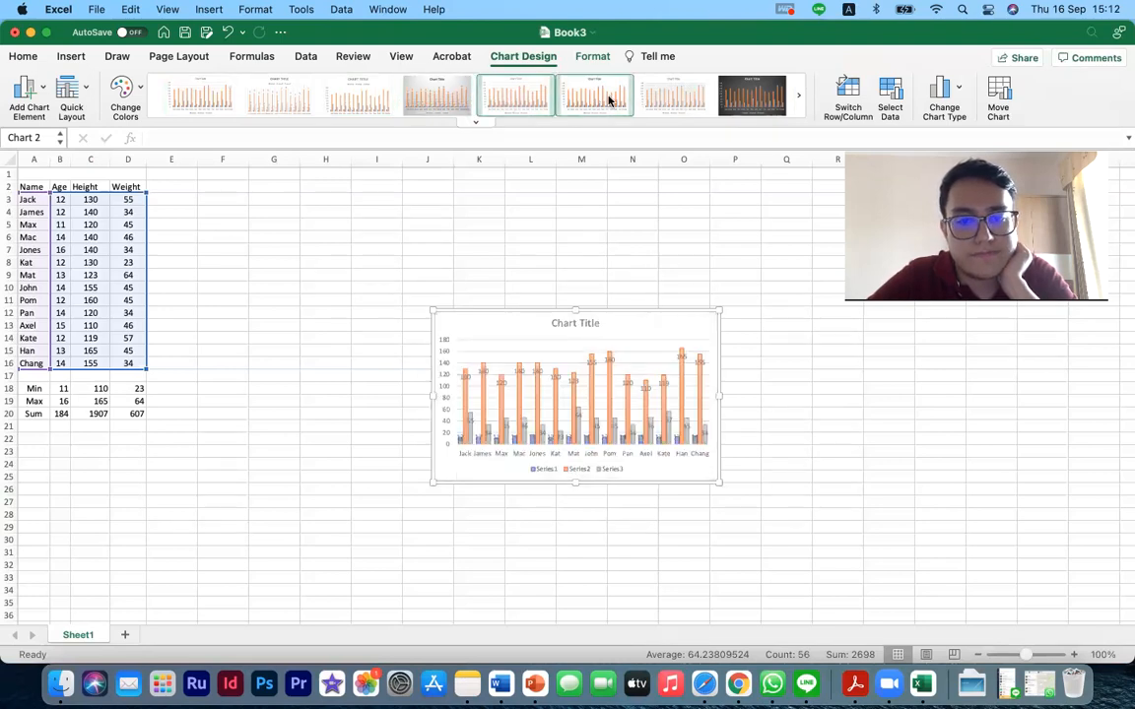
left_click(751, 94)
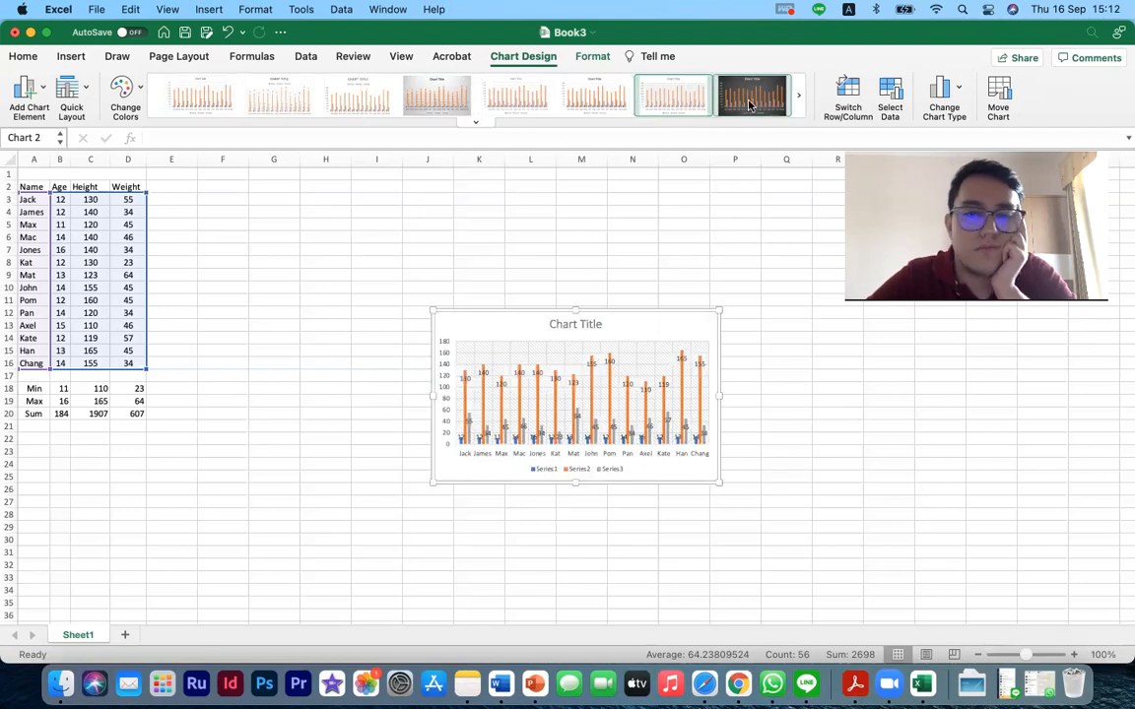
left_click(193, 92)
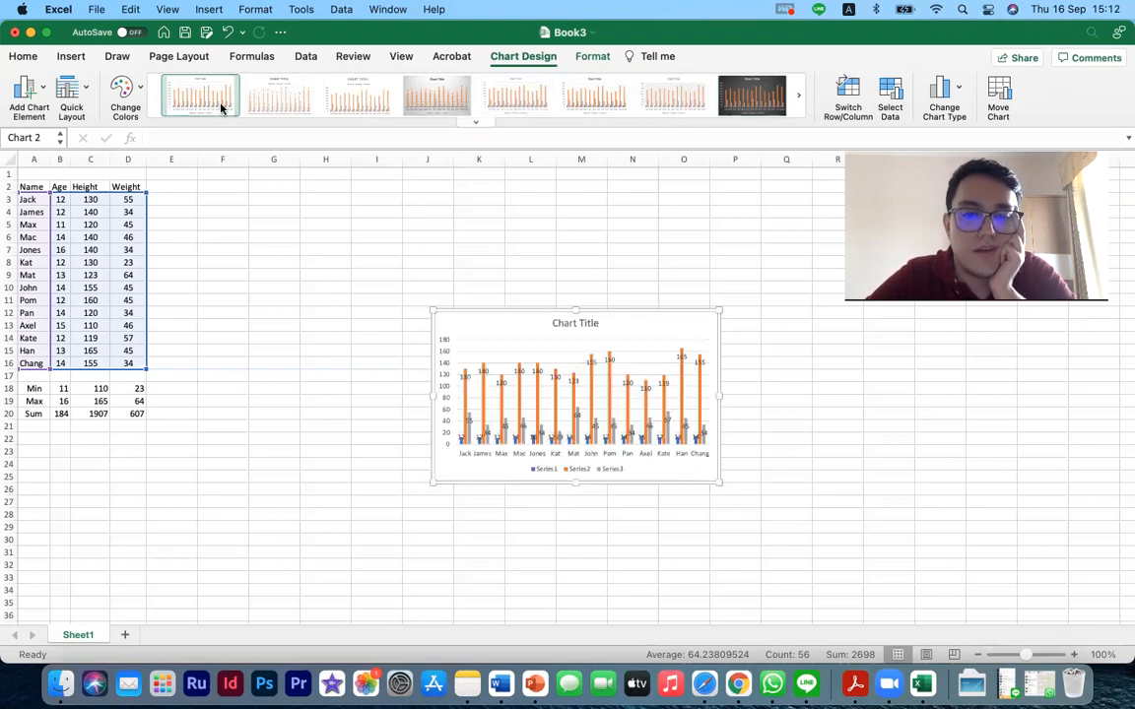
left_click(278, 95)
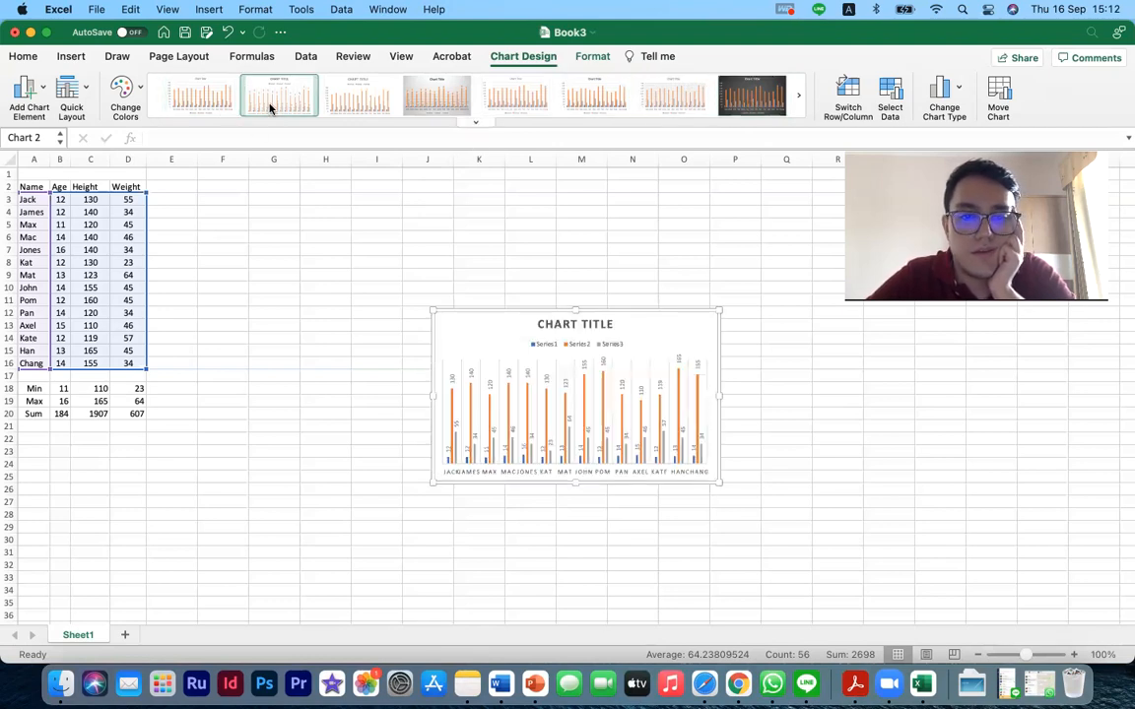
left_click(126, 89)
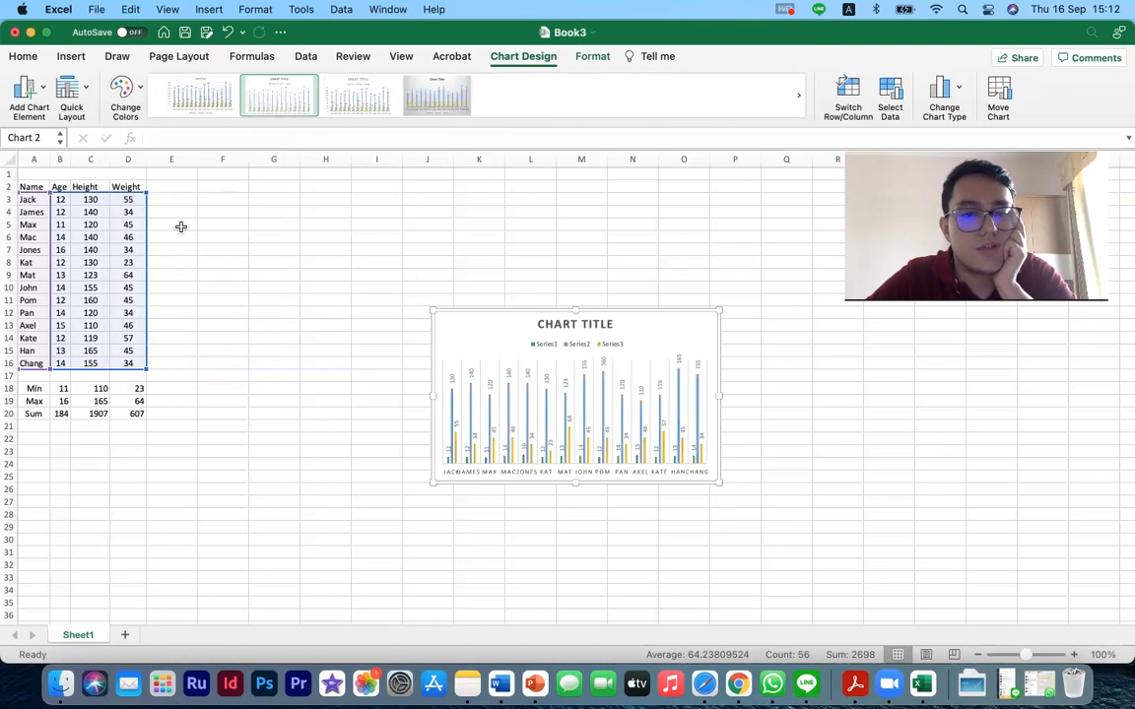
Apply the quick layout with the legend on the right and angled name labels under the bars.
left_click(122, 91)
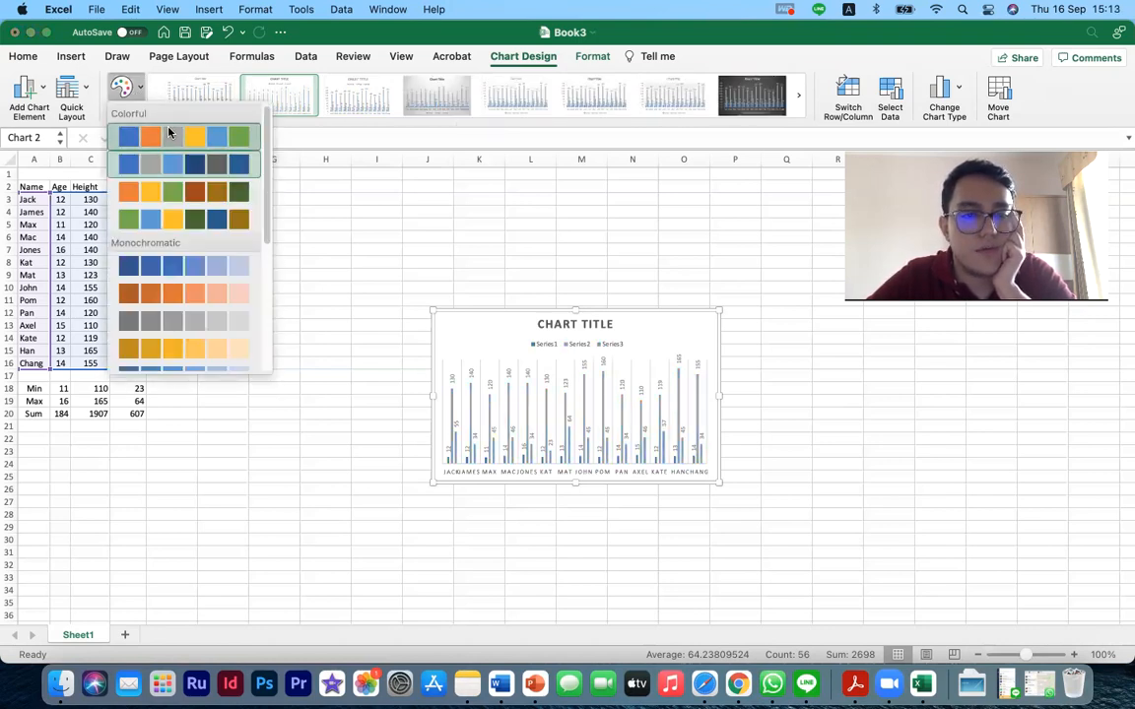
left_click(75, 89)
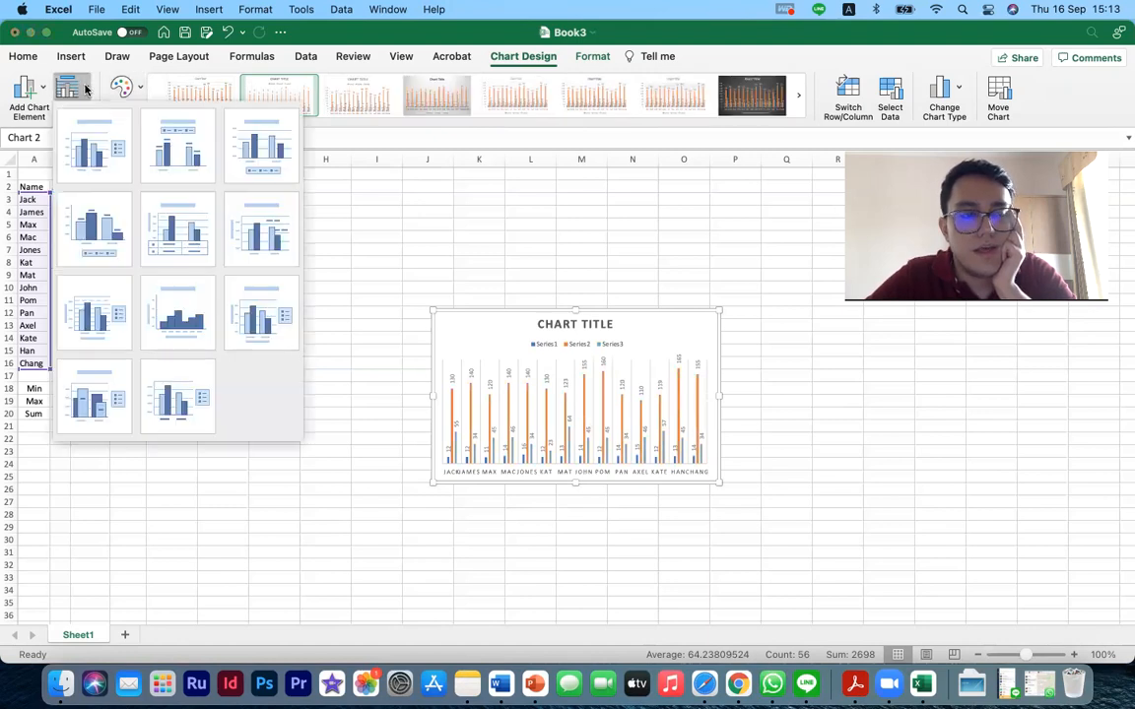
mouse_move(116, 290)
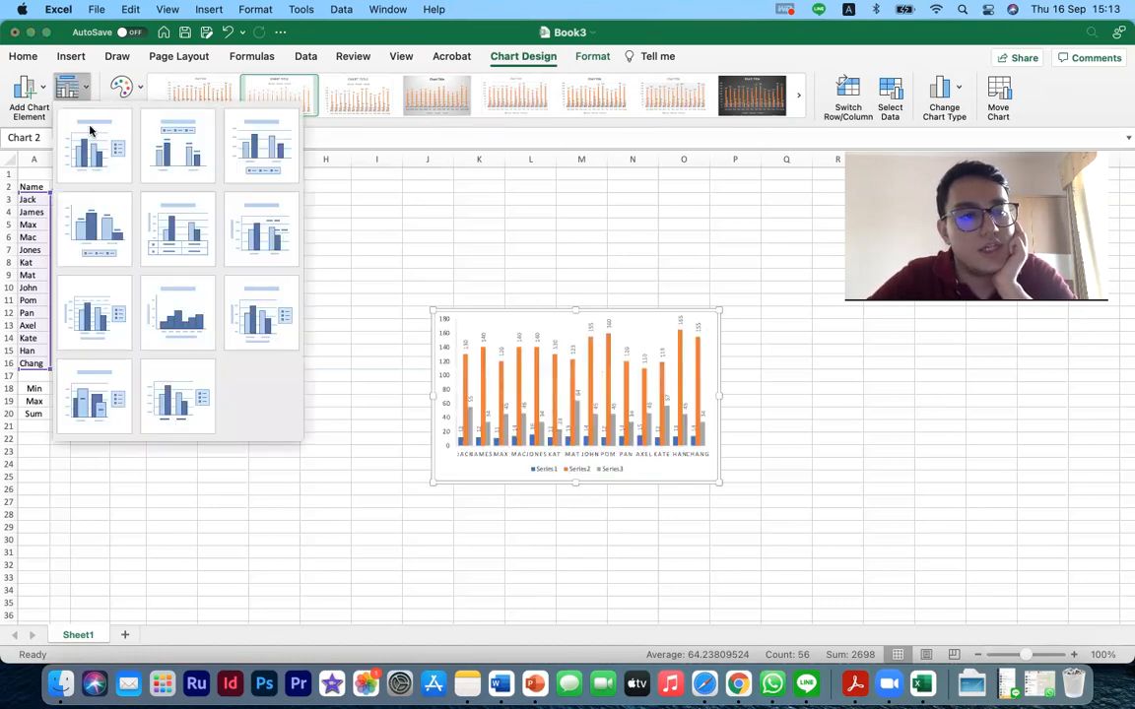
left_click(94, 146)
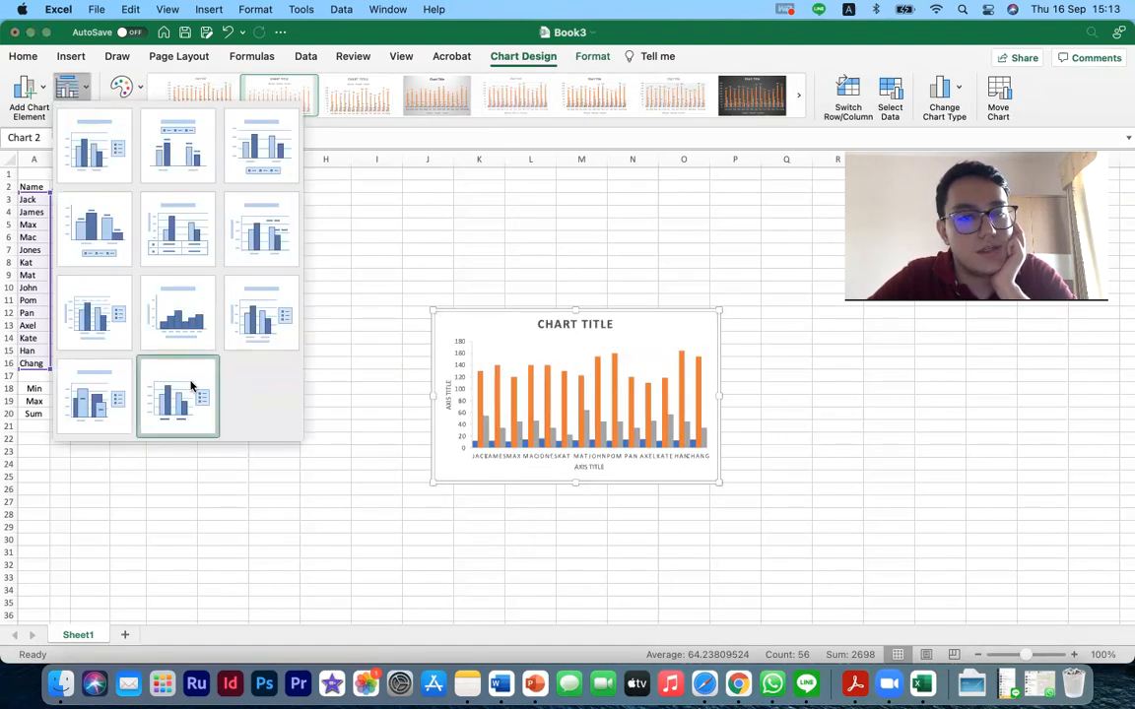
left_click(177, 394)
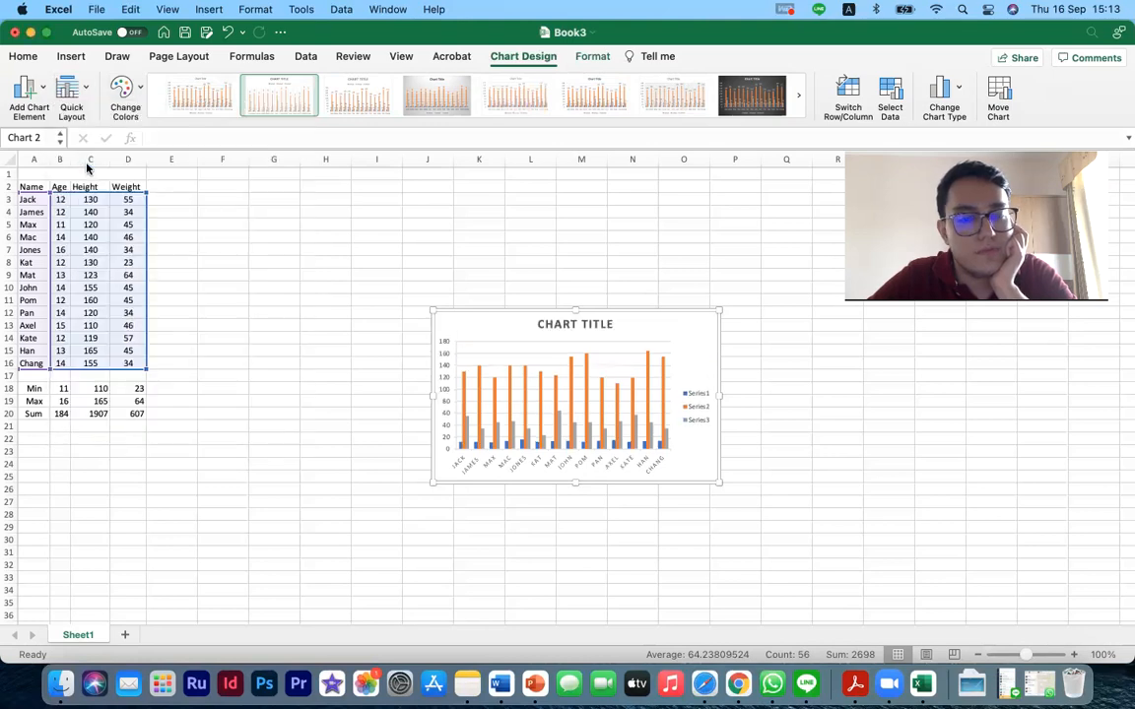
left_click(576, 323)
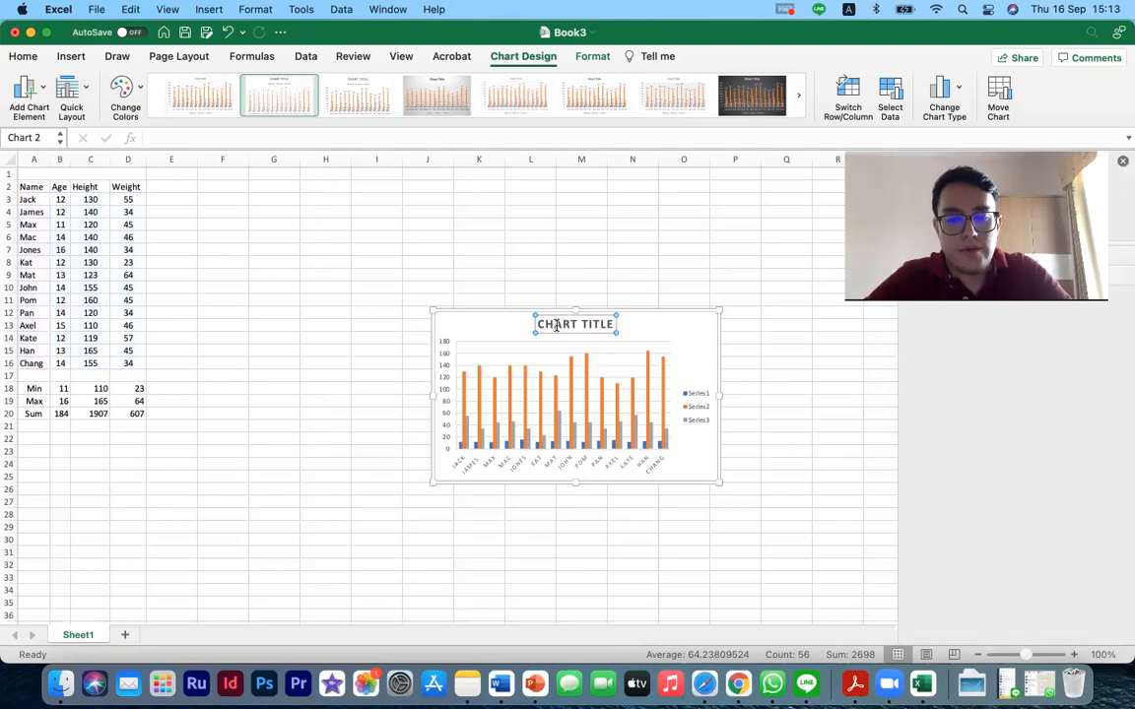
Replace the default chart title text with CHART.
double_click(575, 323)
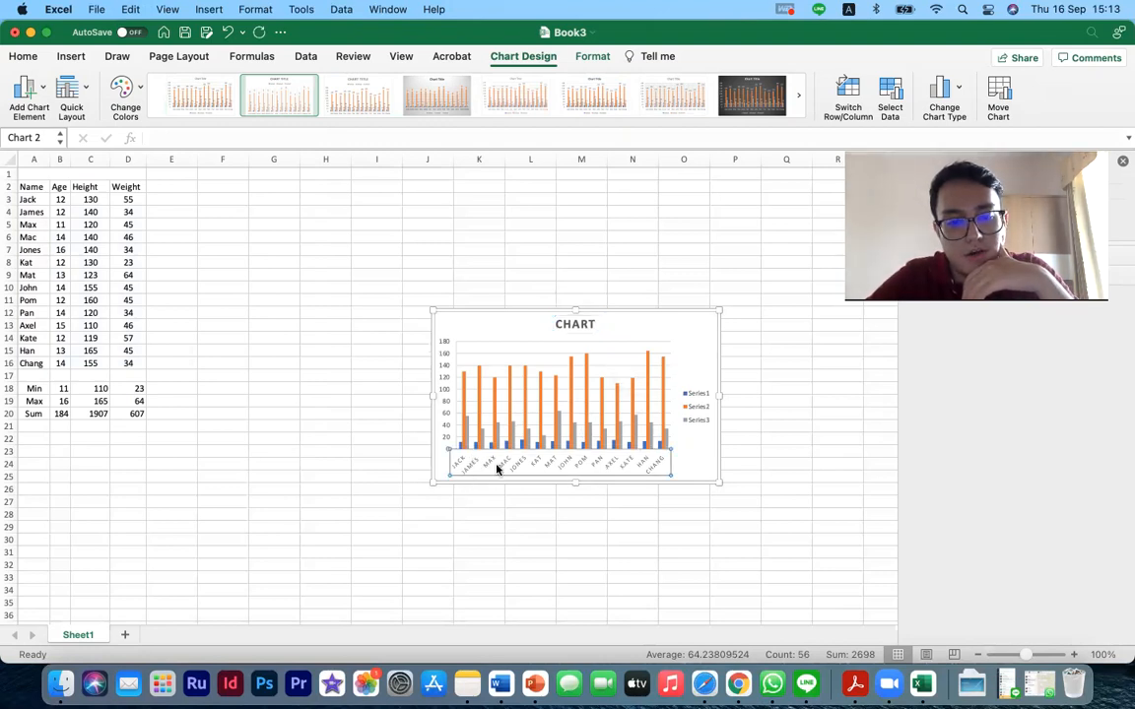
mouse_move(508, 437)
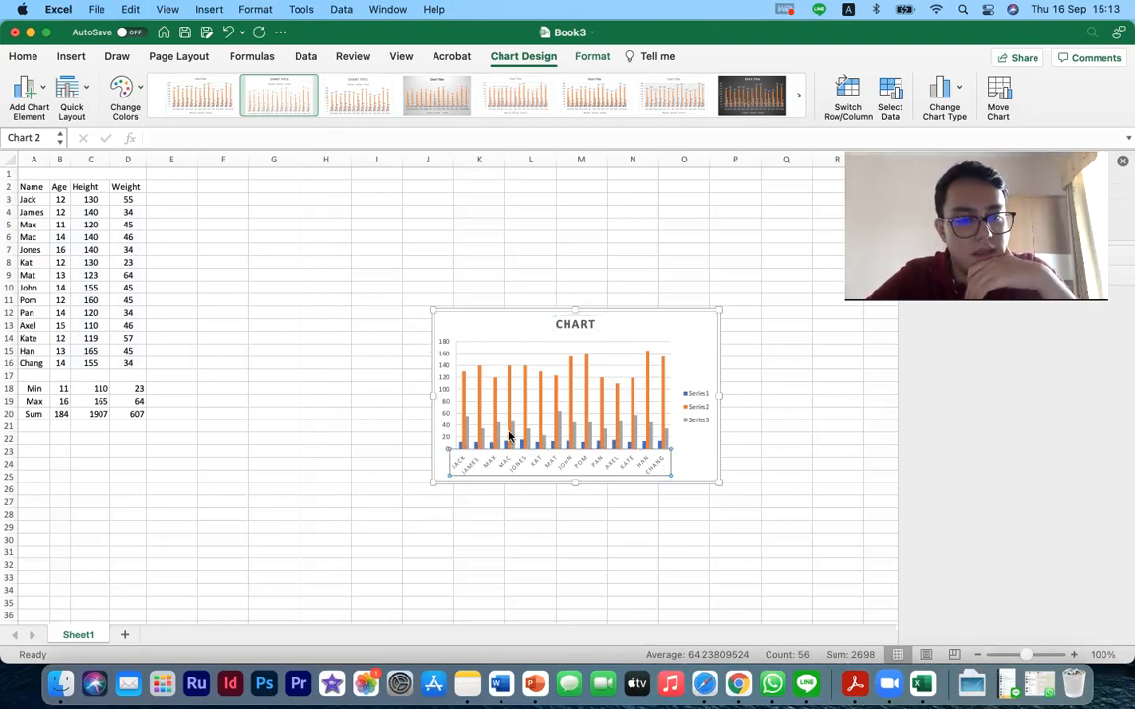
left_click(60, 402)
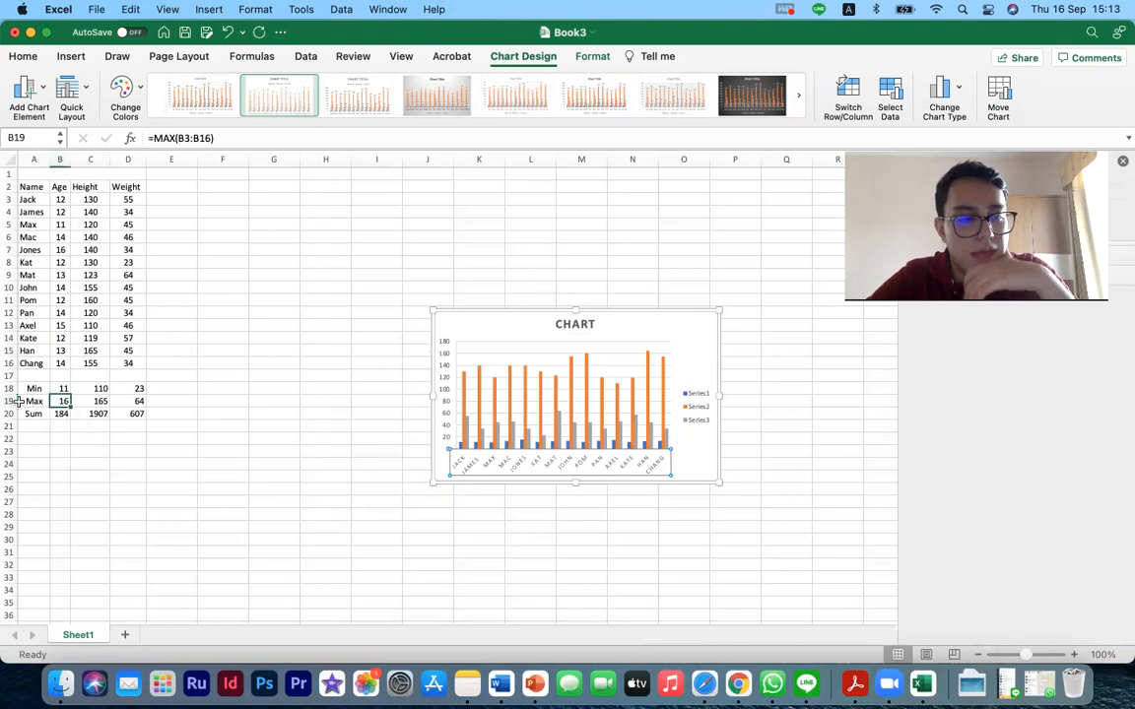
left_click(579, 383)
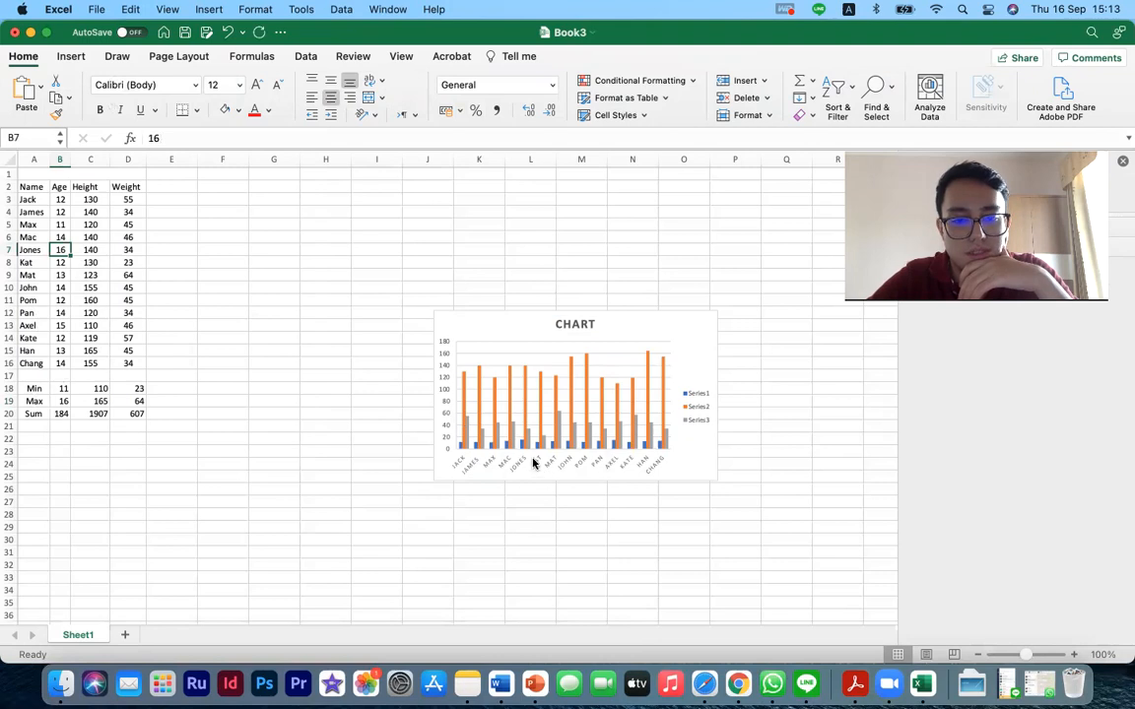
mouse_move(528, 471)
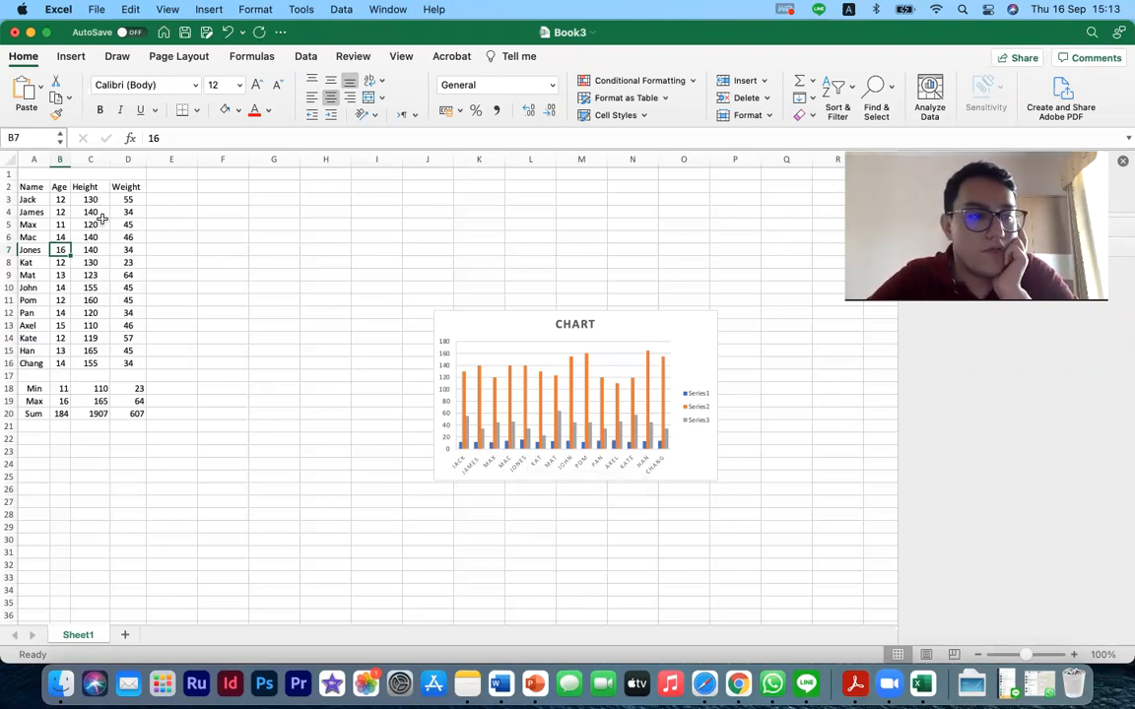
left_click(91, 400)
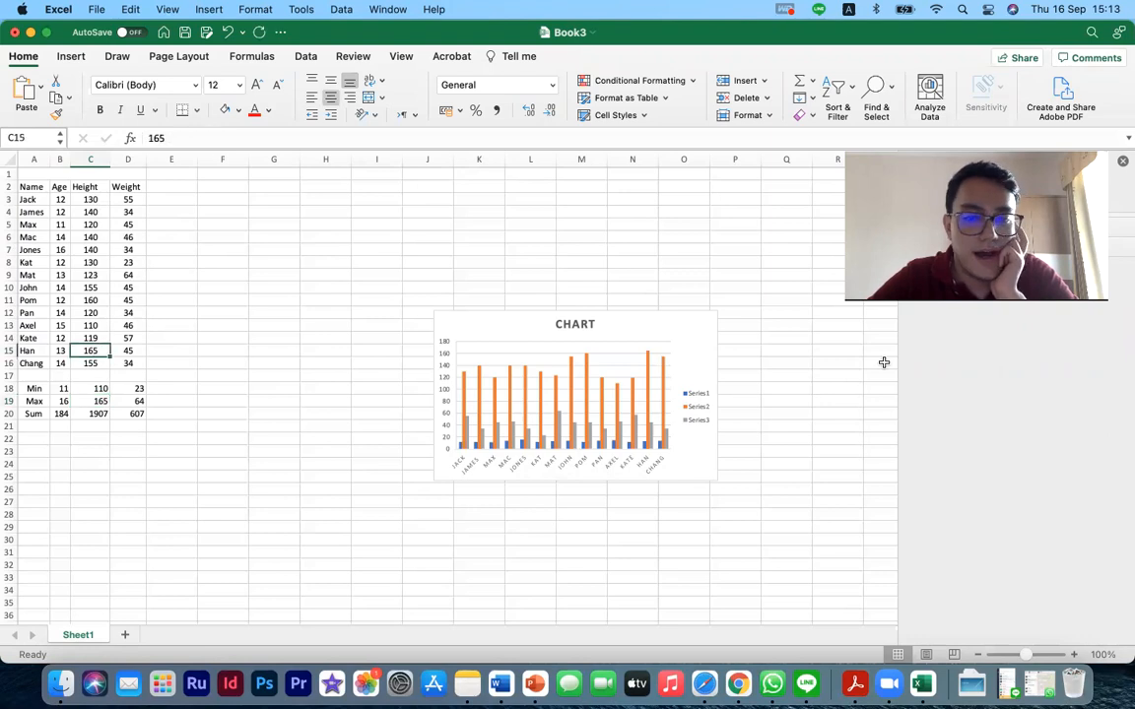
mouse_move(649, 371)
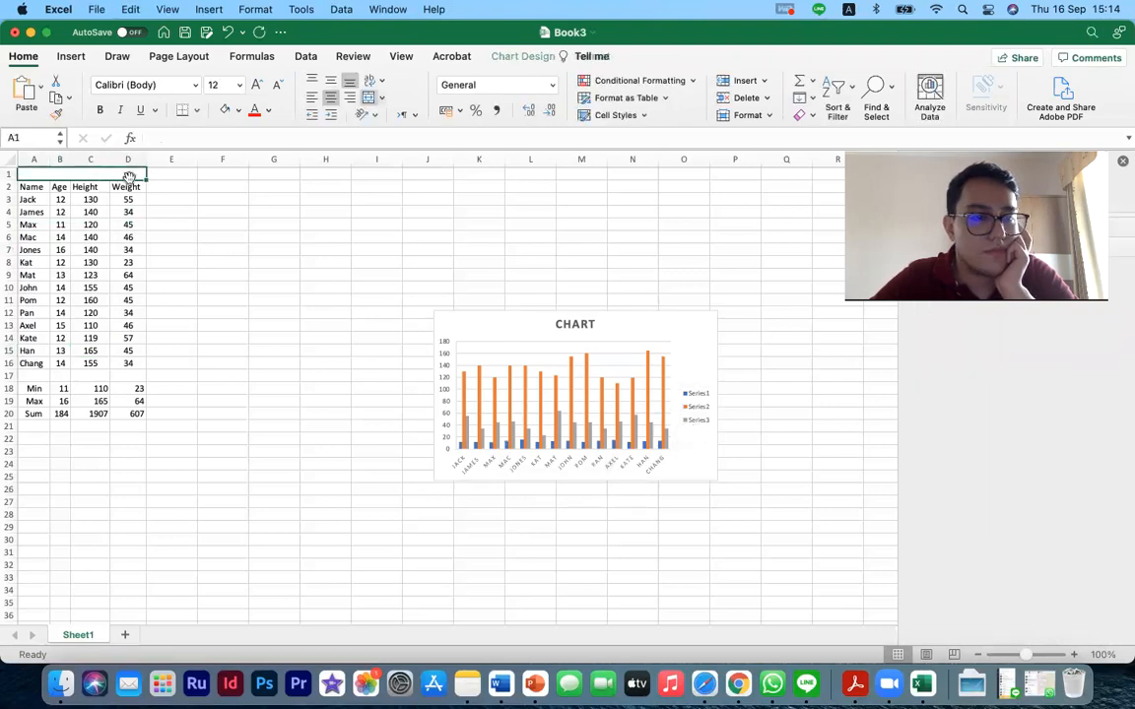
left_click(383, 99)
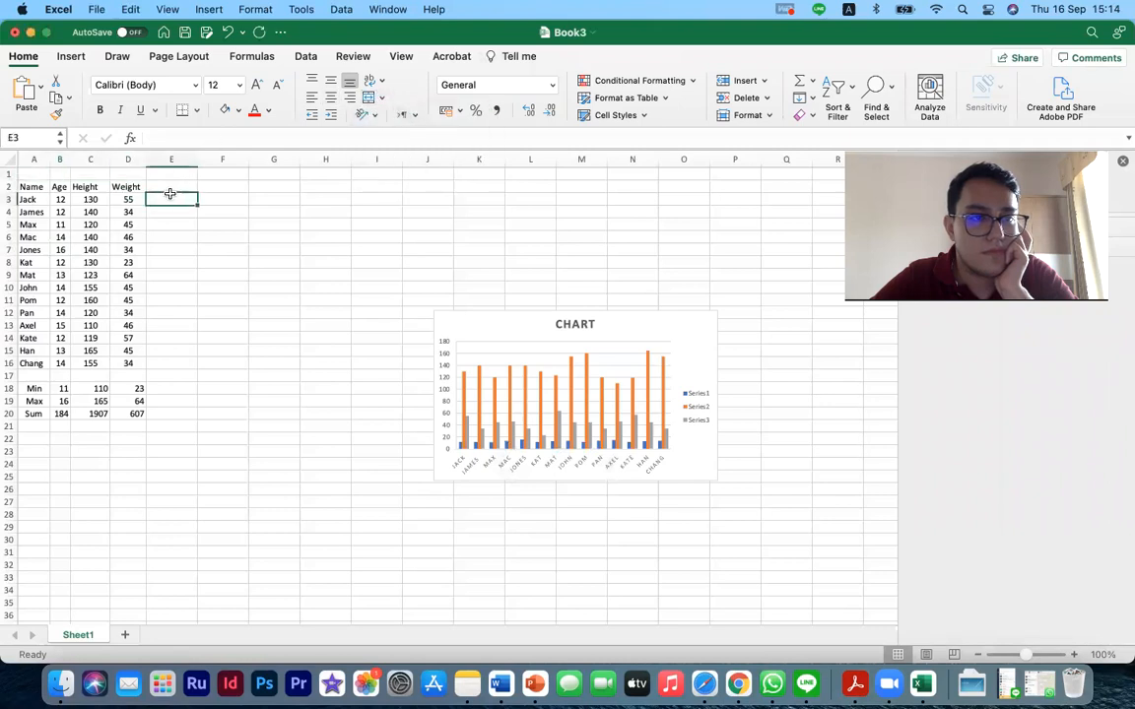
left_click(59, 185)
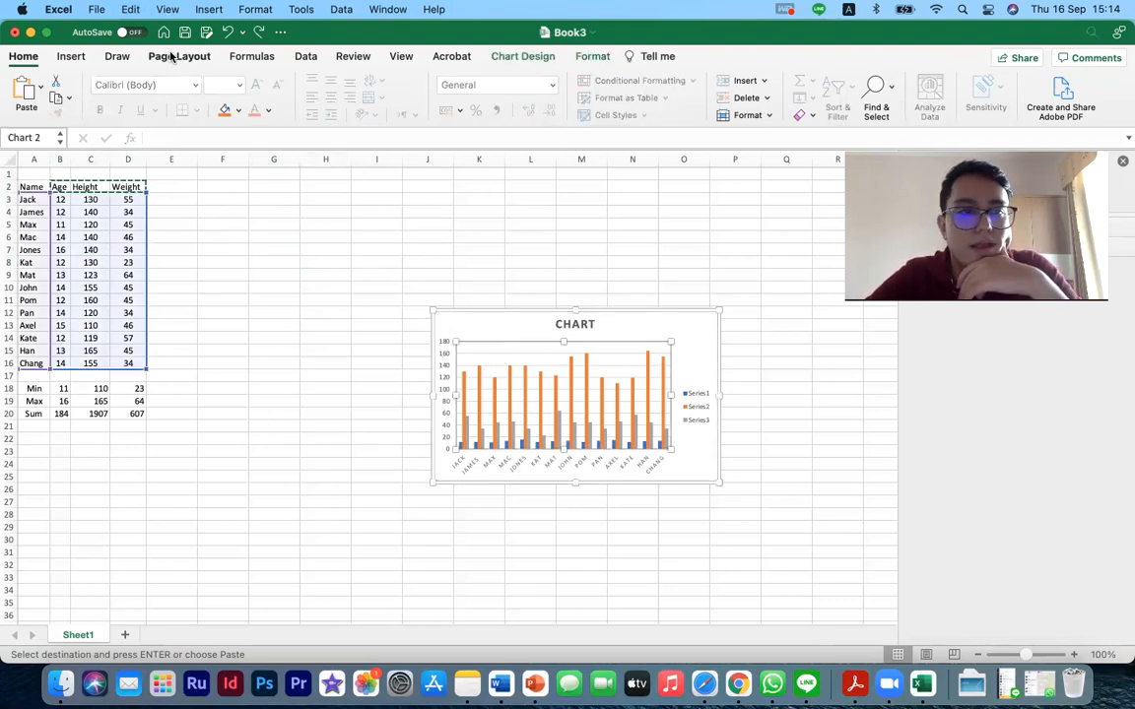
Add a Primary Vertical axis title to the chart via Add Chart Element.
left_click(522, 55)
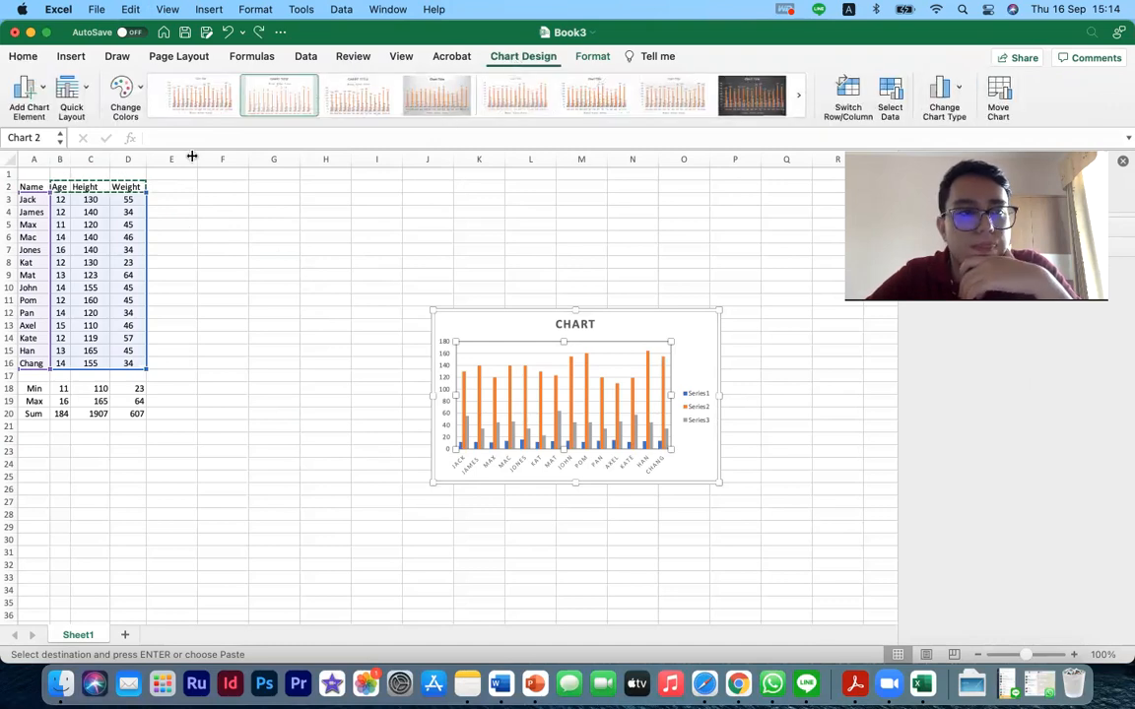
left_click(19, 94)
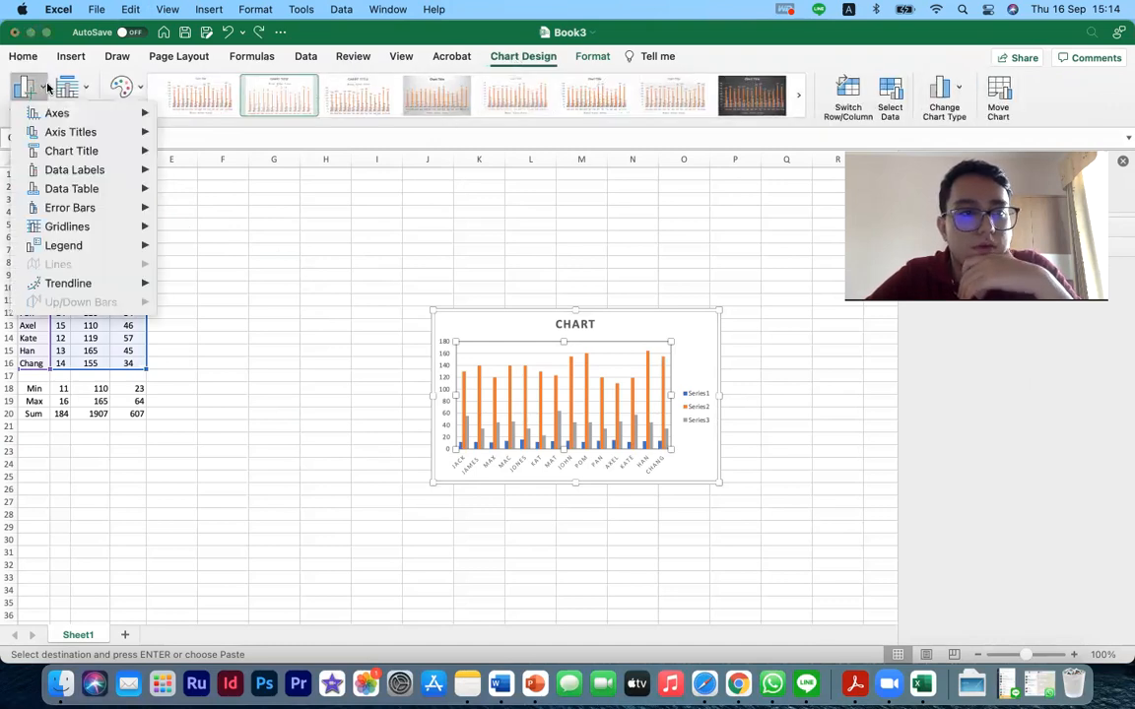
left_click(63, 122)
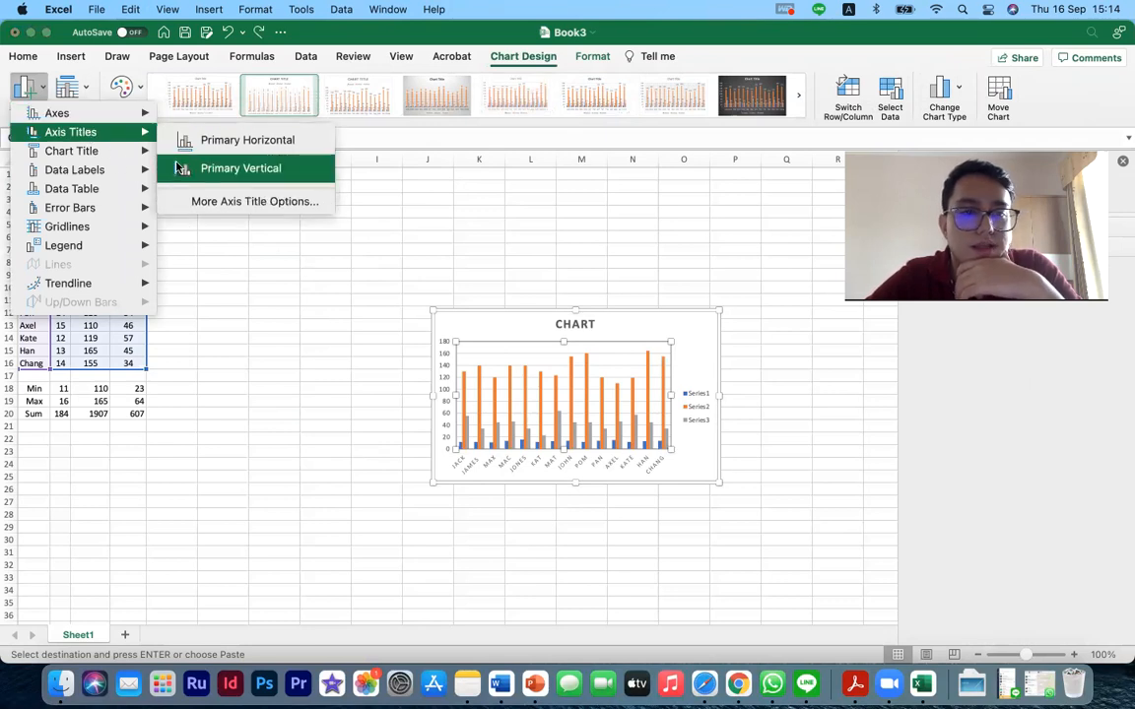
left_click(240, 167)
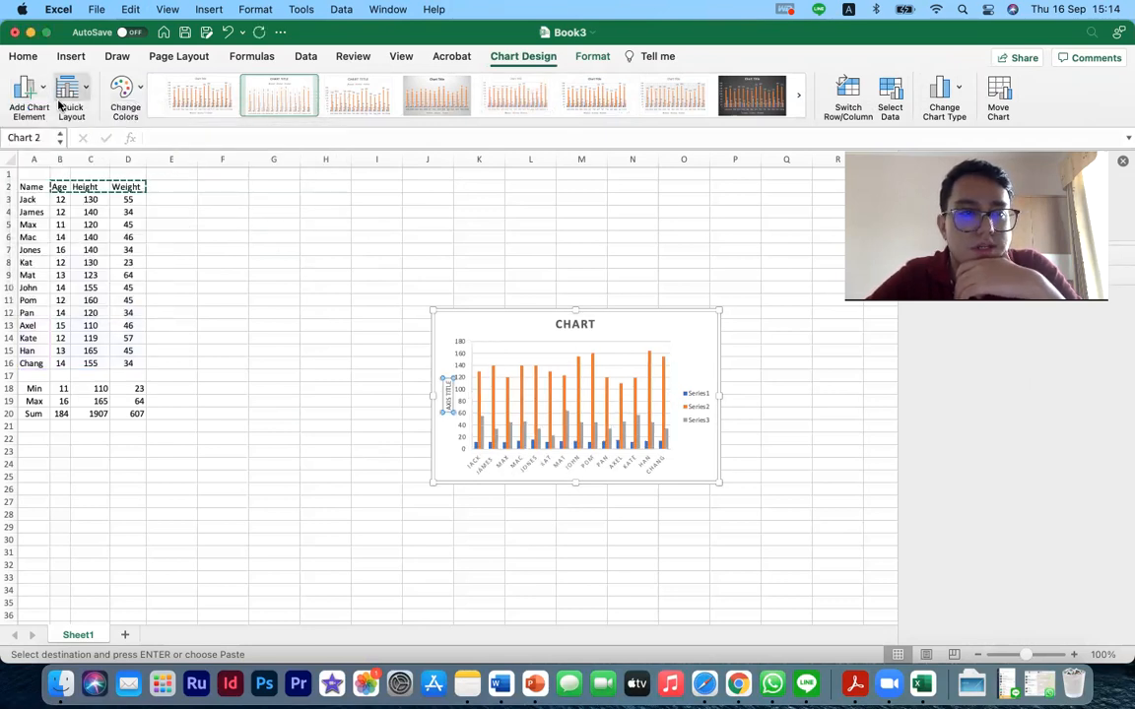
left_click(27, 85)
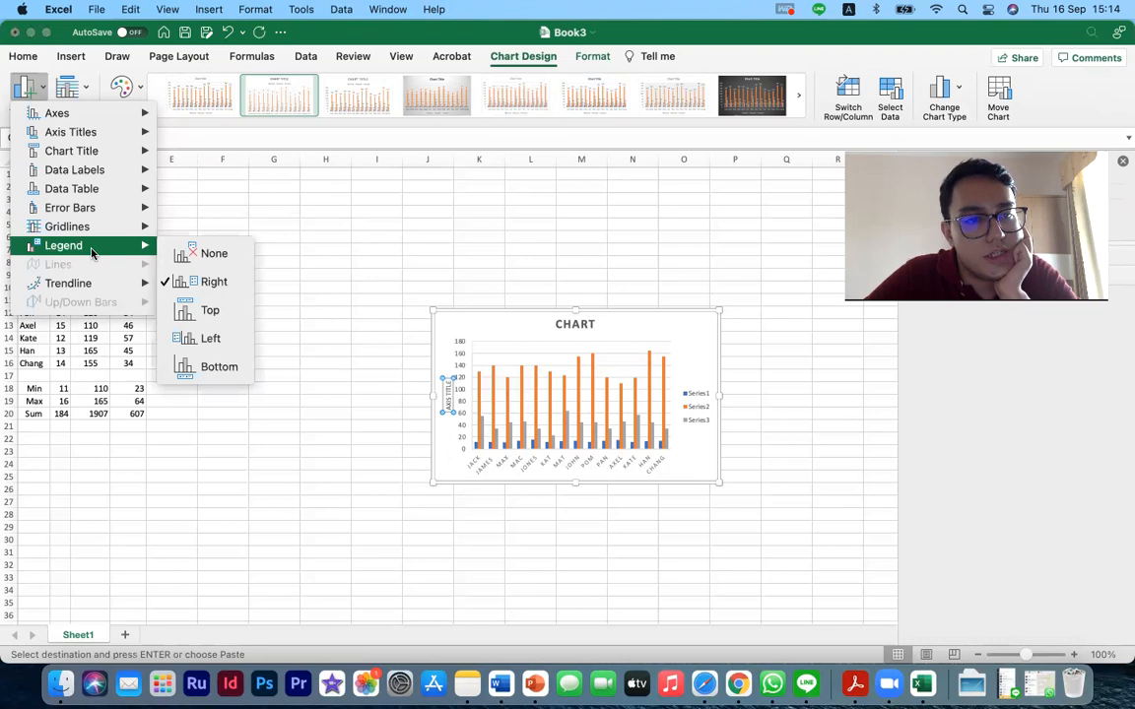
mouse_move(197, 339)
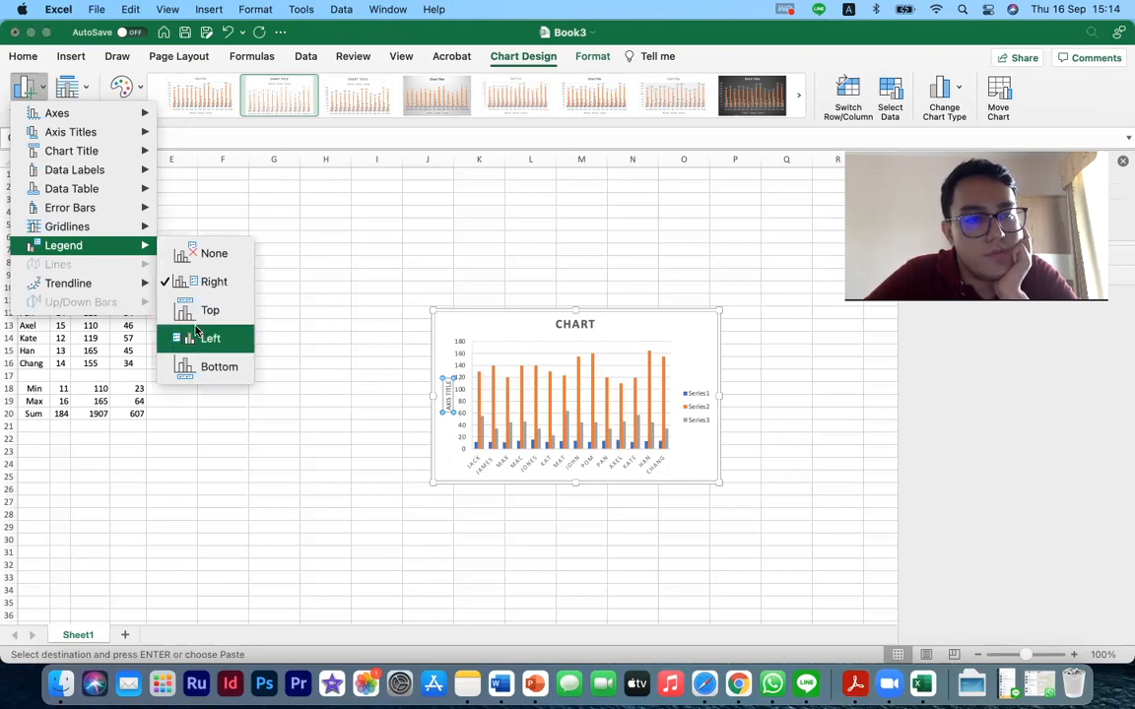
mouse_move(208, 309)
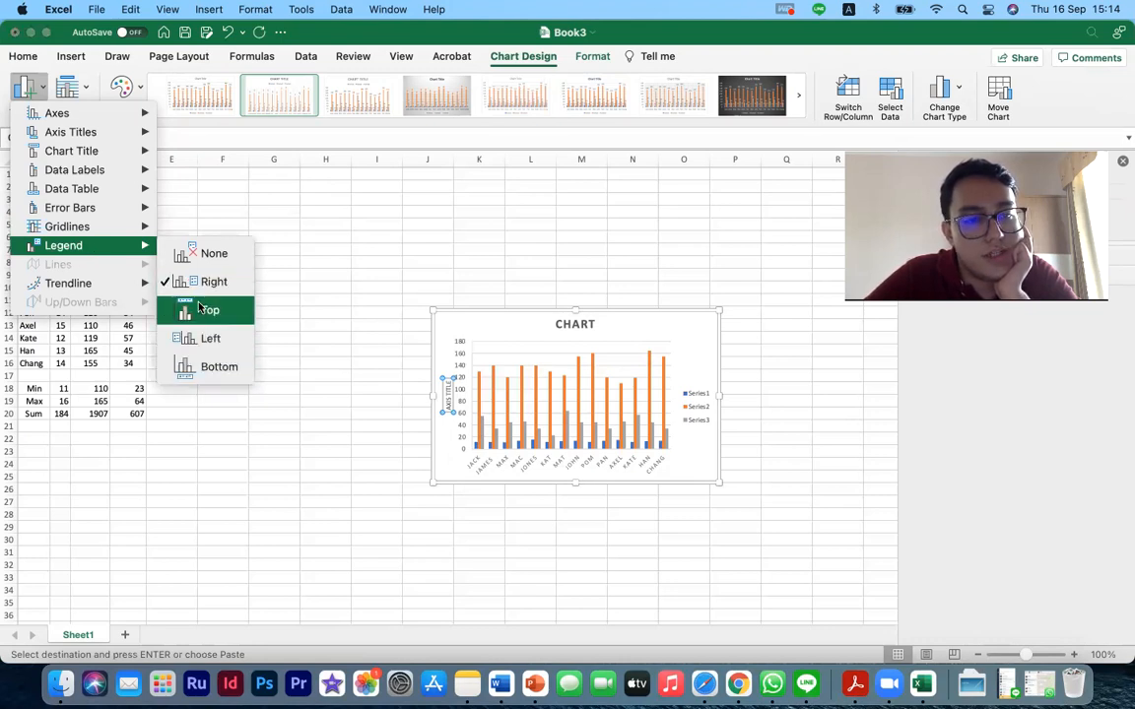
mouse_move(211, 339)
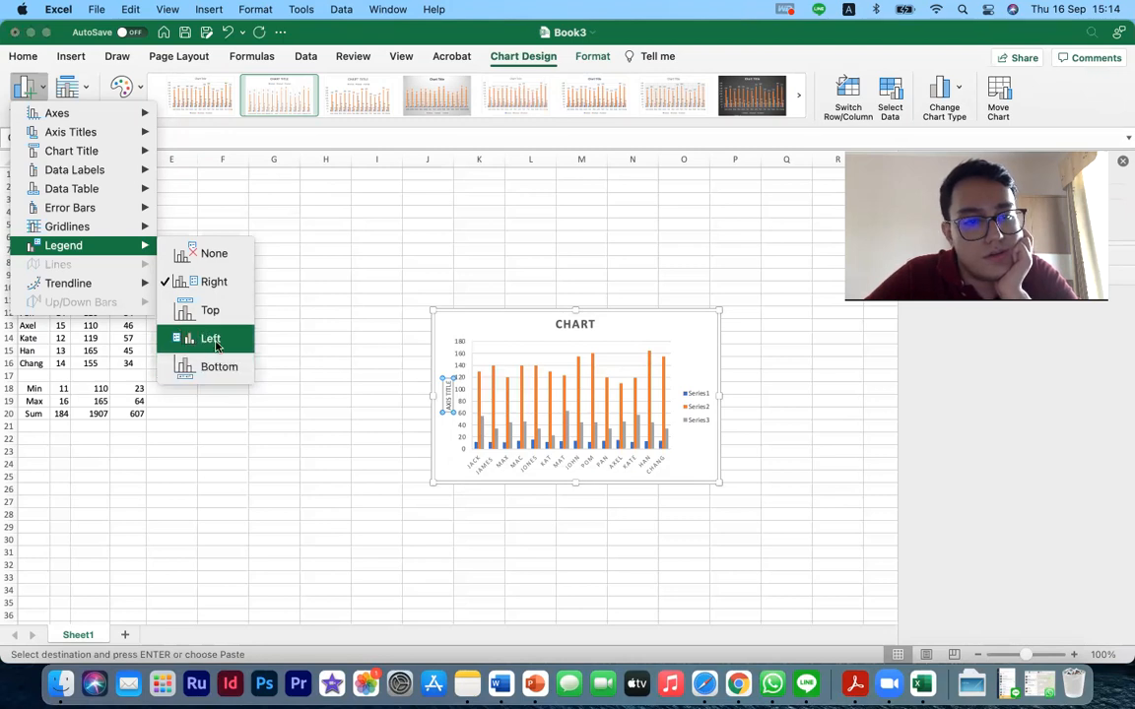
mouse_move(219, 366)
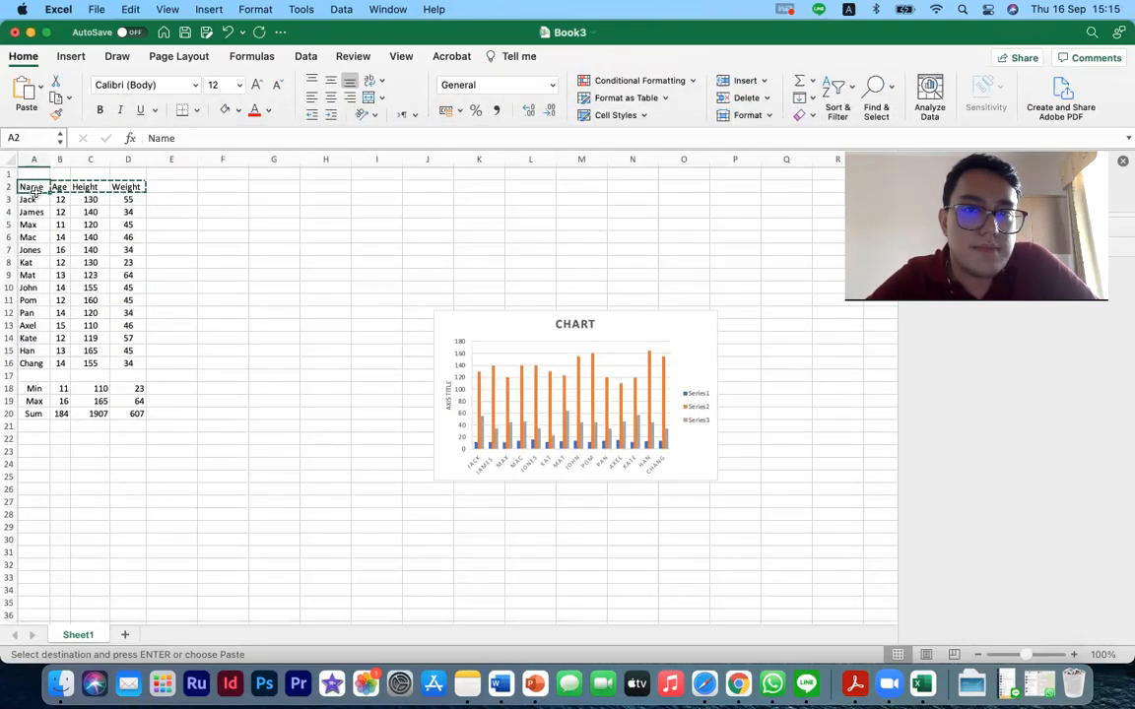
Insert a 2-D pie chart from the student table A2:D16.
left_click(575, 394)
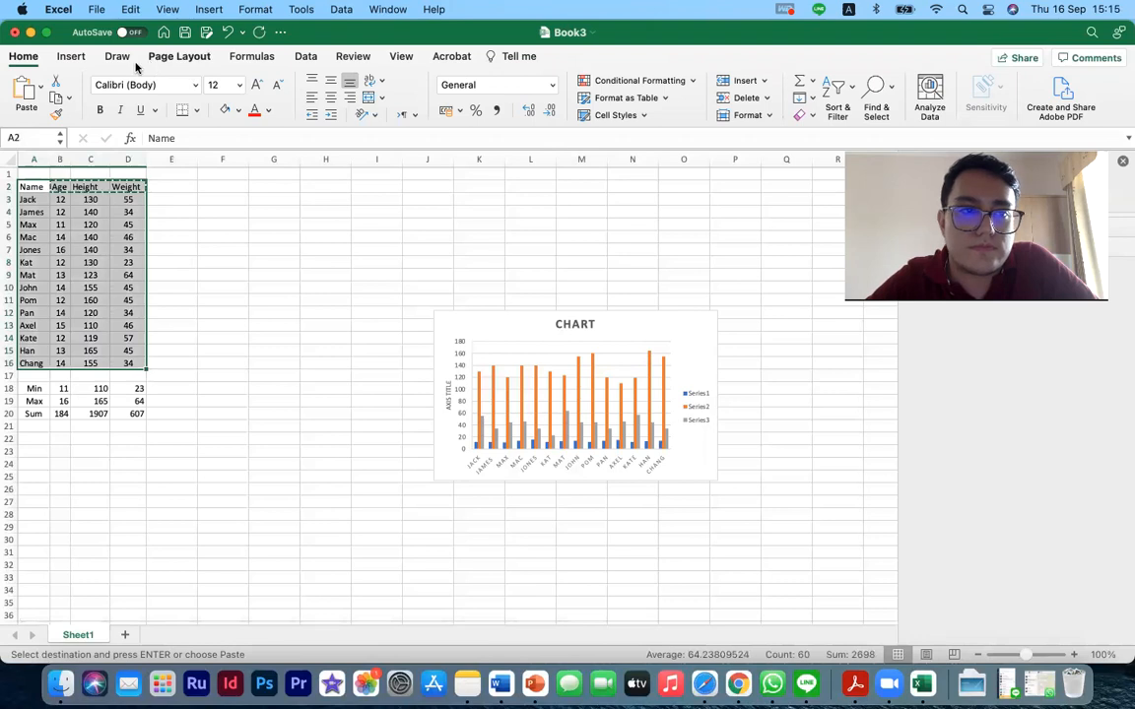
left_click(87, 55)
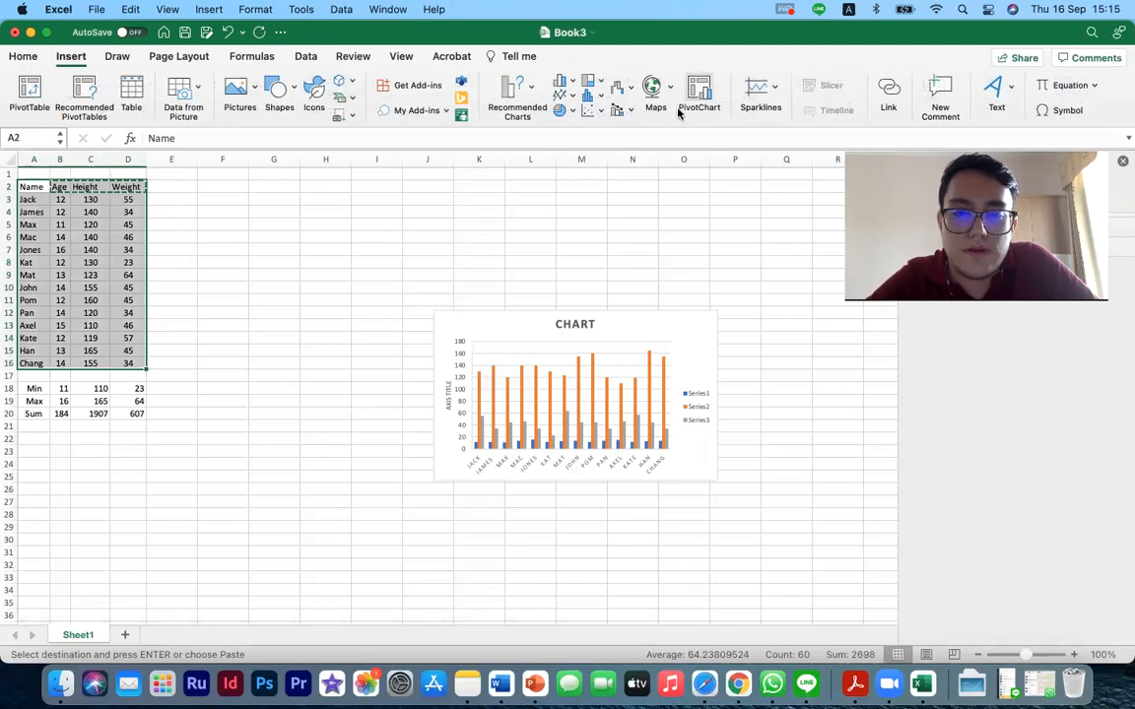
left_click(556, 110)
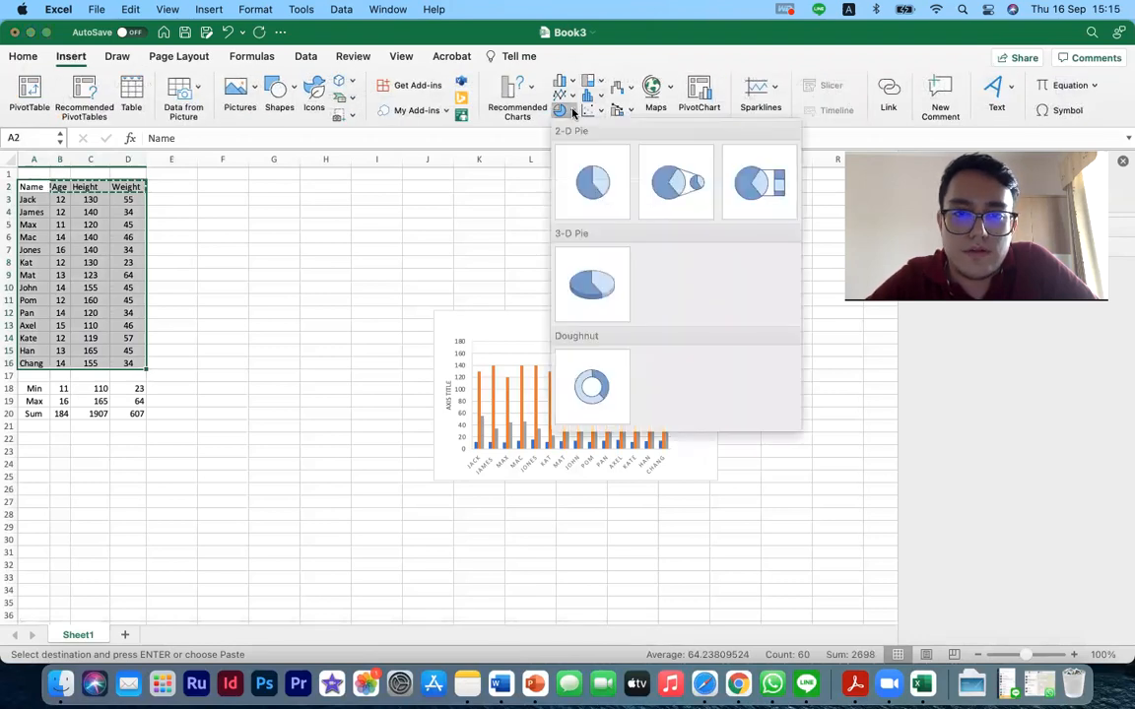
left_click(591, 181)
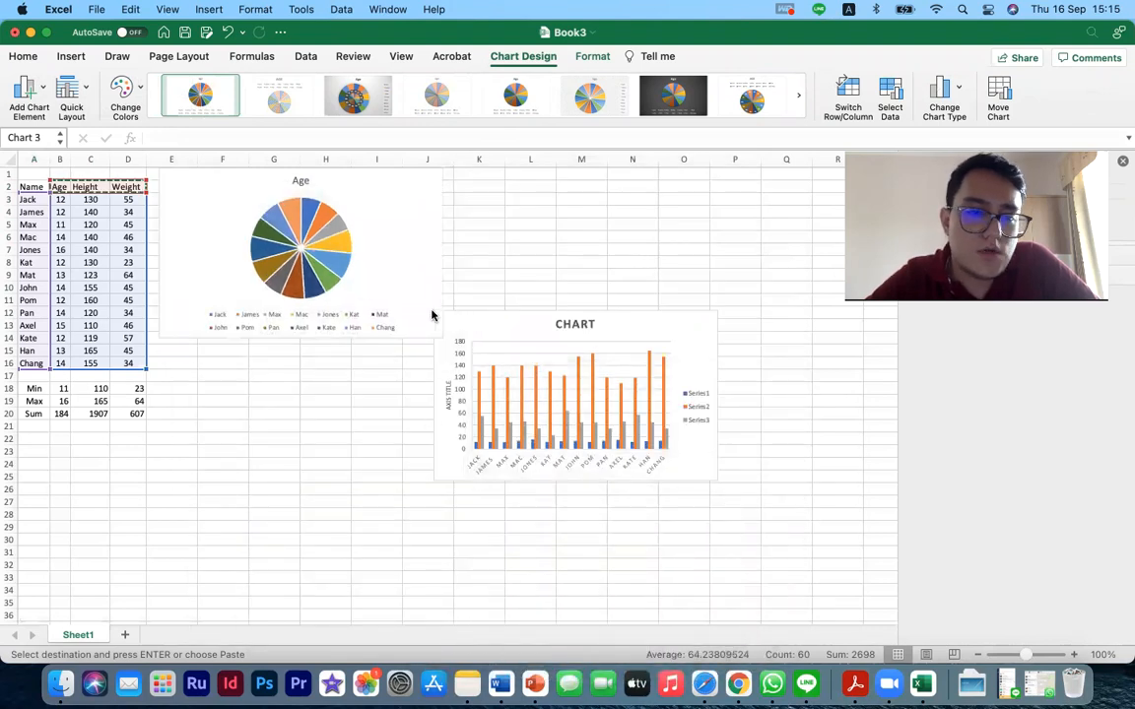
left_click(288, 248)
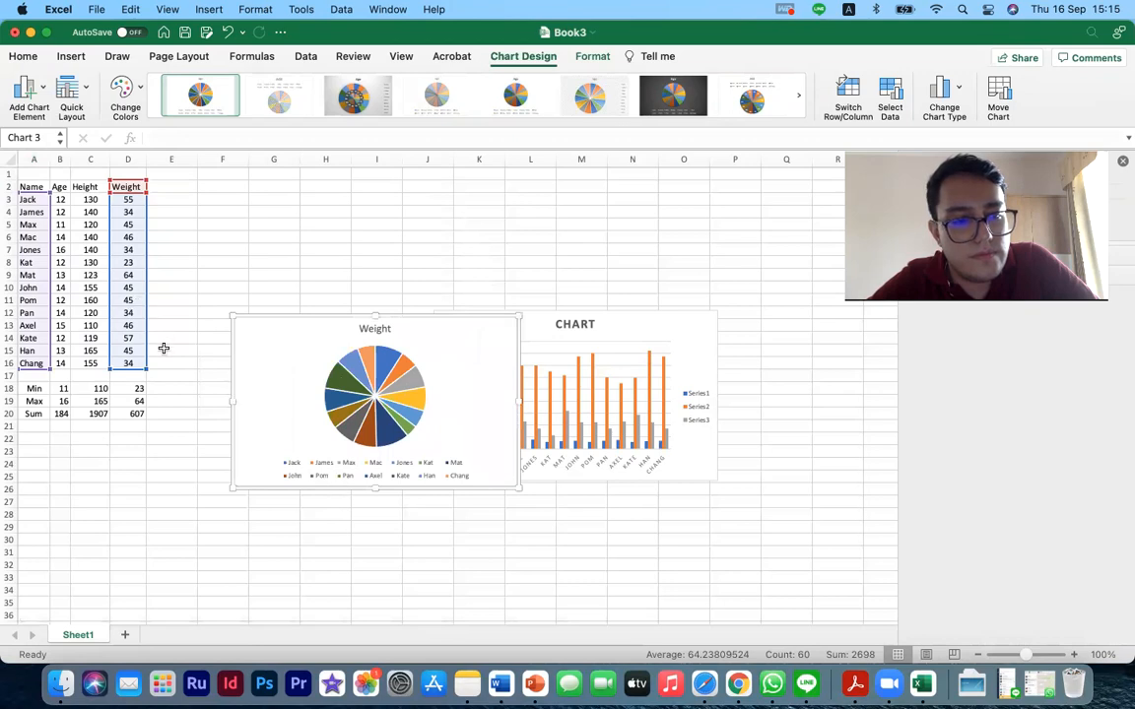
mouse_move(252, 352)
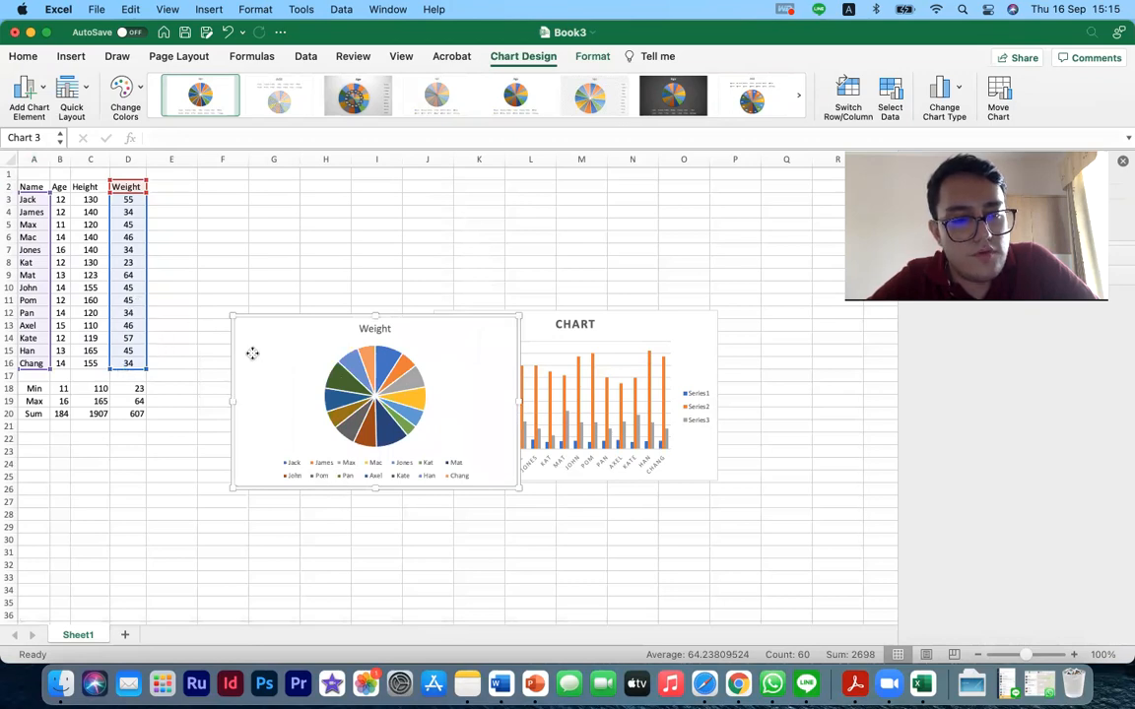
Delete the Weight pie chart and select the Name and Age columns for a new chart.
right_click(374, 398)
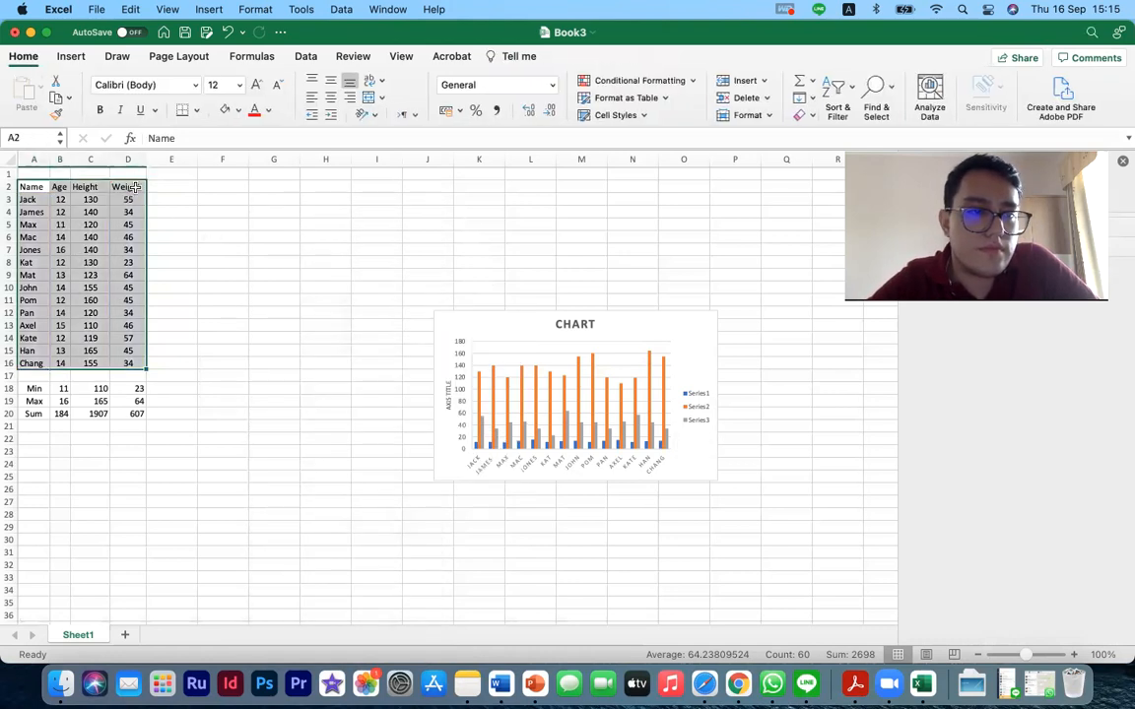
left_click(126, 185)
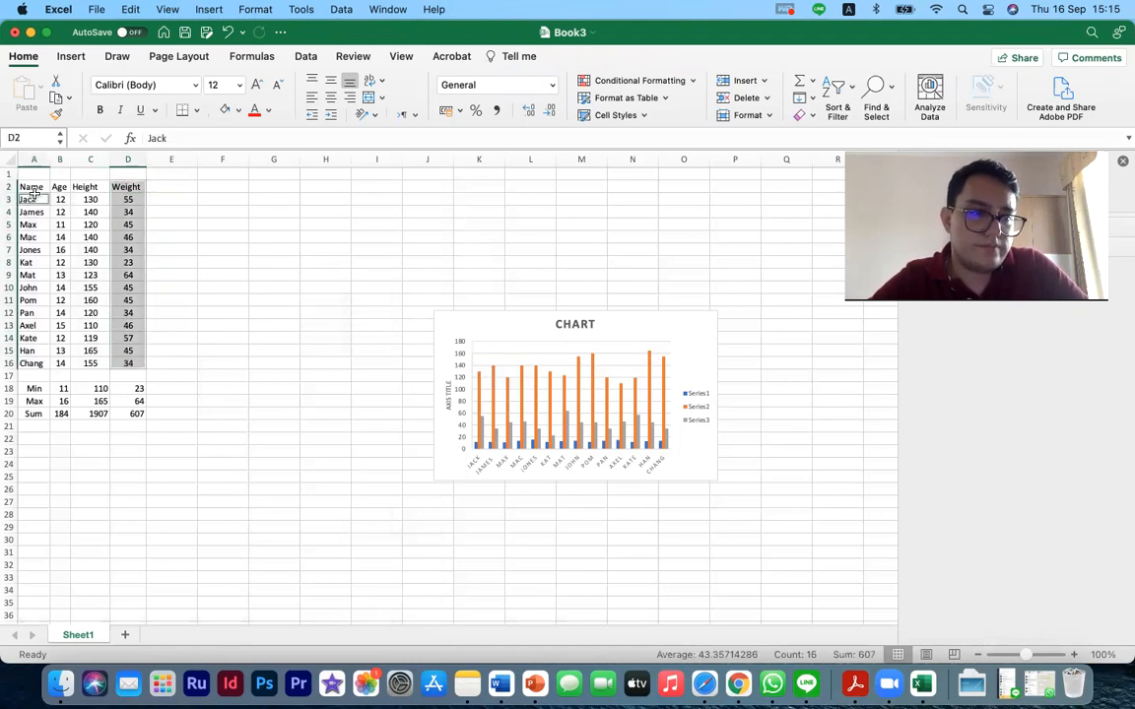
left_click(31, 185)
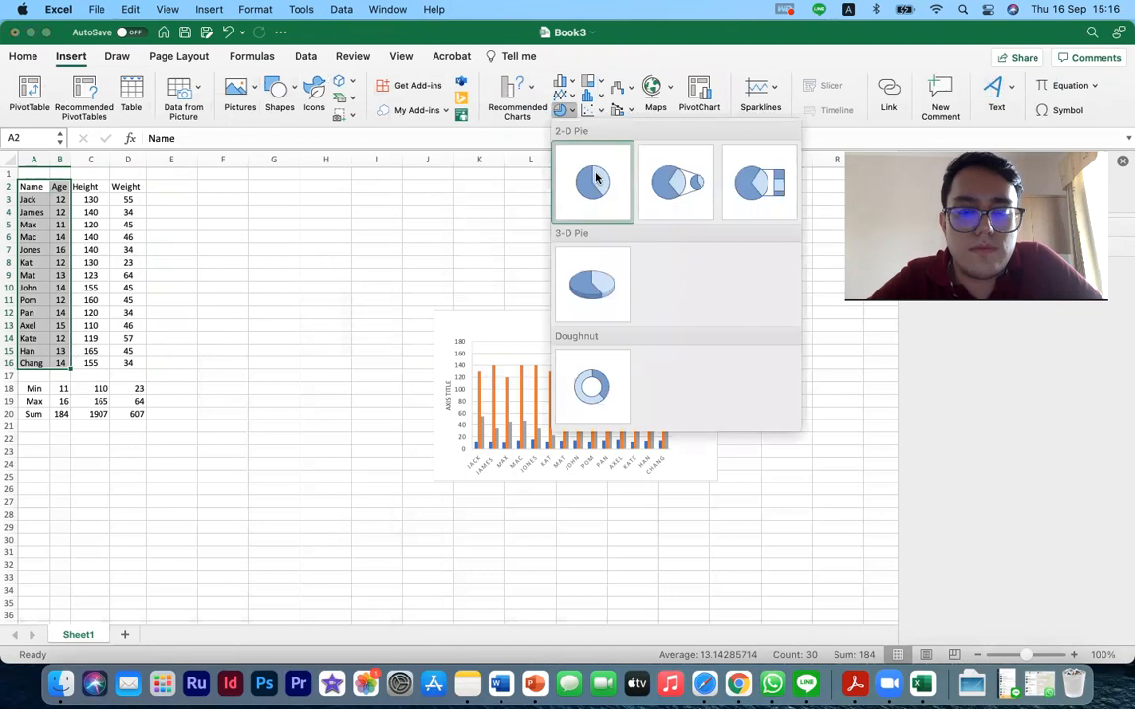
Insert a 2-D pie chart of the students' ages and place it beside the table.
left_click(591, 181)
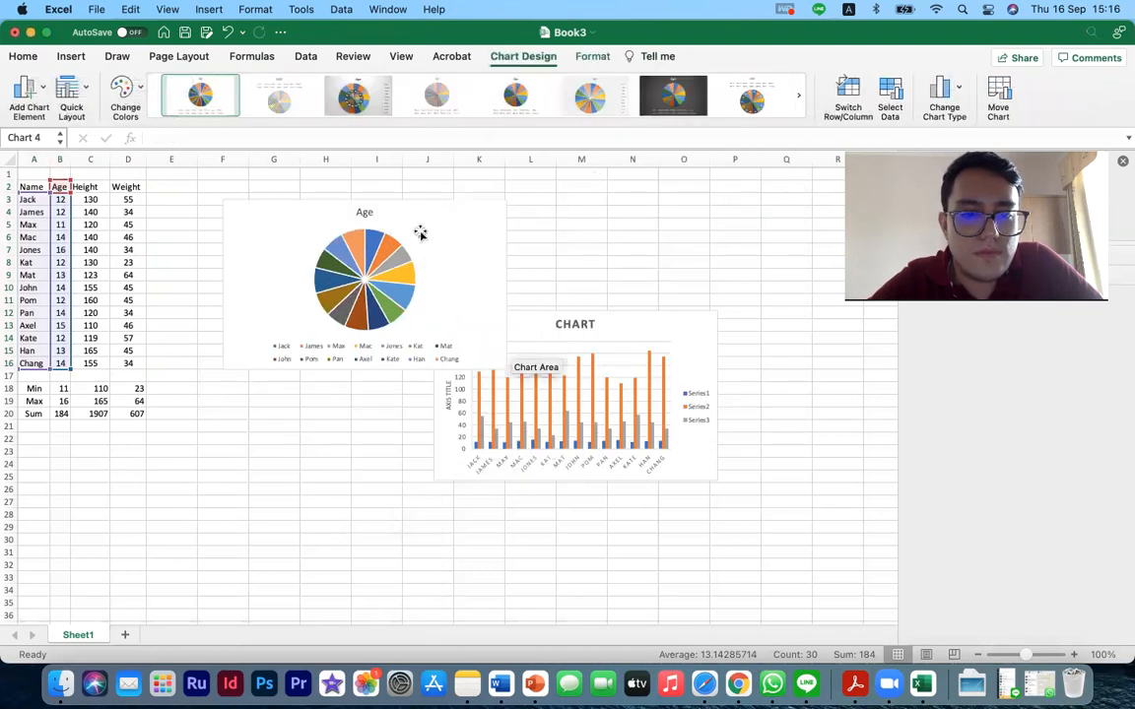
mouse_move(385, 248)
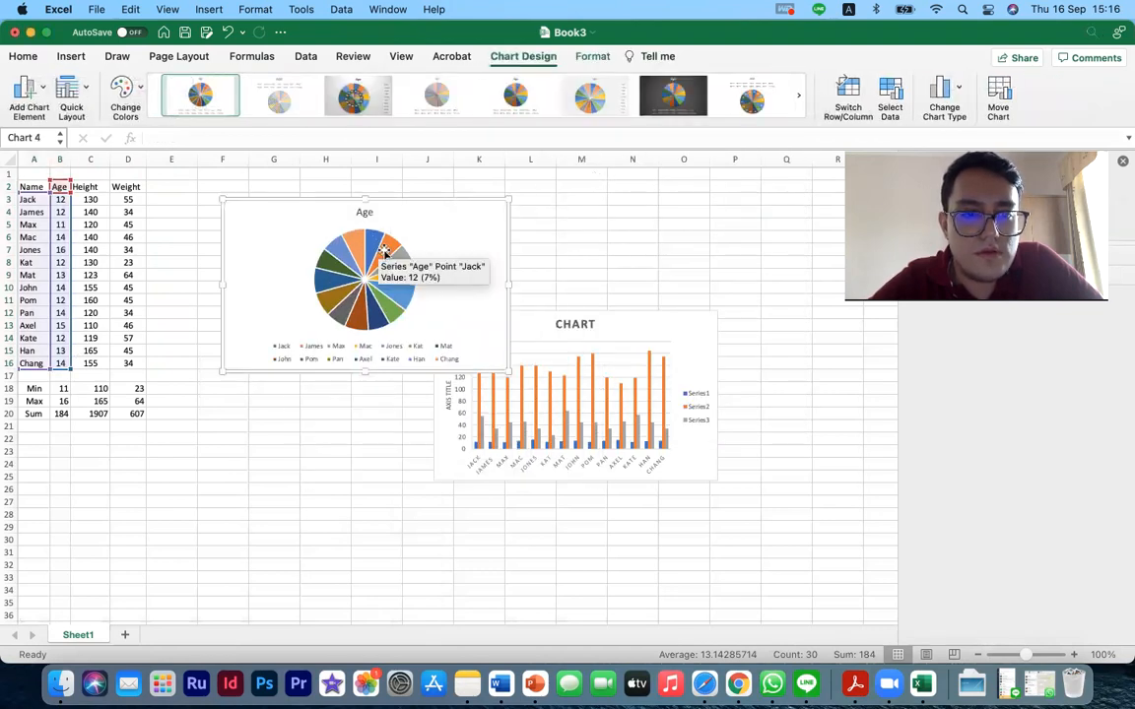
mouse_move(402, 298)
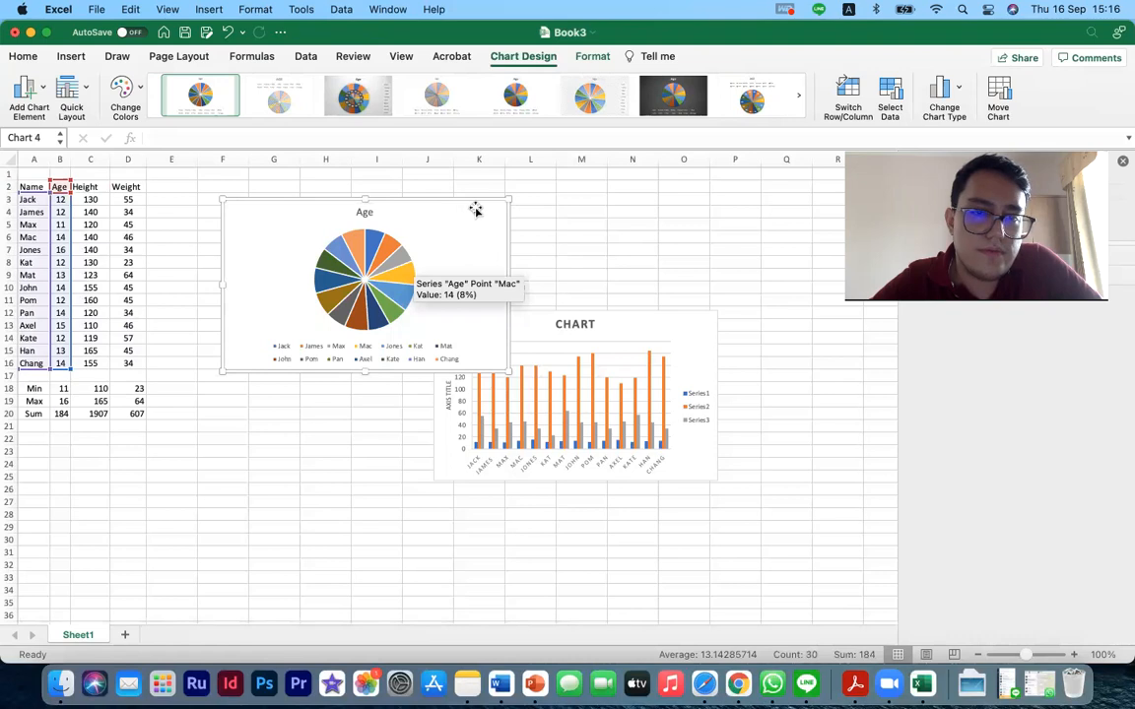
mouse_move(508, 266)
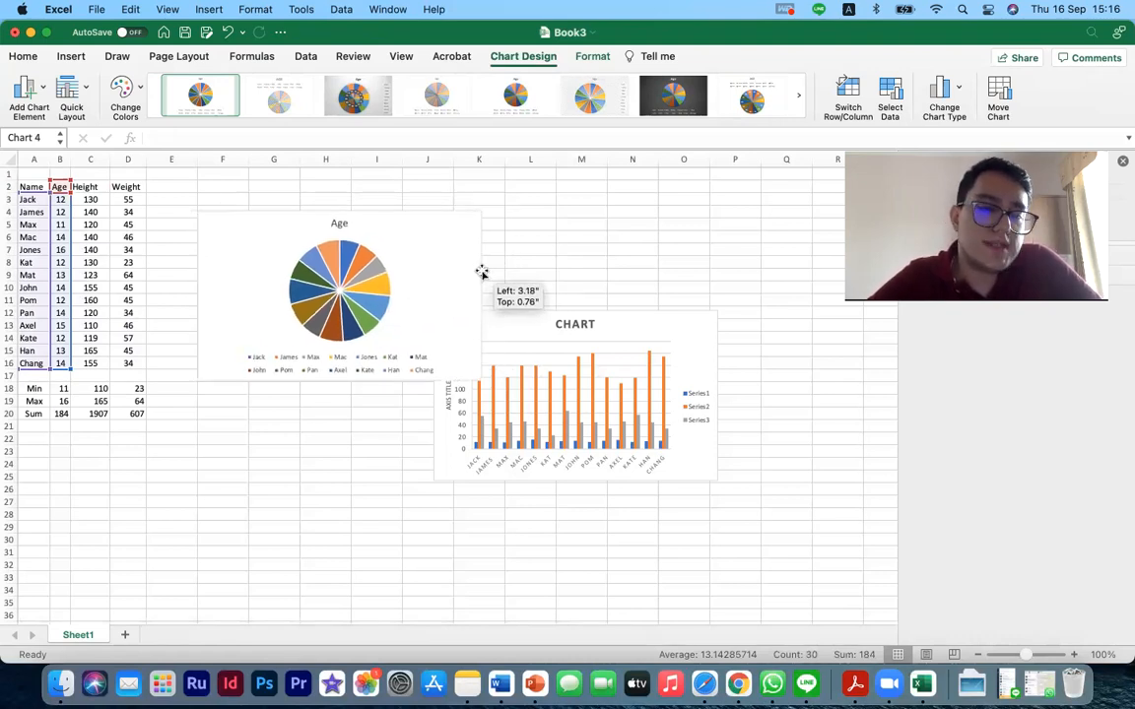
left_click(339, 286)
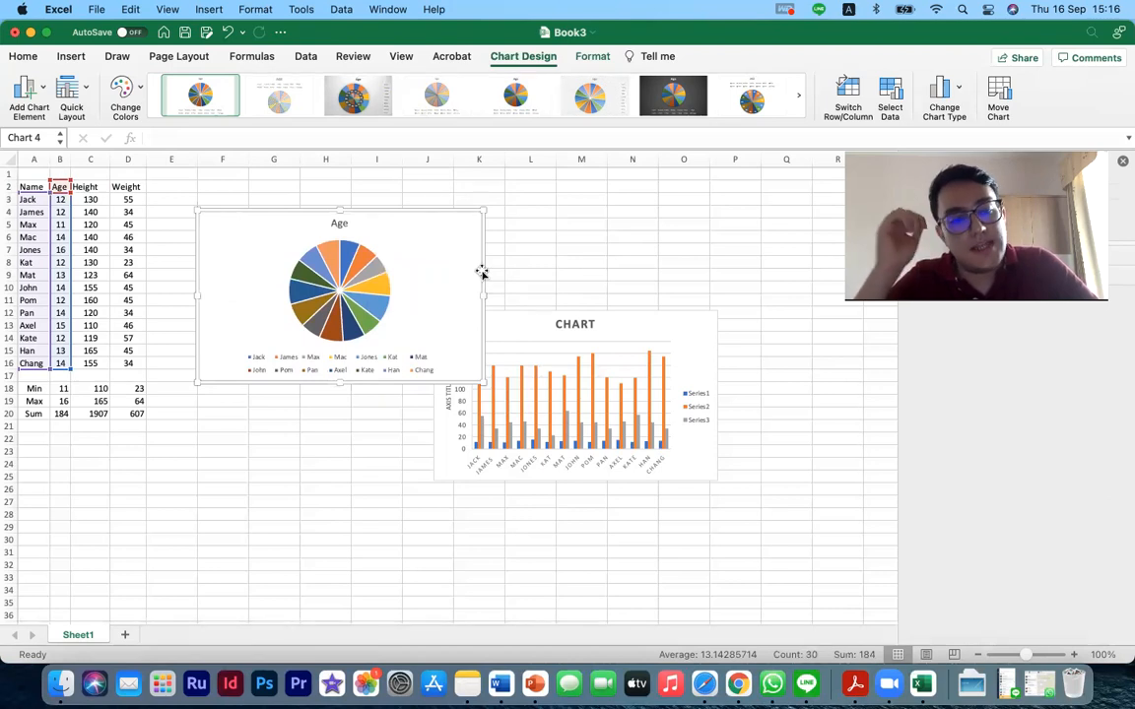
mouse_move(335, 268)
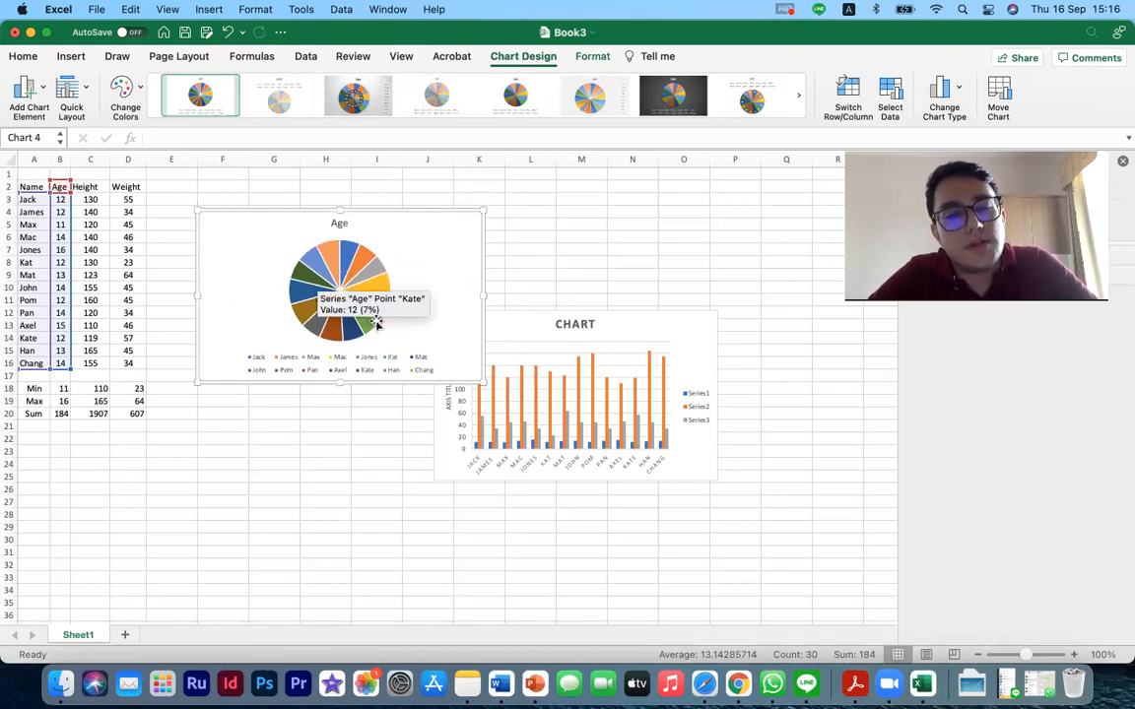
mouse_move(410, 287)
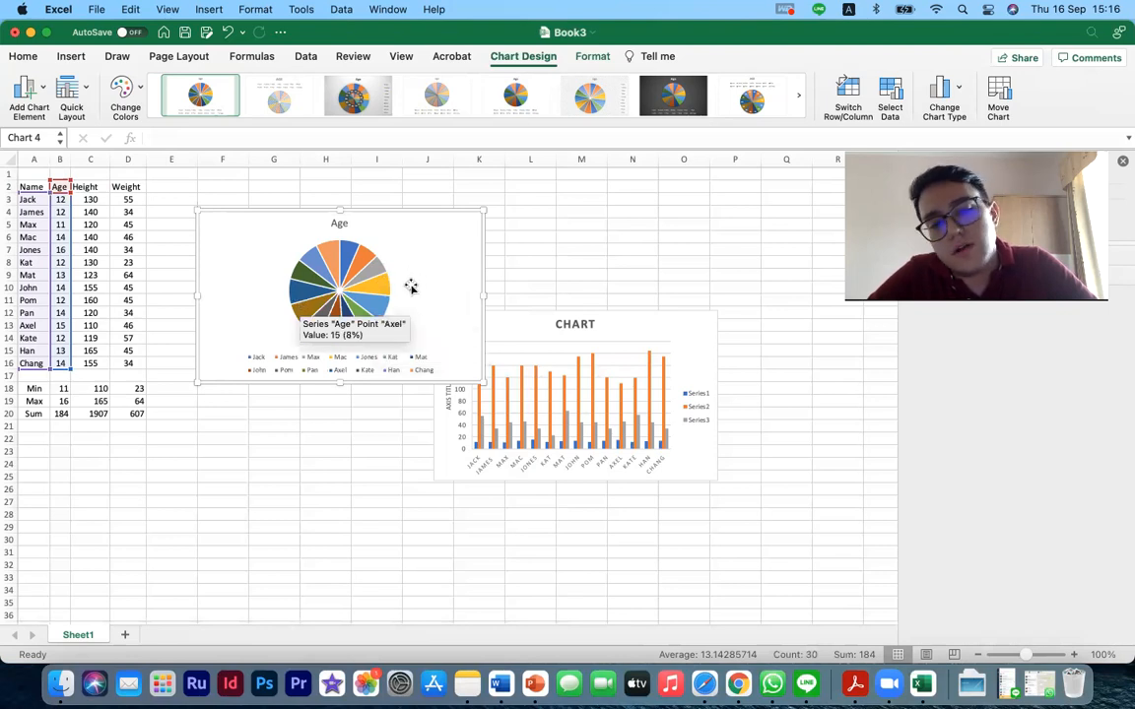
mouse_move(404, 304)
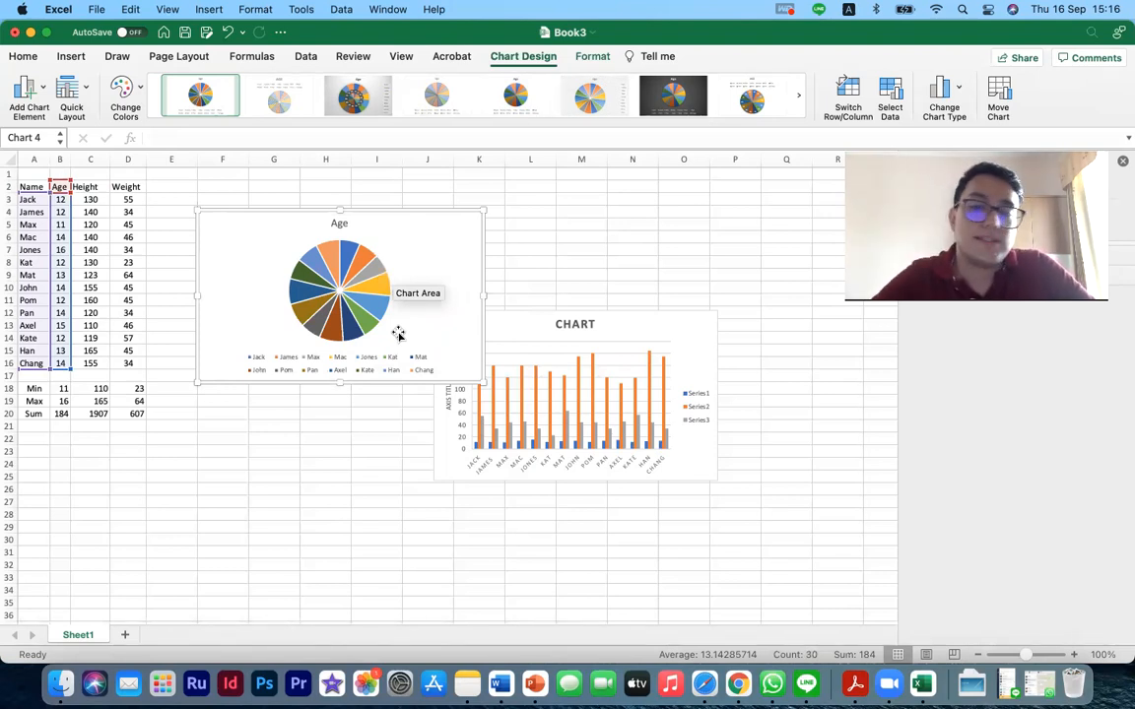
mouse_move(347, 319)
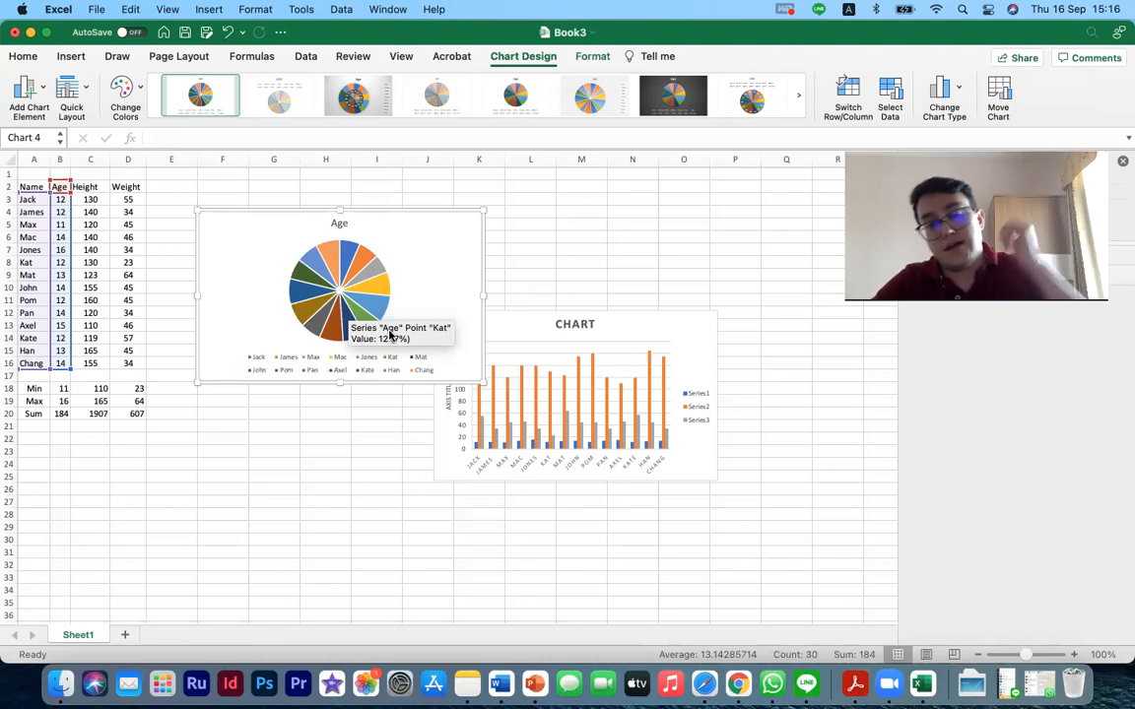
mouse_move(339, 292)
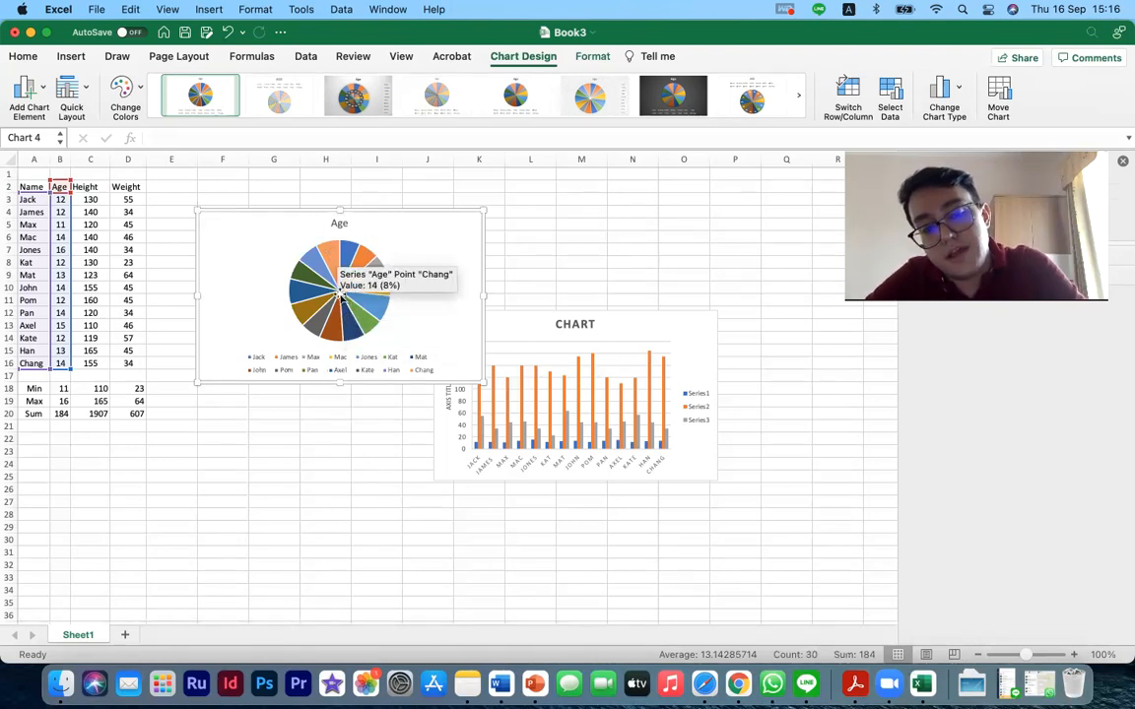
mouse_move(313, 359)
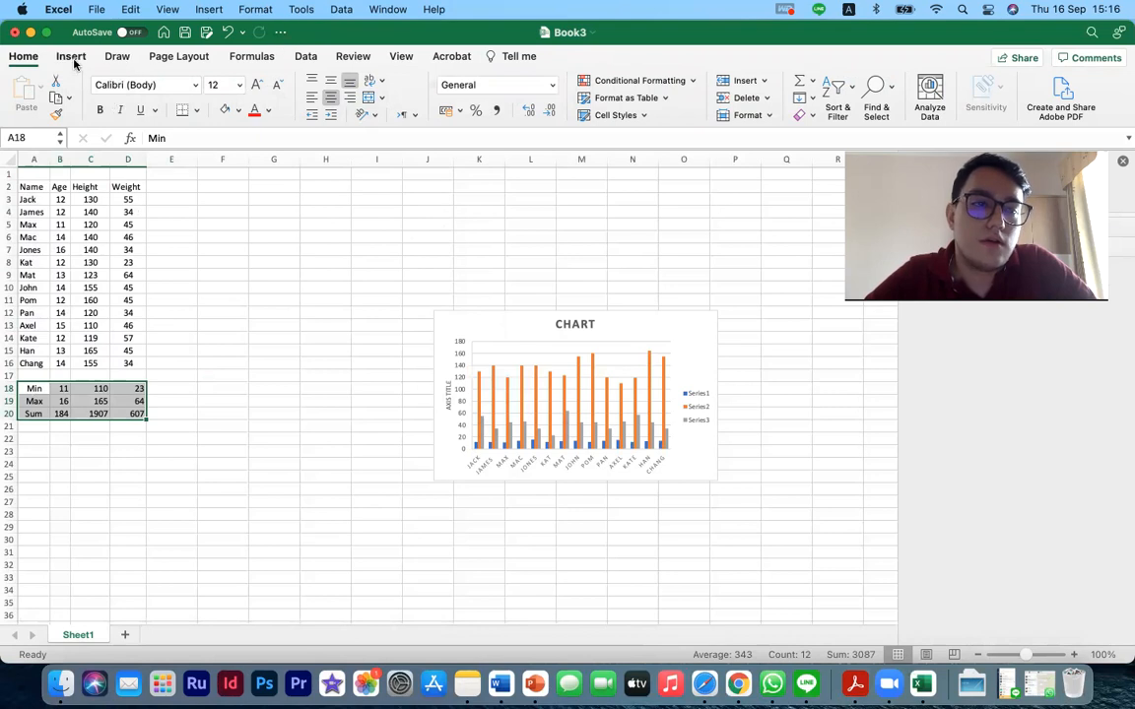
left_click(63, 55)
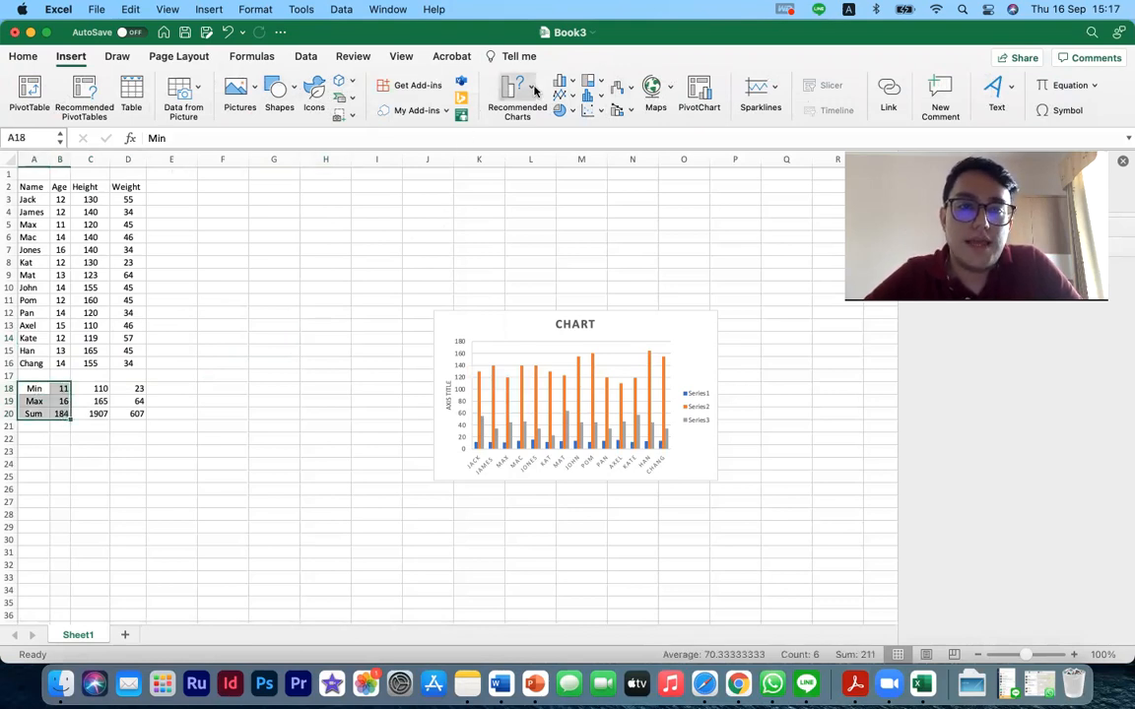
left_click(589, 86)
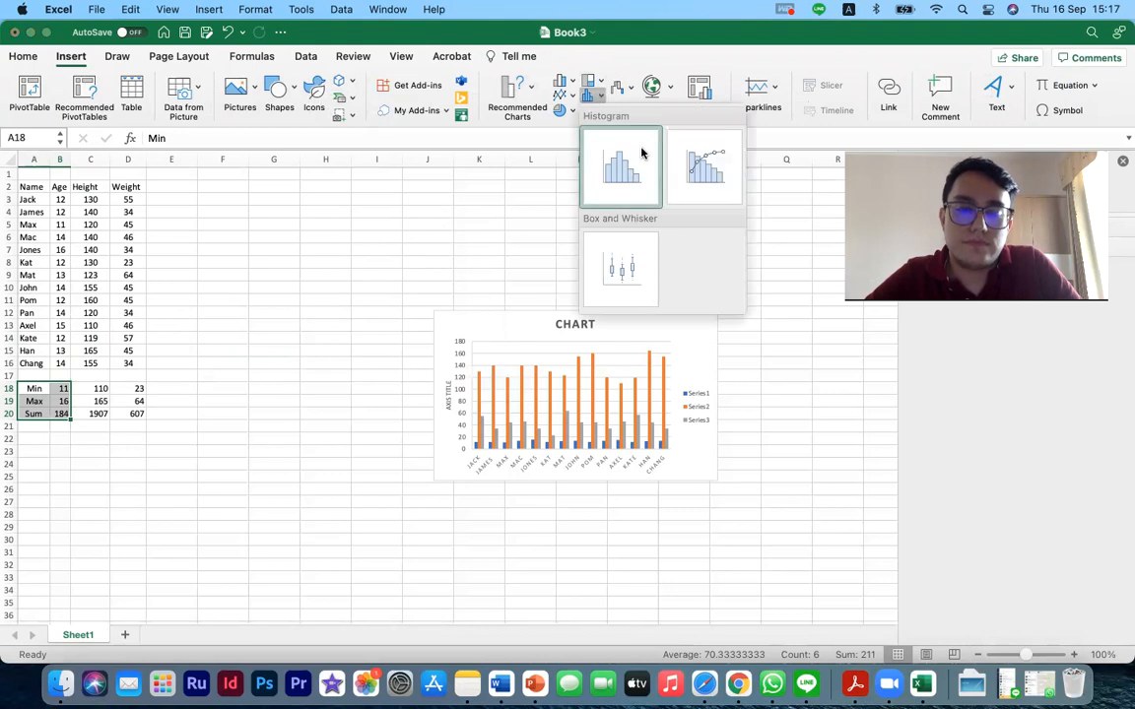
left_click(619, 166)
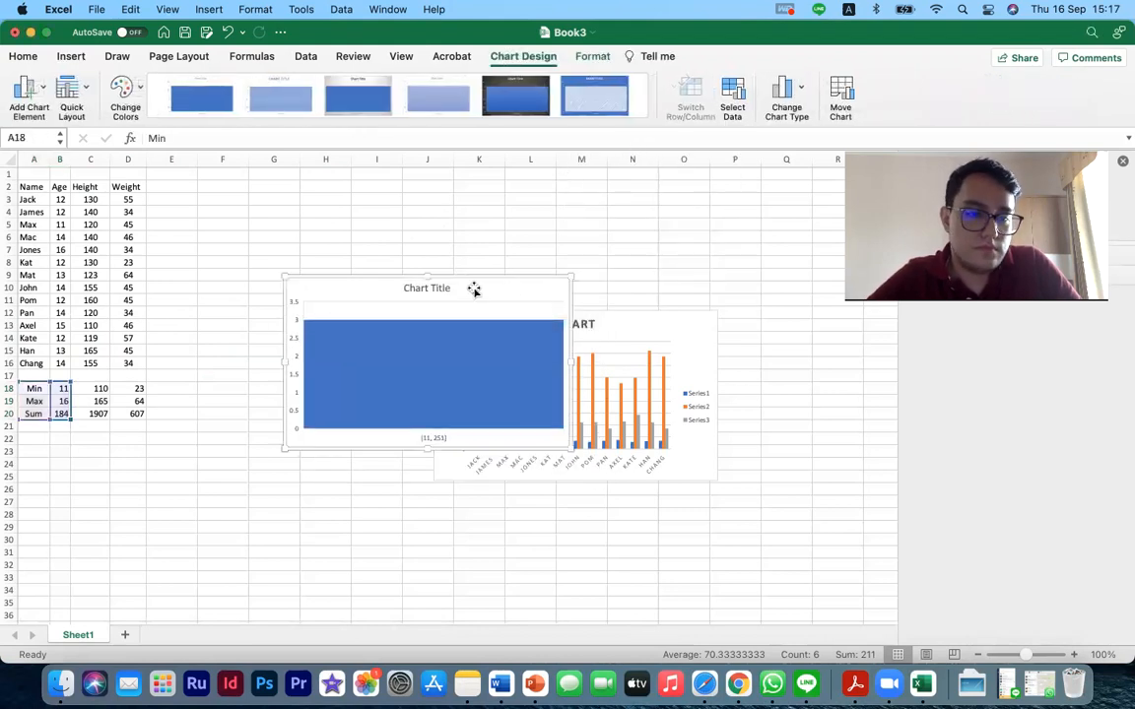
left_click(221, 375)
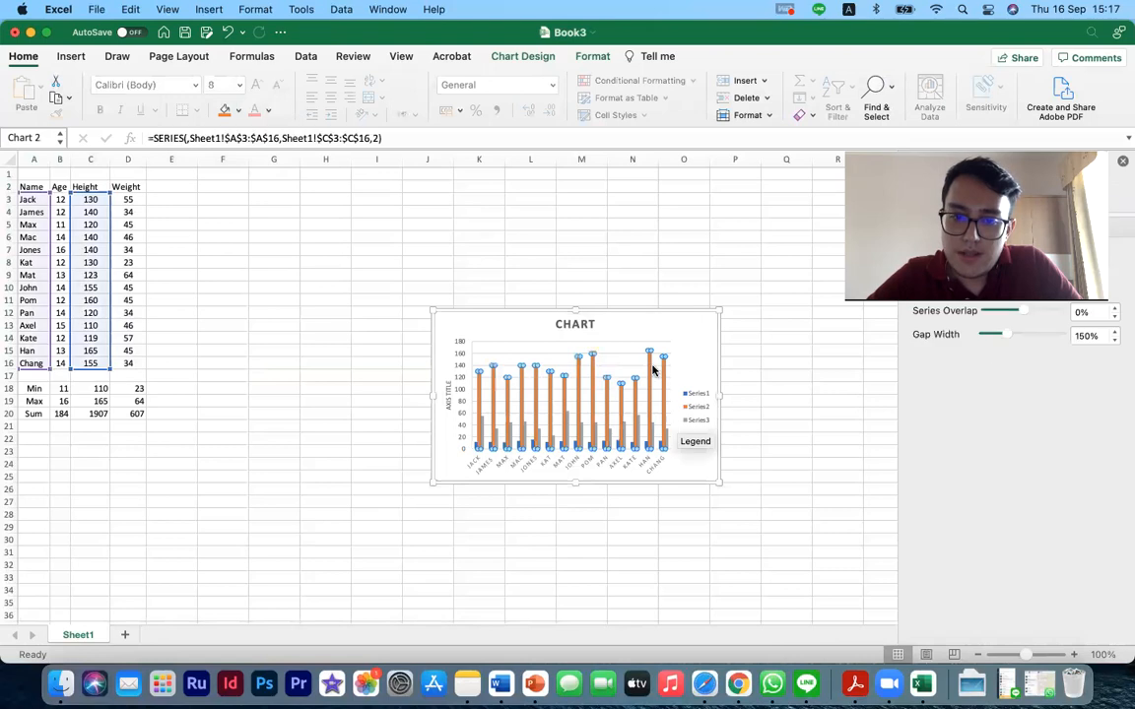
left_click(655, 366)
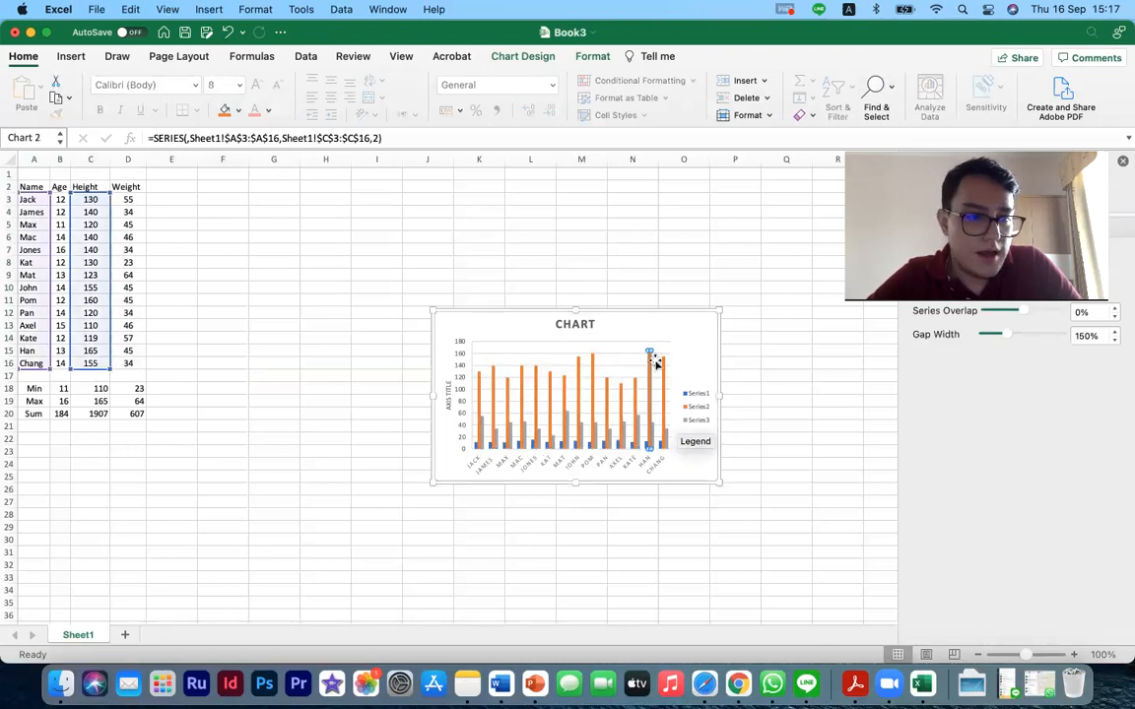
mouse_move(654, 371)
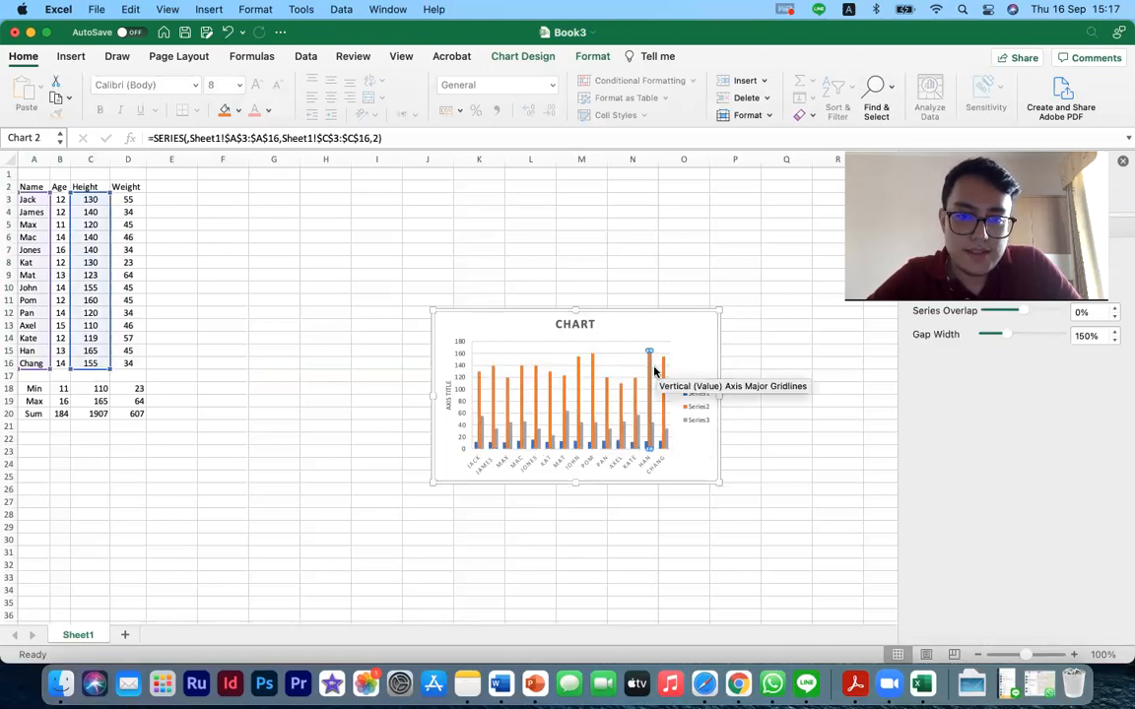
mouse_move(642, 443)
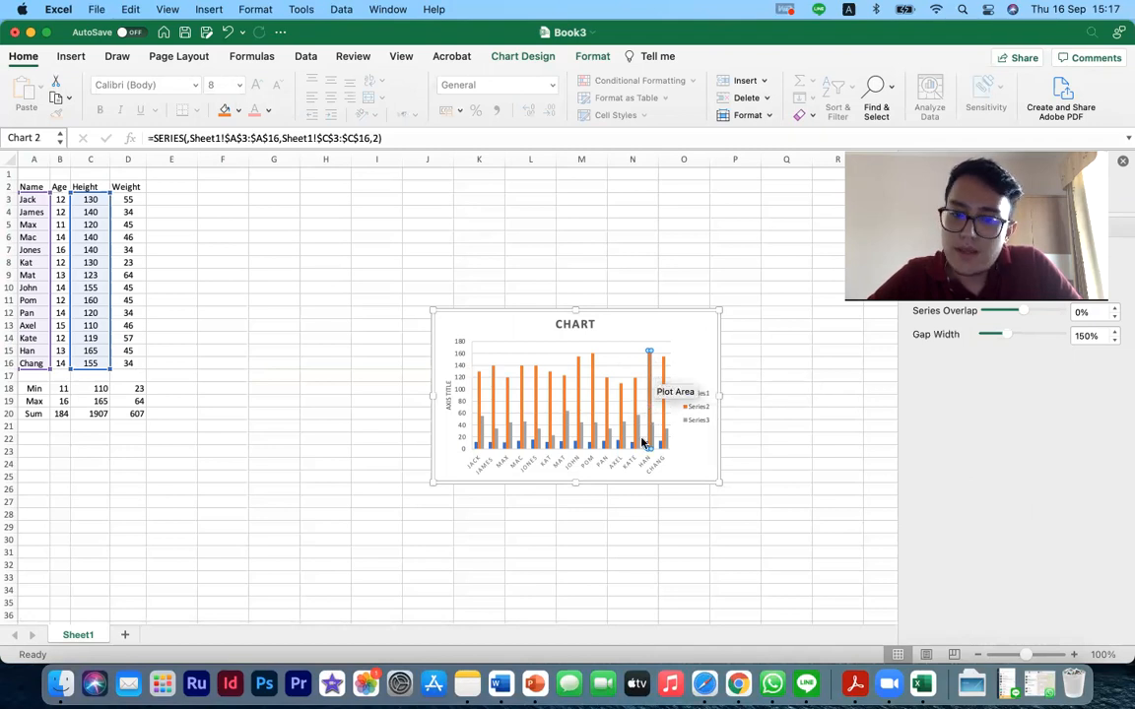
mouse_move(690, 489)
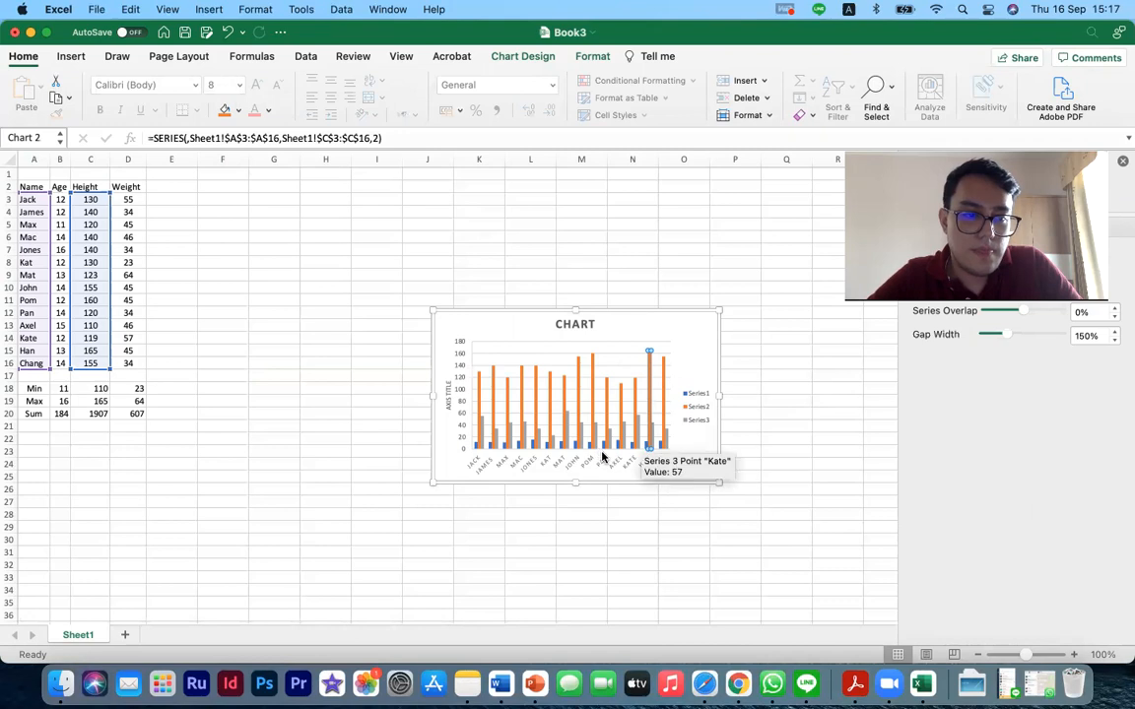
mouse_move(647, 368)
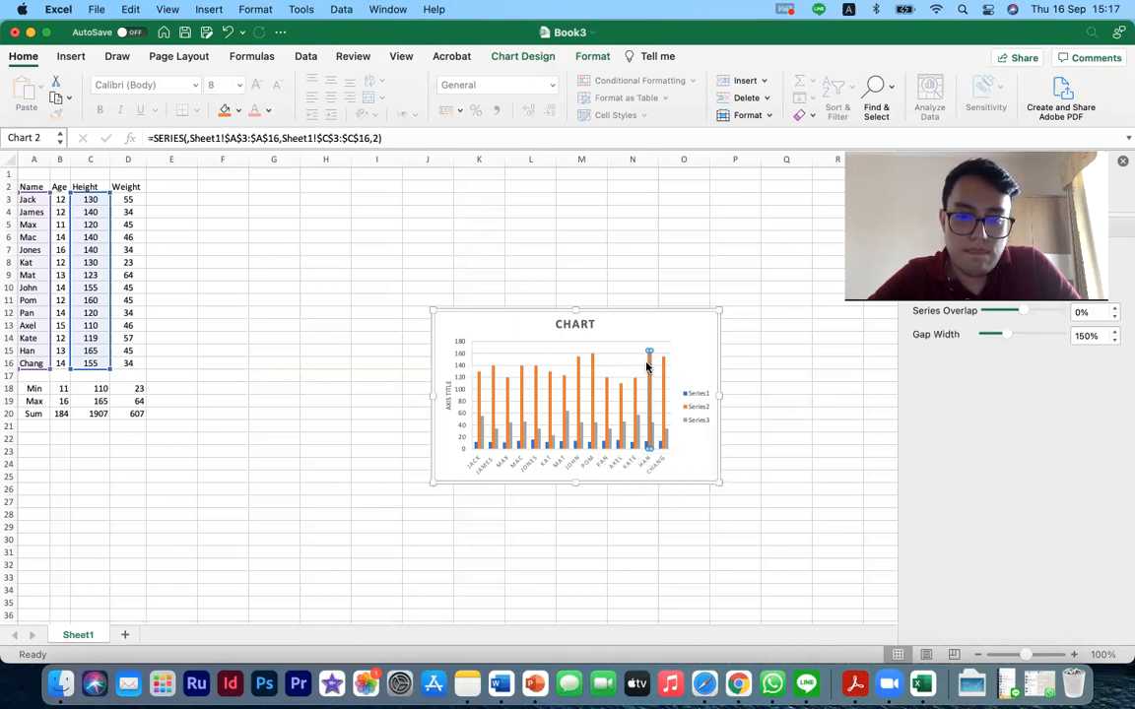
mouse_move(650, 370)
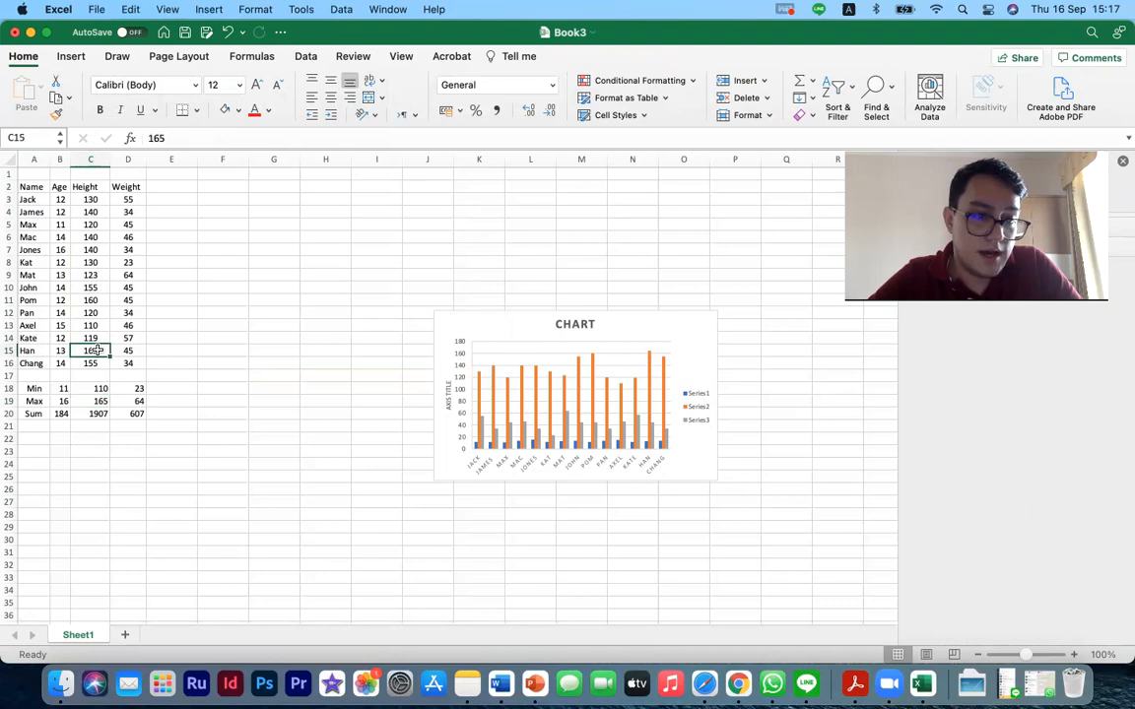
mouse_move(654, 414)
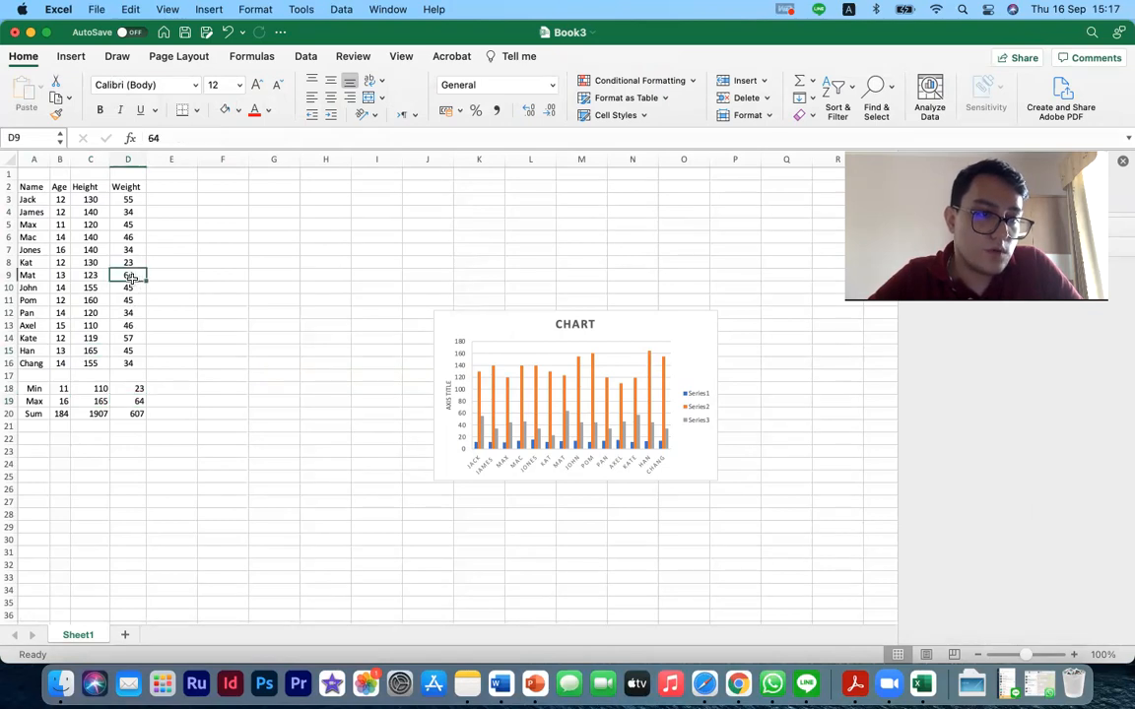
mouse_move(555, 469)
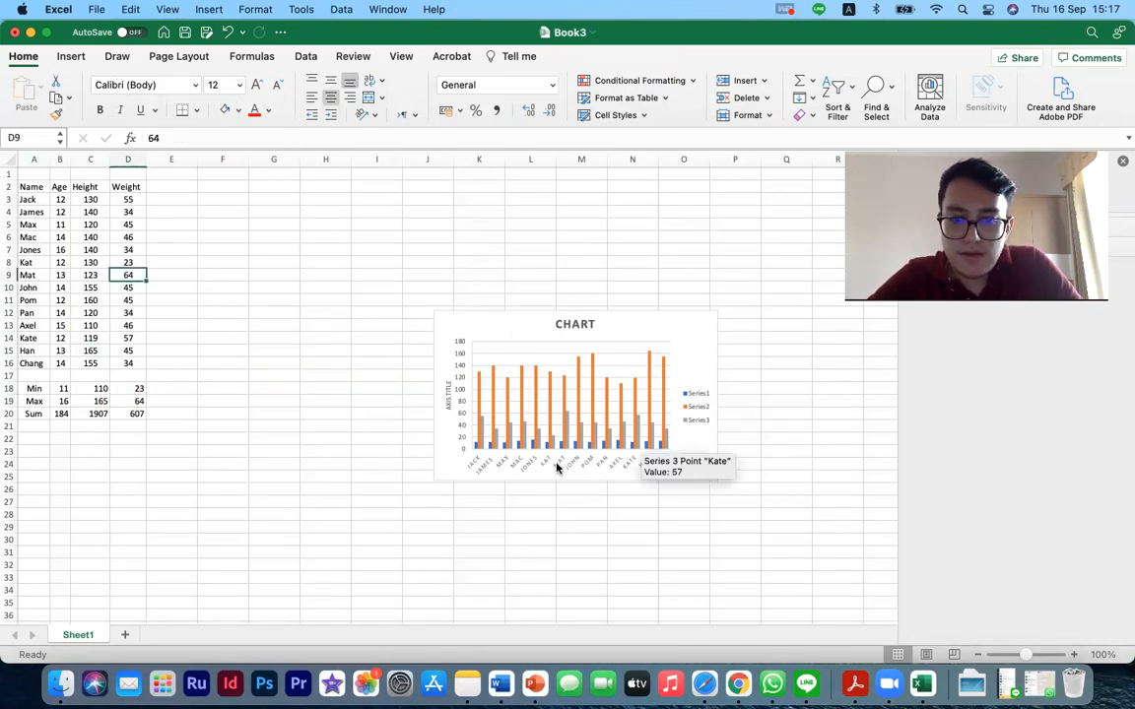
mouse_move(583, 447)
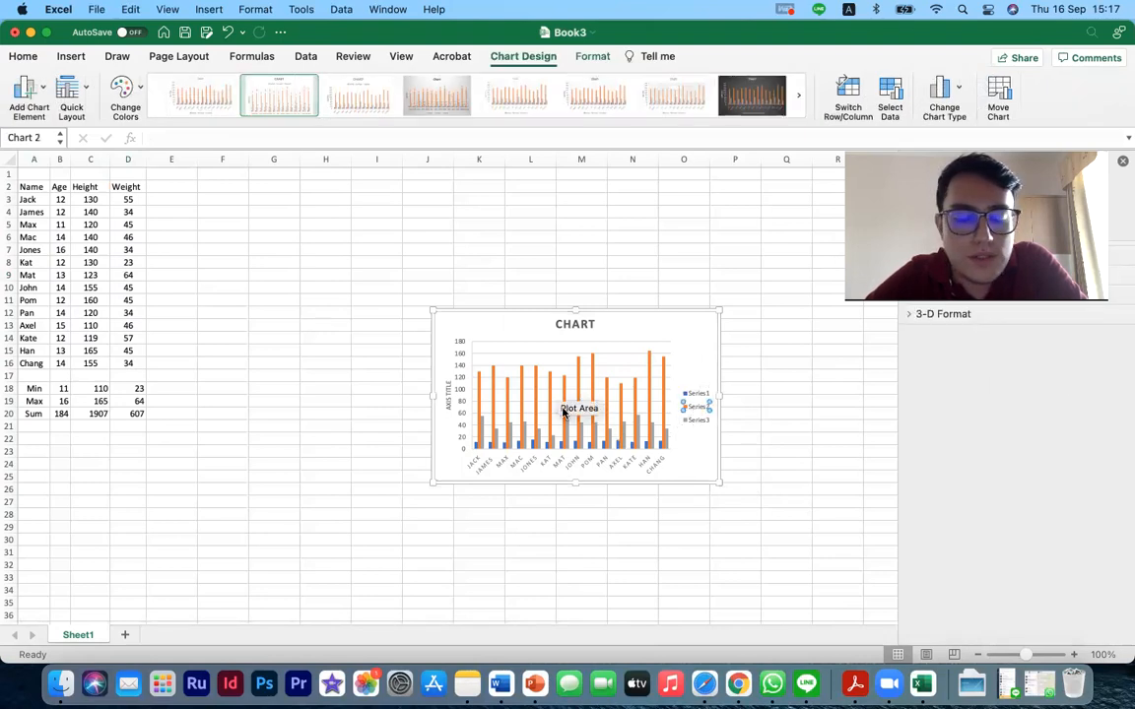
mouse_move(485, 398)
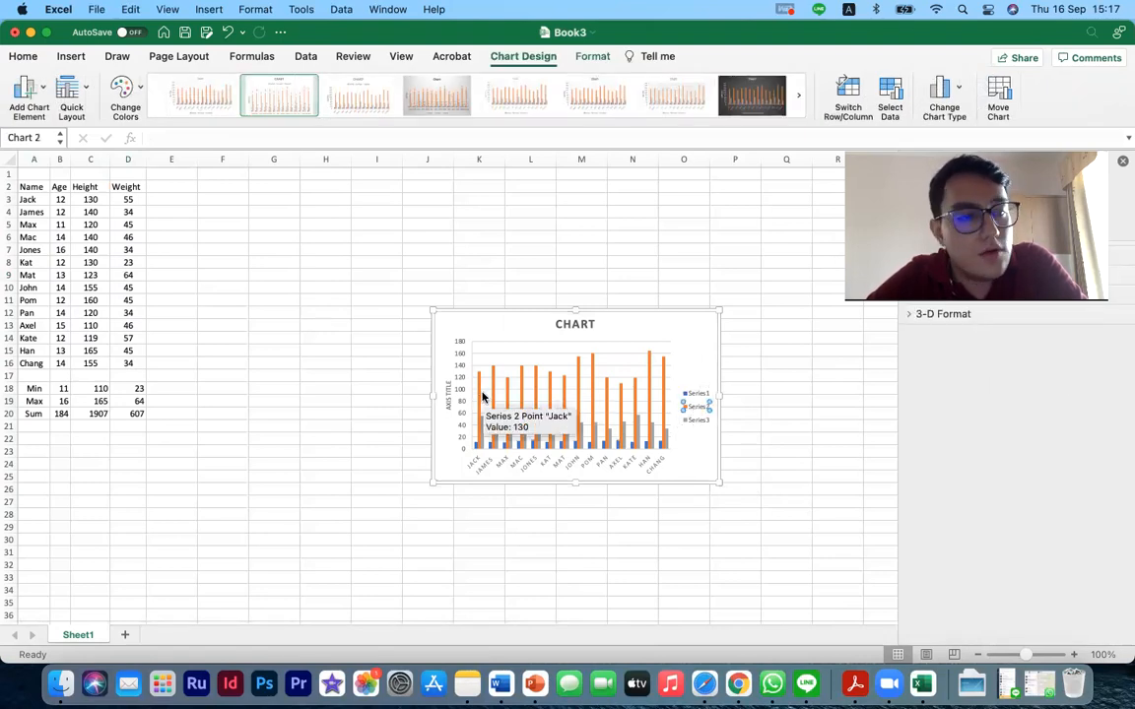
Delete the column chart and empty row 1 so the table starts in the top row.
left_click(274, 351)
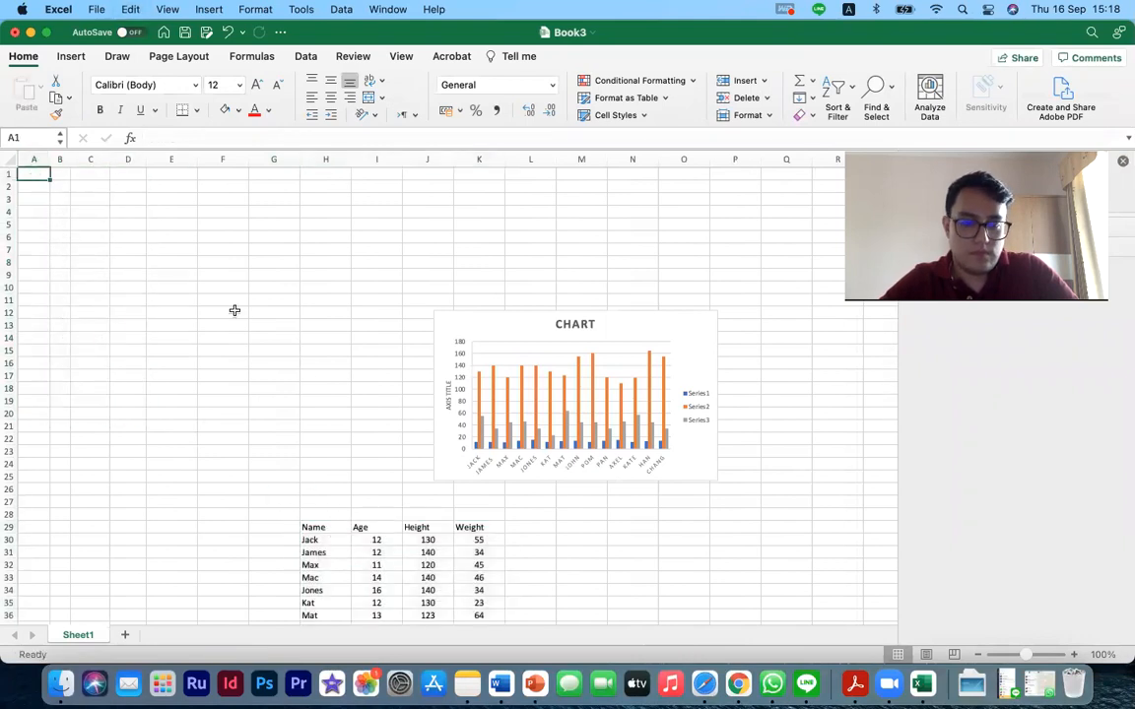
scroll("down", 3)
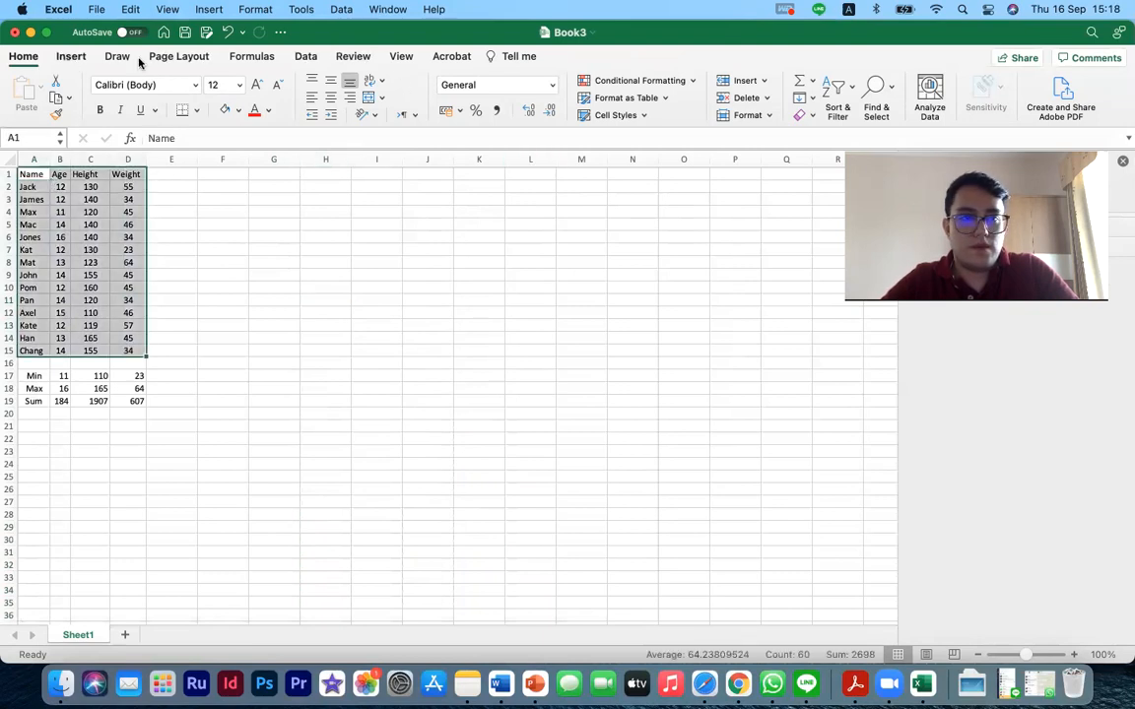
Insert a clustered column chart of A1:D15 plotting age, height and weight.
left_click(97, 55)
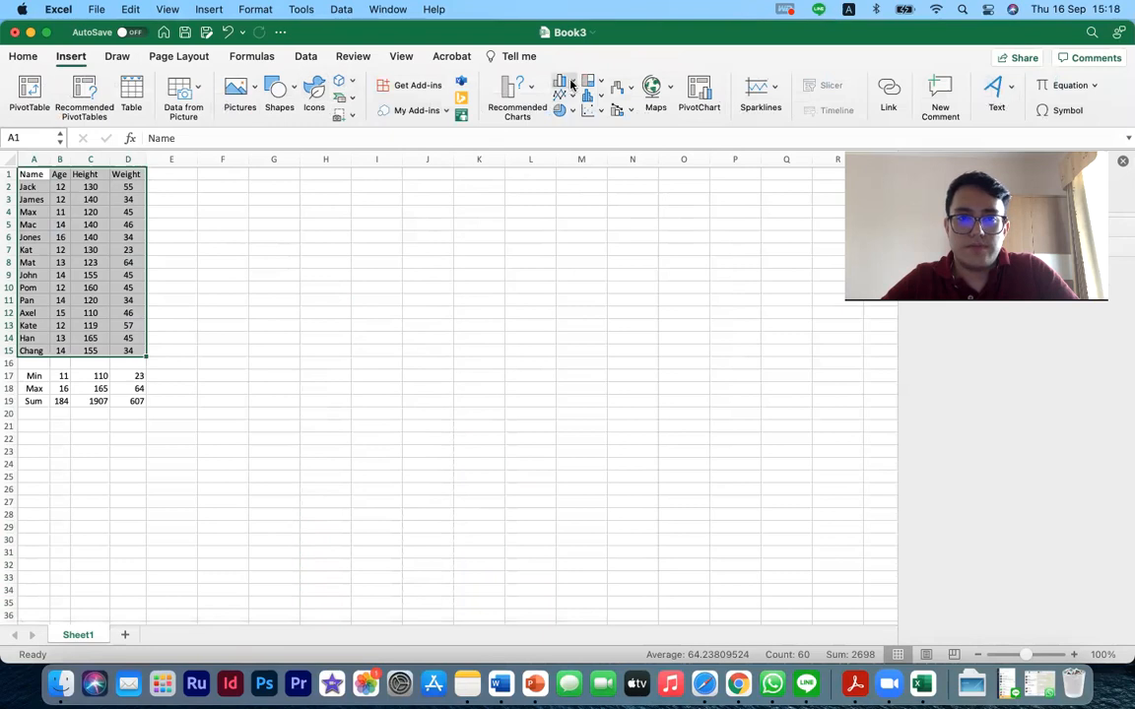
left_click(560, 83)
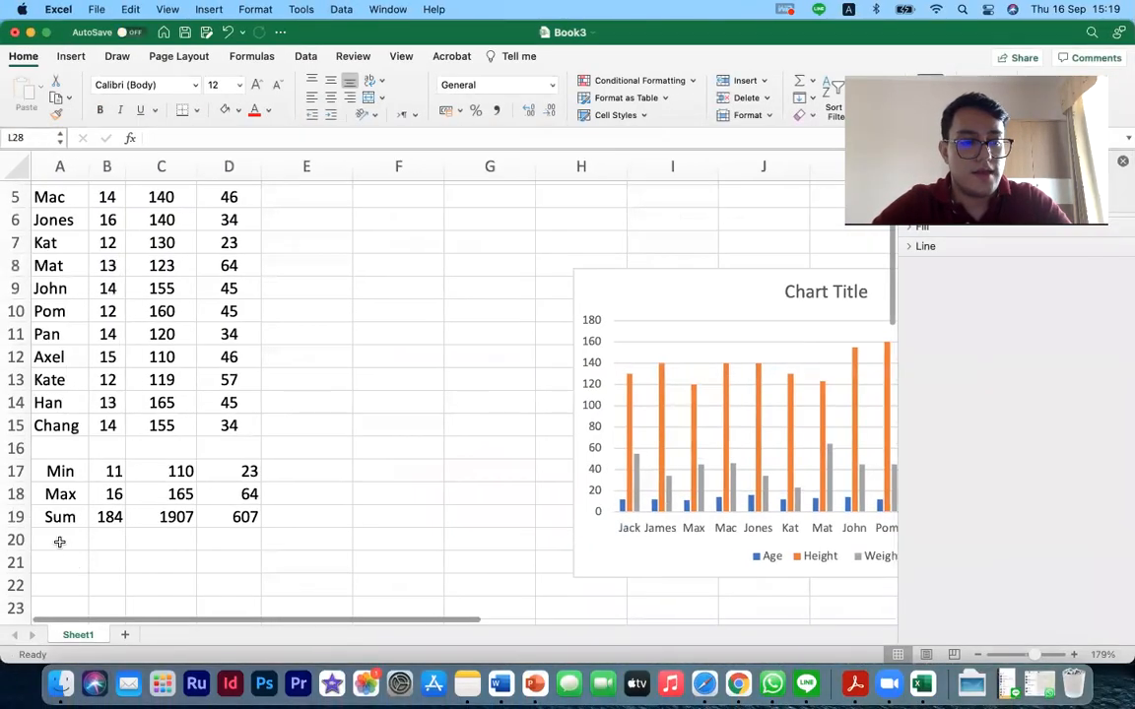
Enter an AVERAGE formula over the Age column in B20, returning 14.
left_click(57, 540)
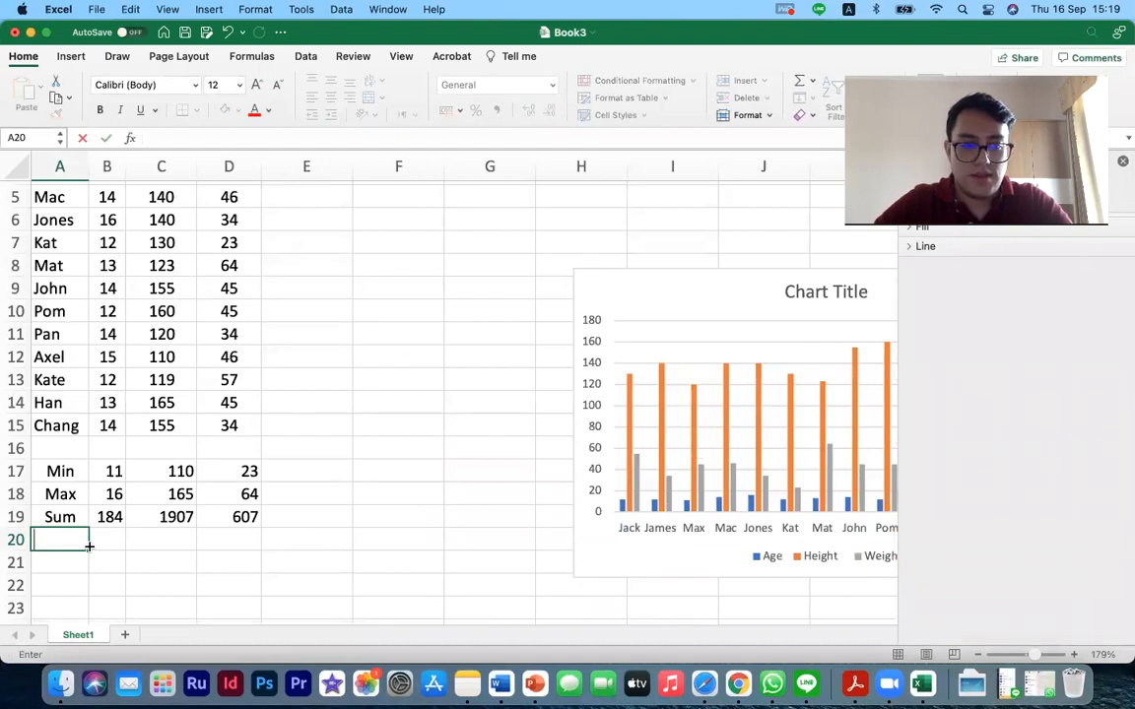
type("=")
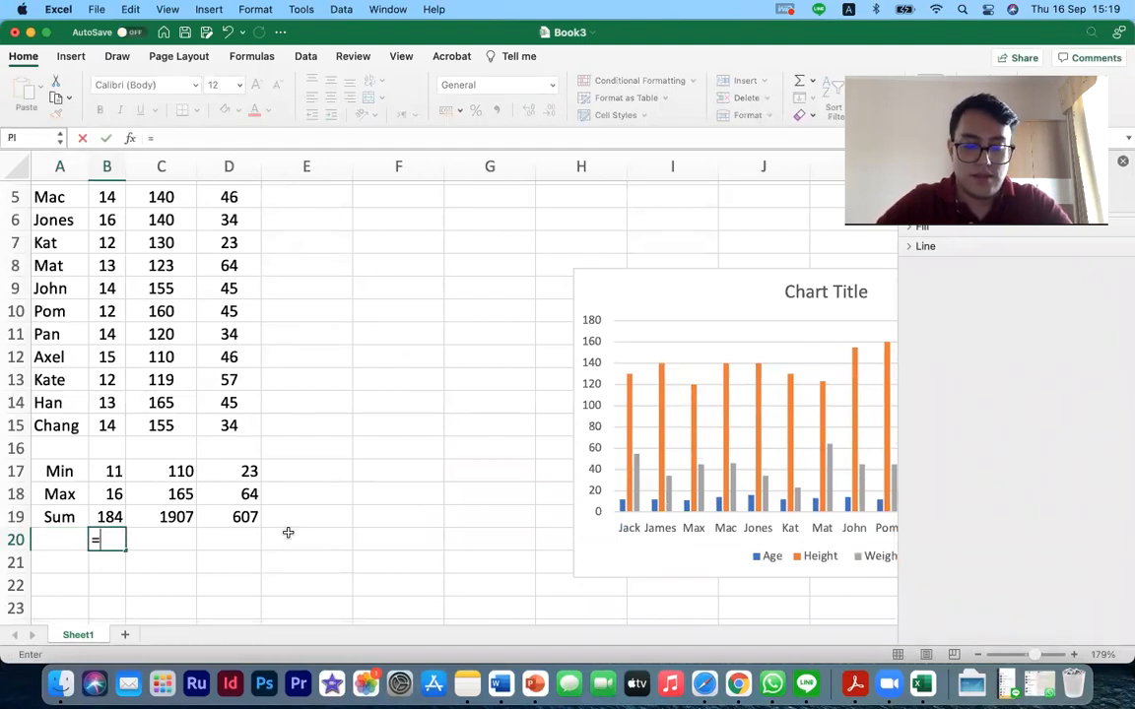
type("av")
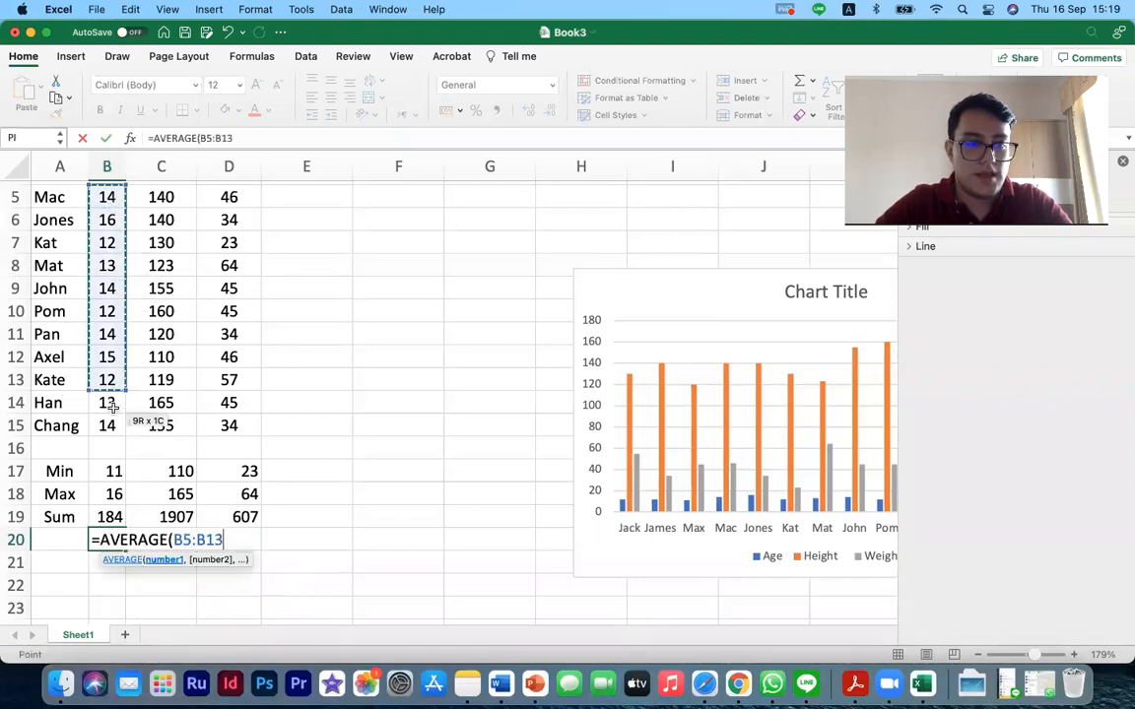
key("Enter")
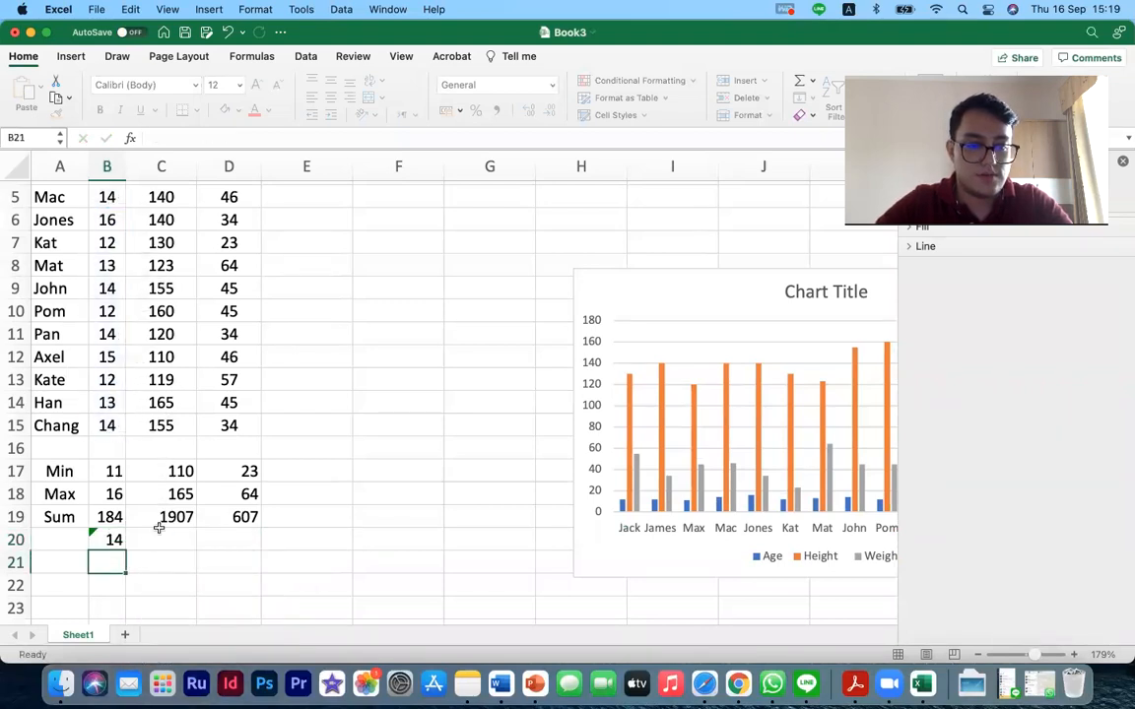